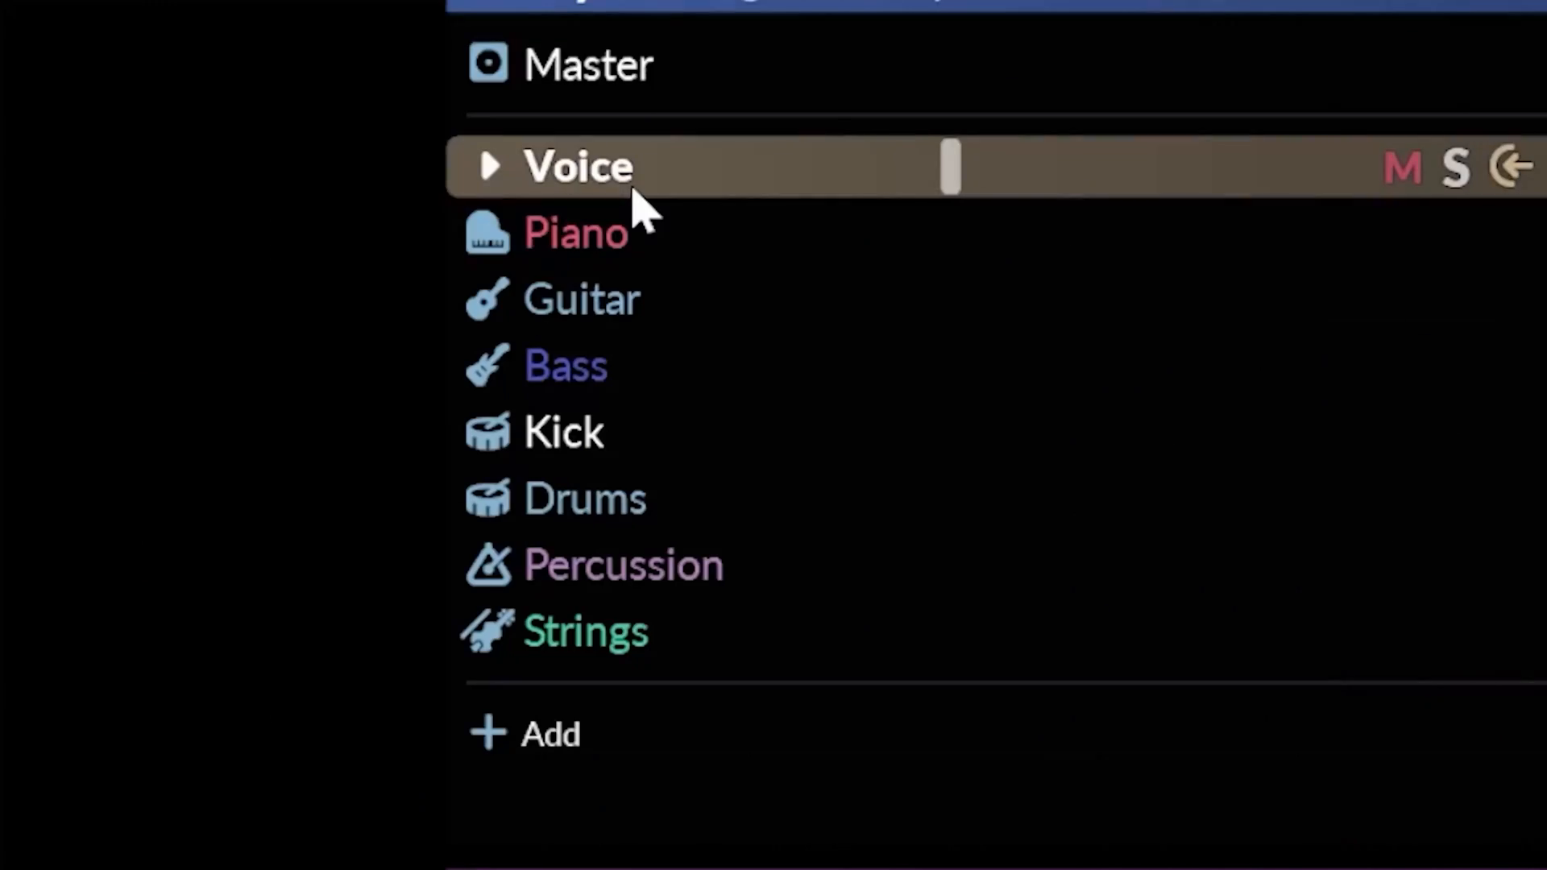
# - Select the Voice layer in the previewed rip's Layers panel
pyautogui.click(577, 232)
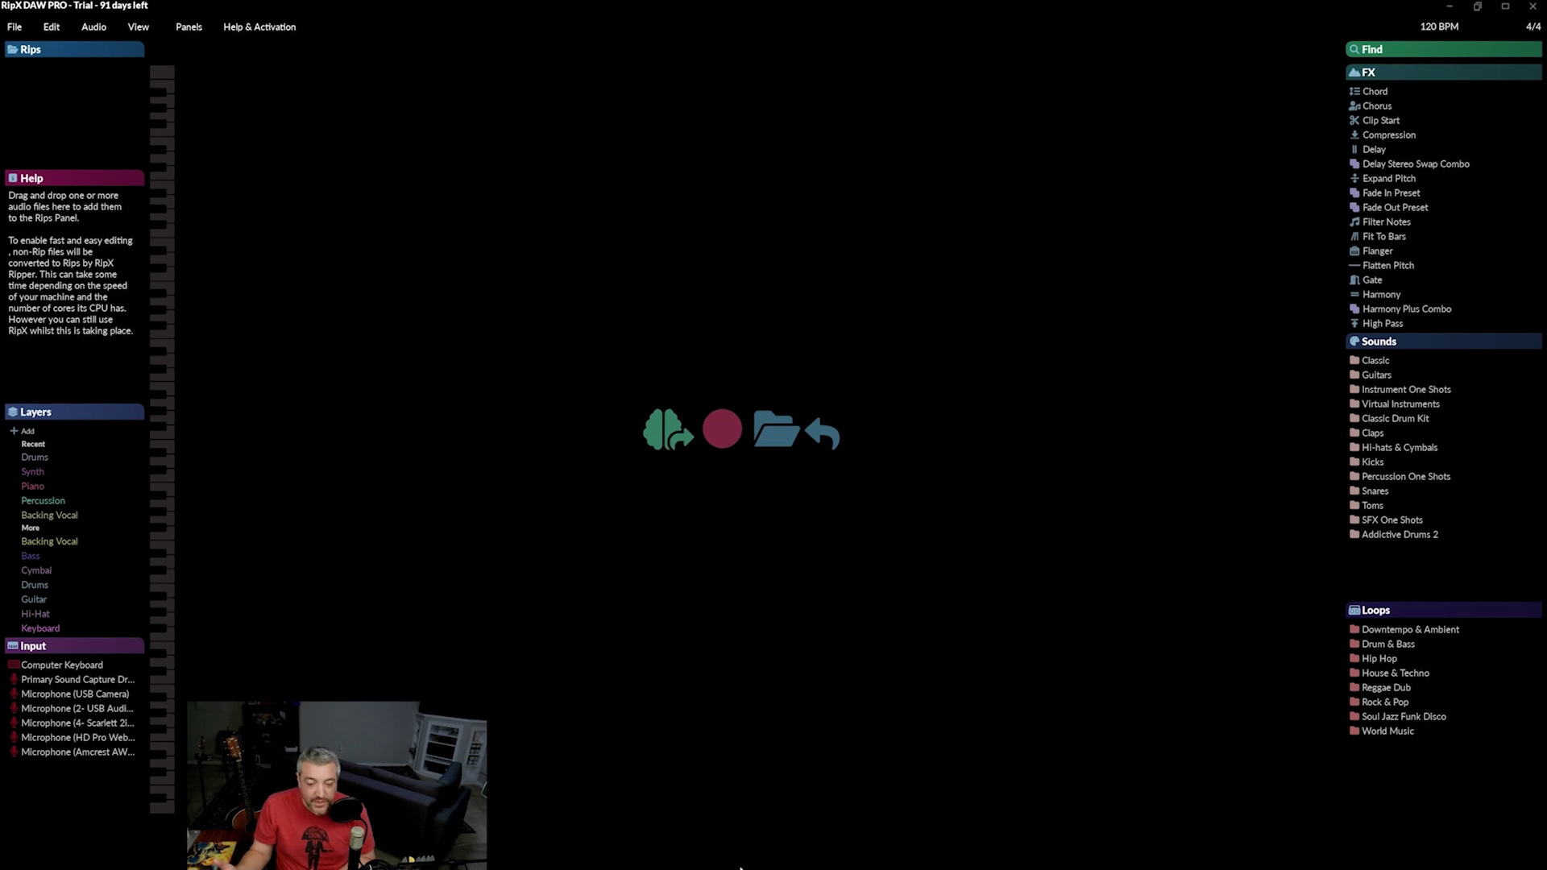
pyautogui.moveTo(453, 531)
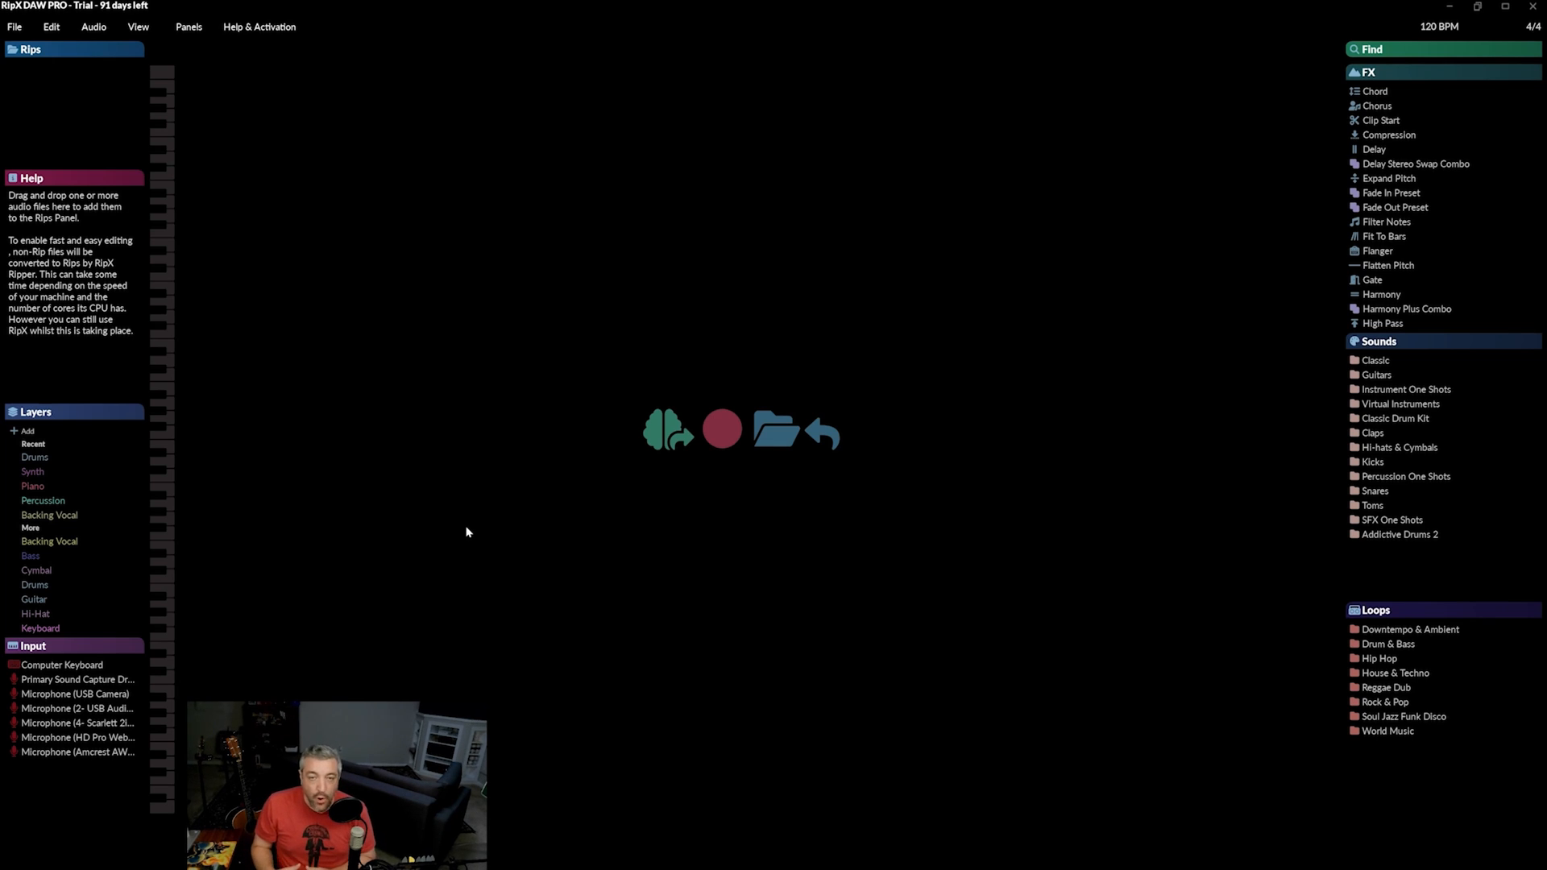
pyautogui.moveTo(774, 431)
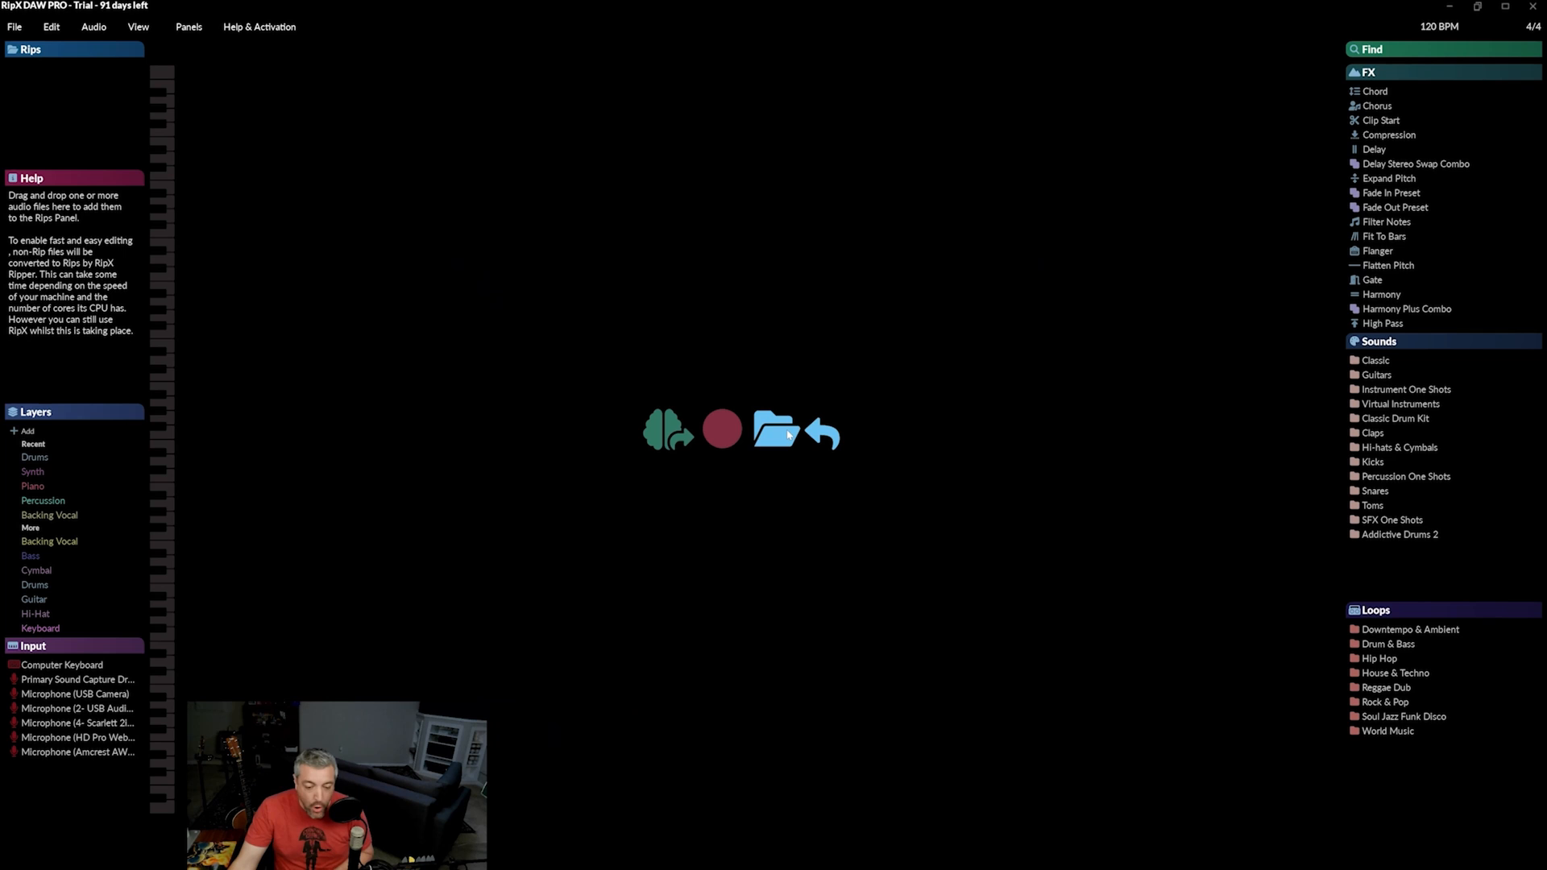
# - Load Rob Something In The Orange.wav from the Desktop for ripping
pyautogui.click(774, 430)
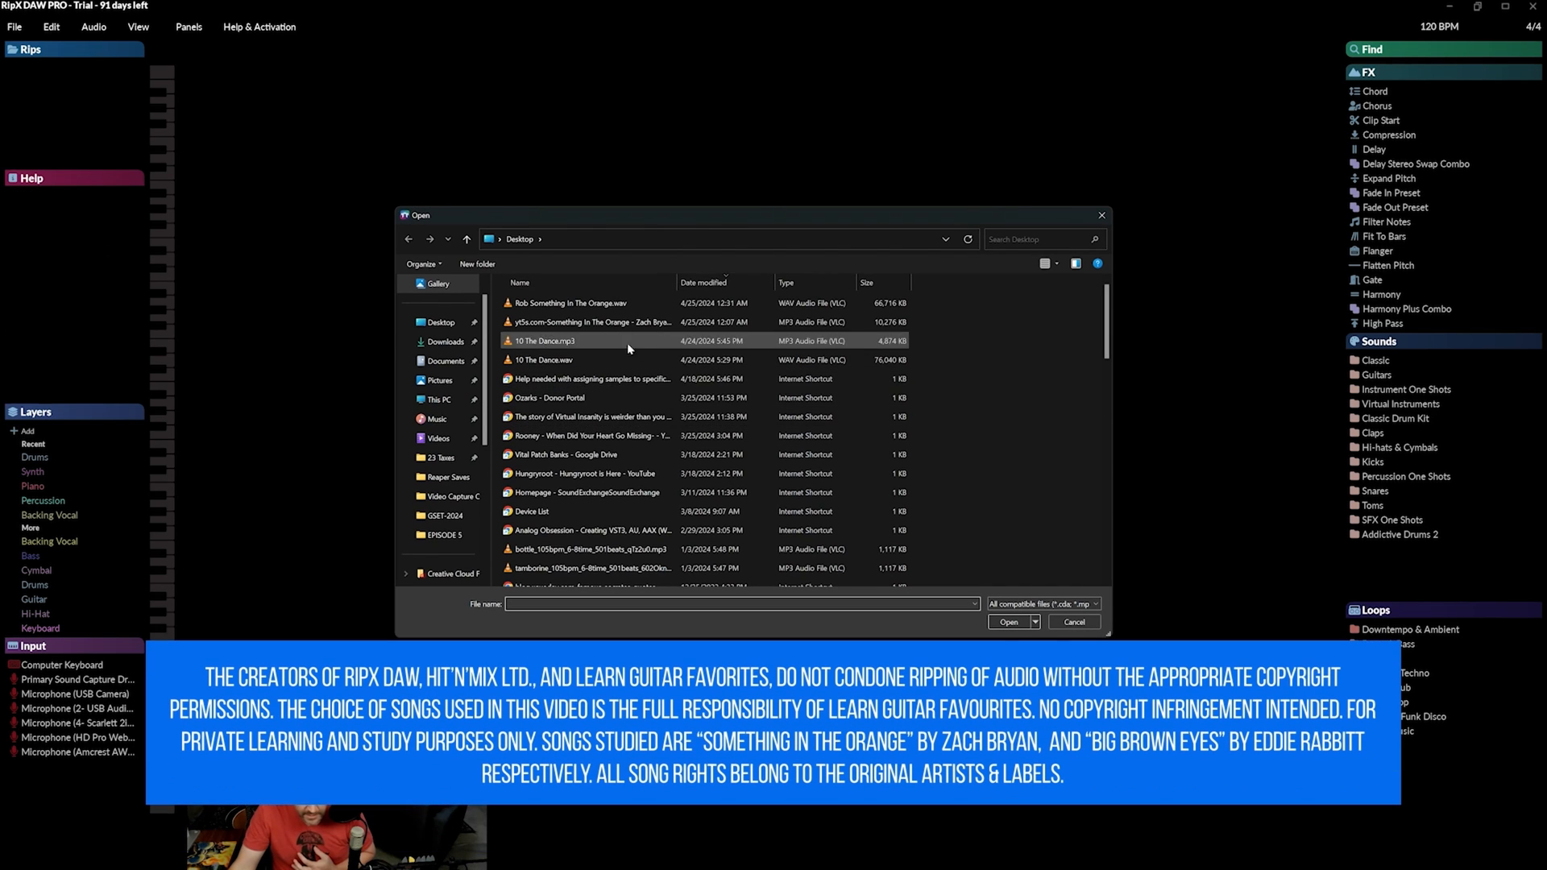
pyautogui.click(568, 303)
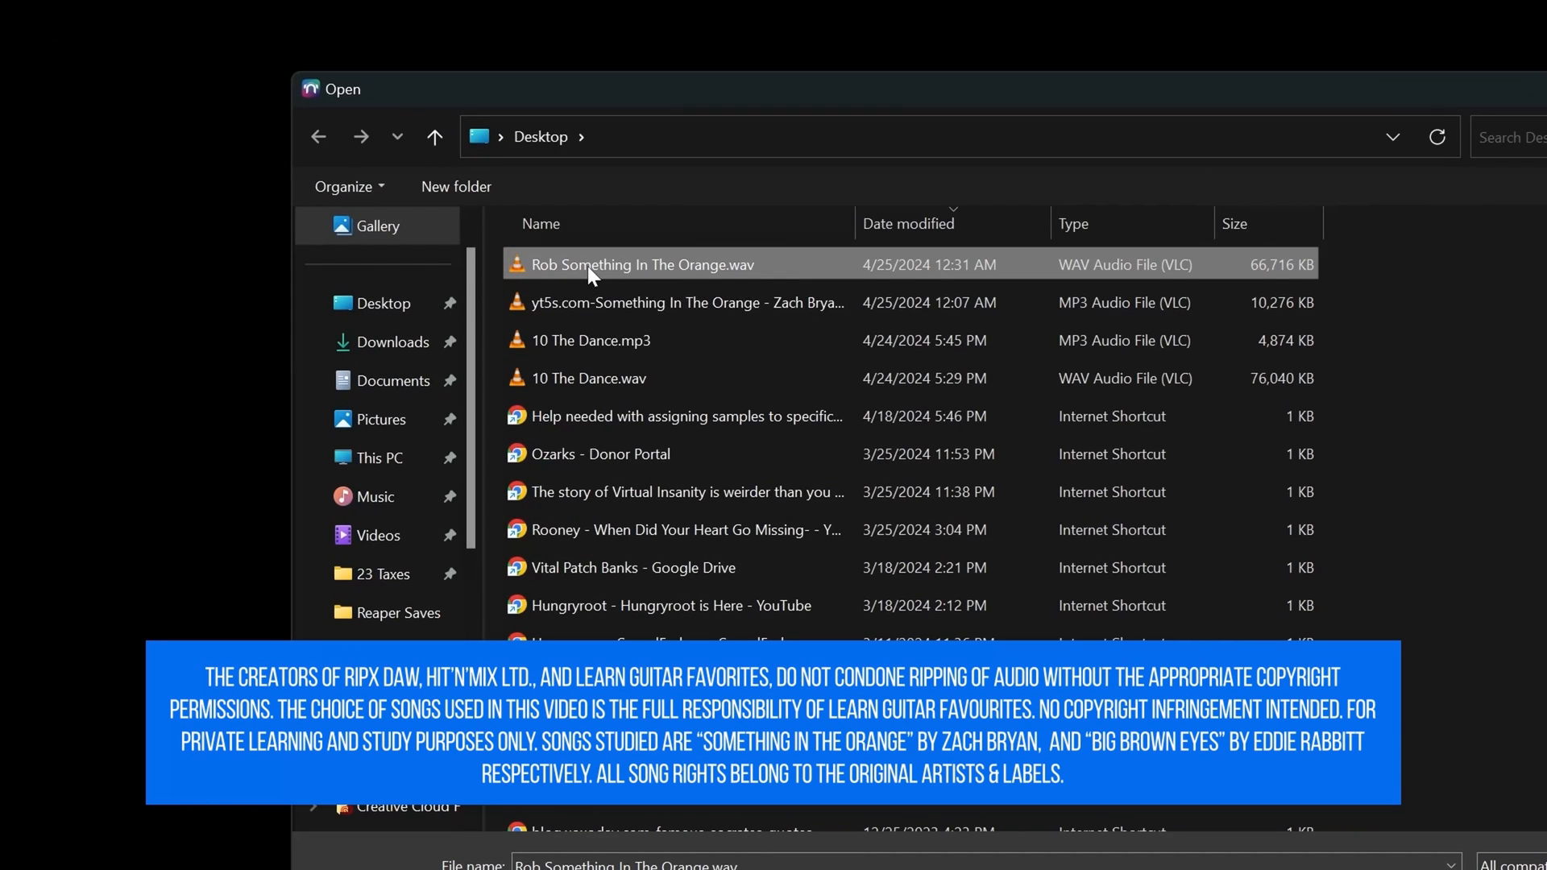
pyautogui.moveTo(588, 264)
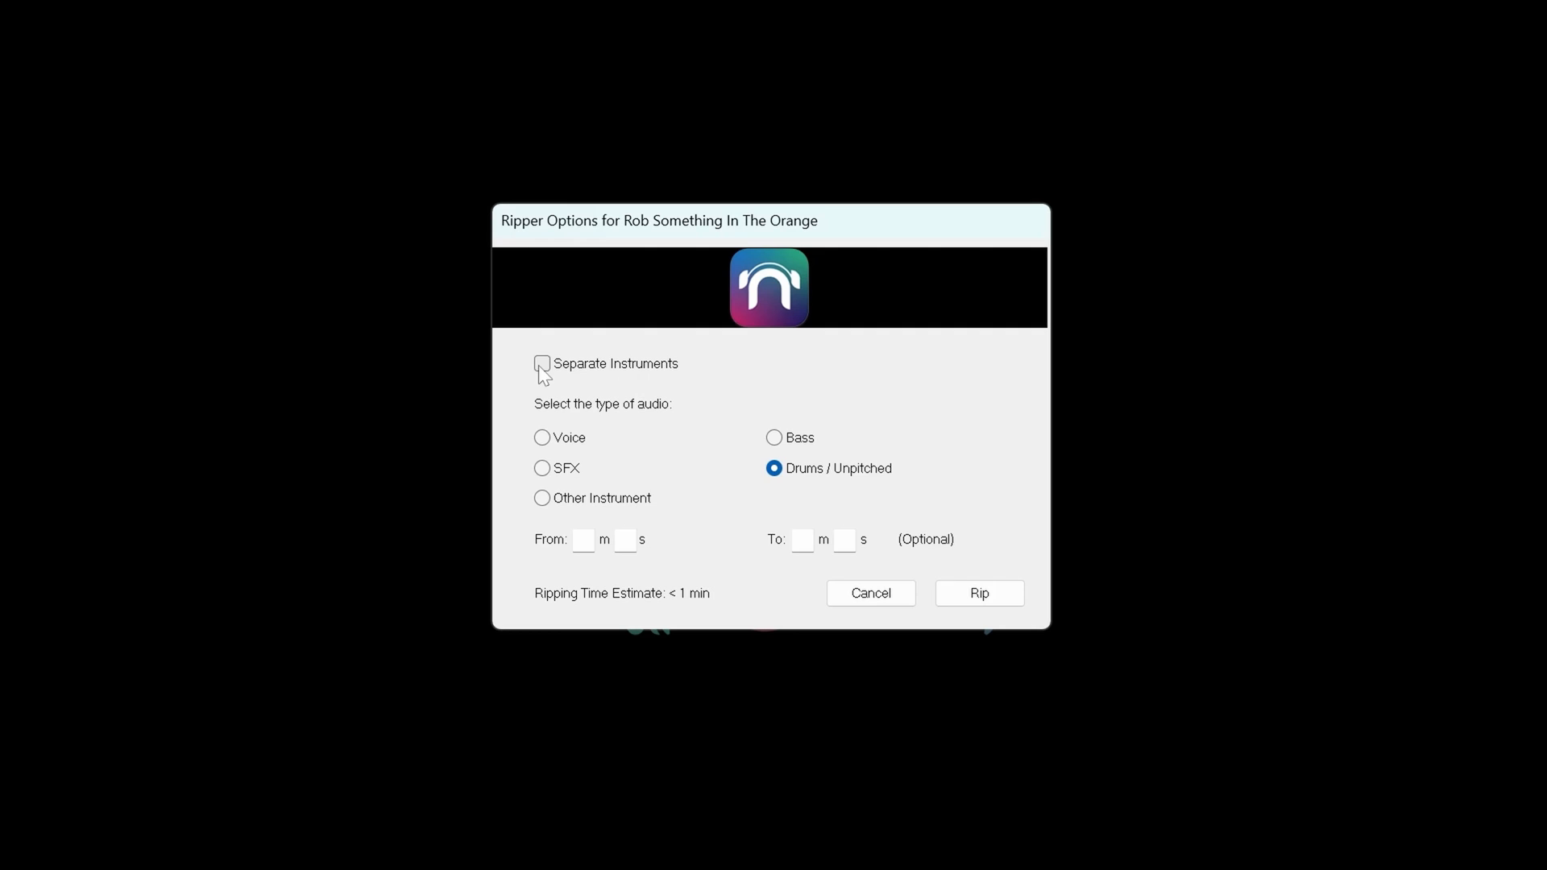
# - Enable Separate Instruments and Separate Guitar & Piano, then start the rip
pyautogui.click(541, 363)
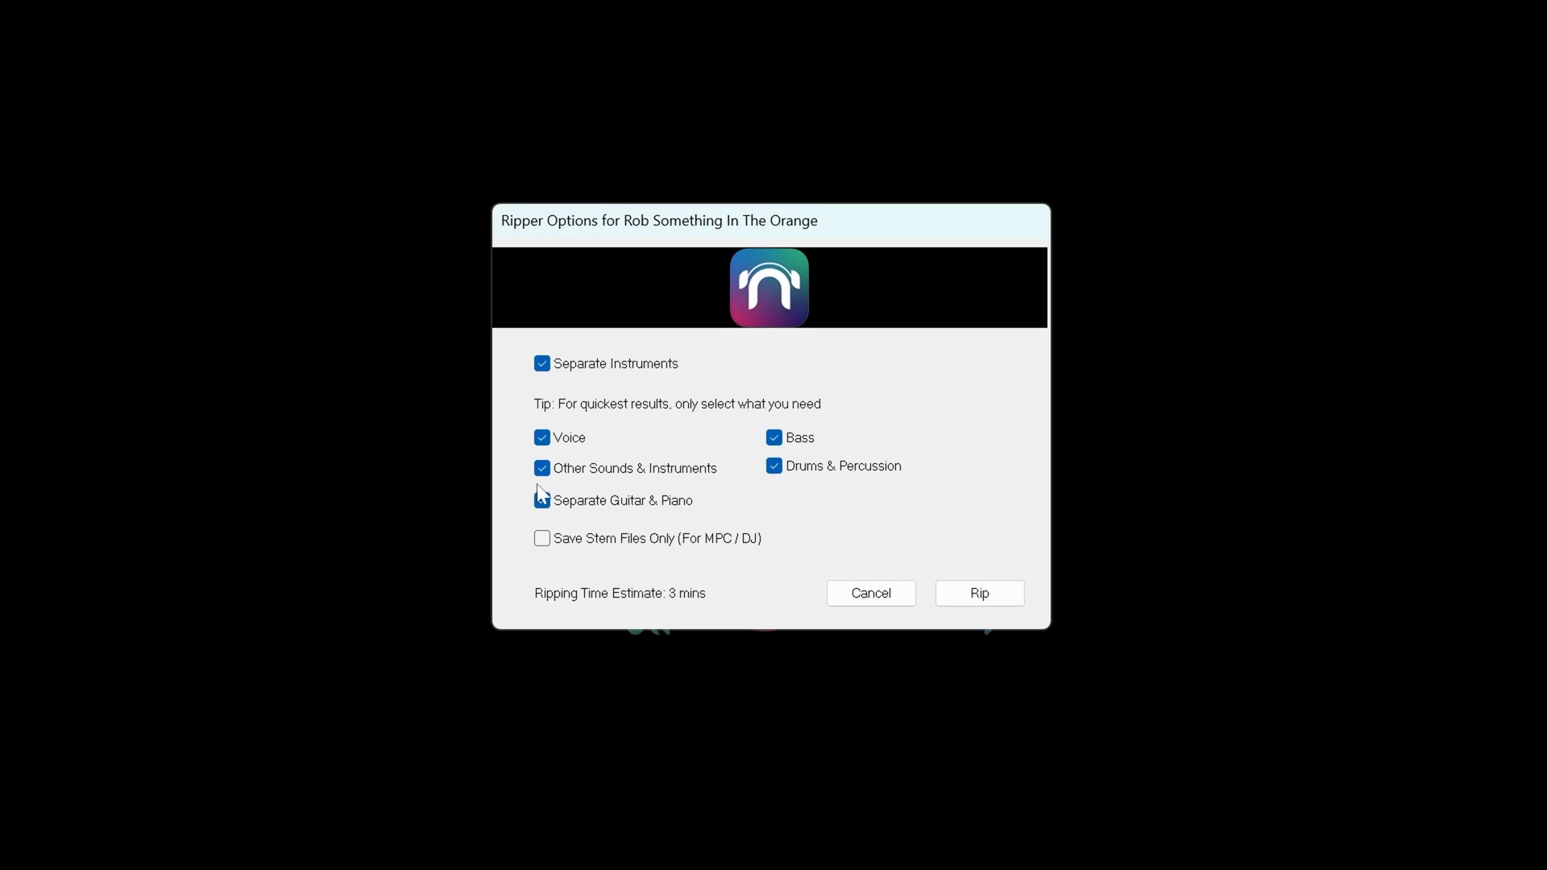
pyautogui.click(542, 500)
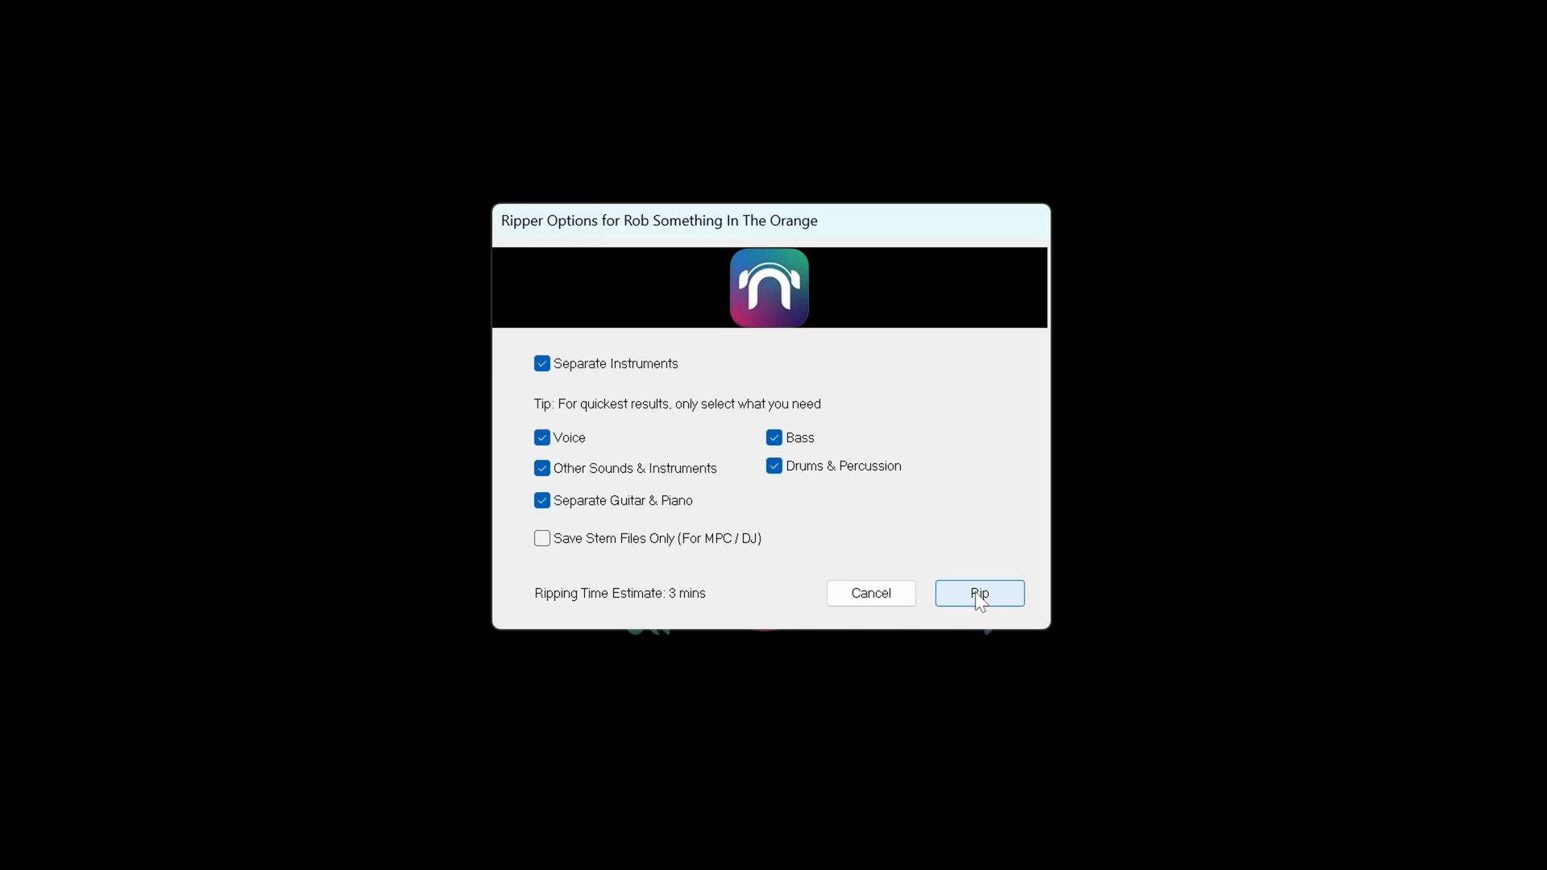
pyautogui.click(977, 593)
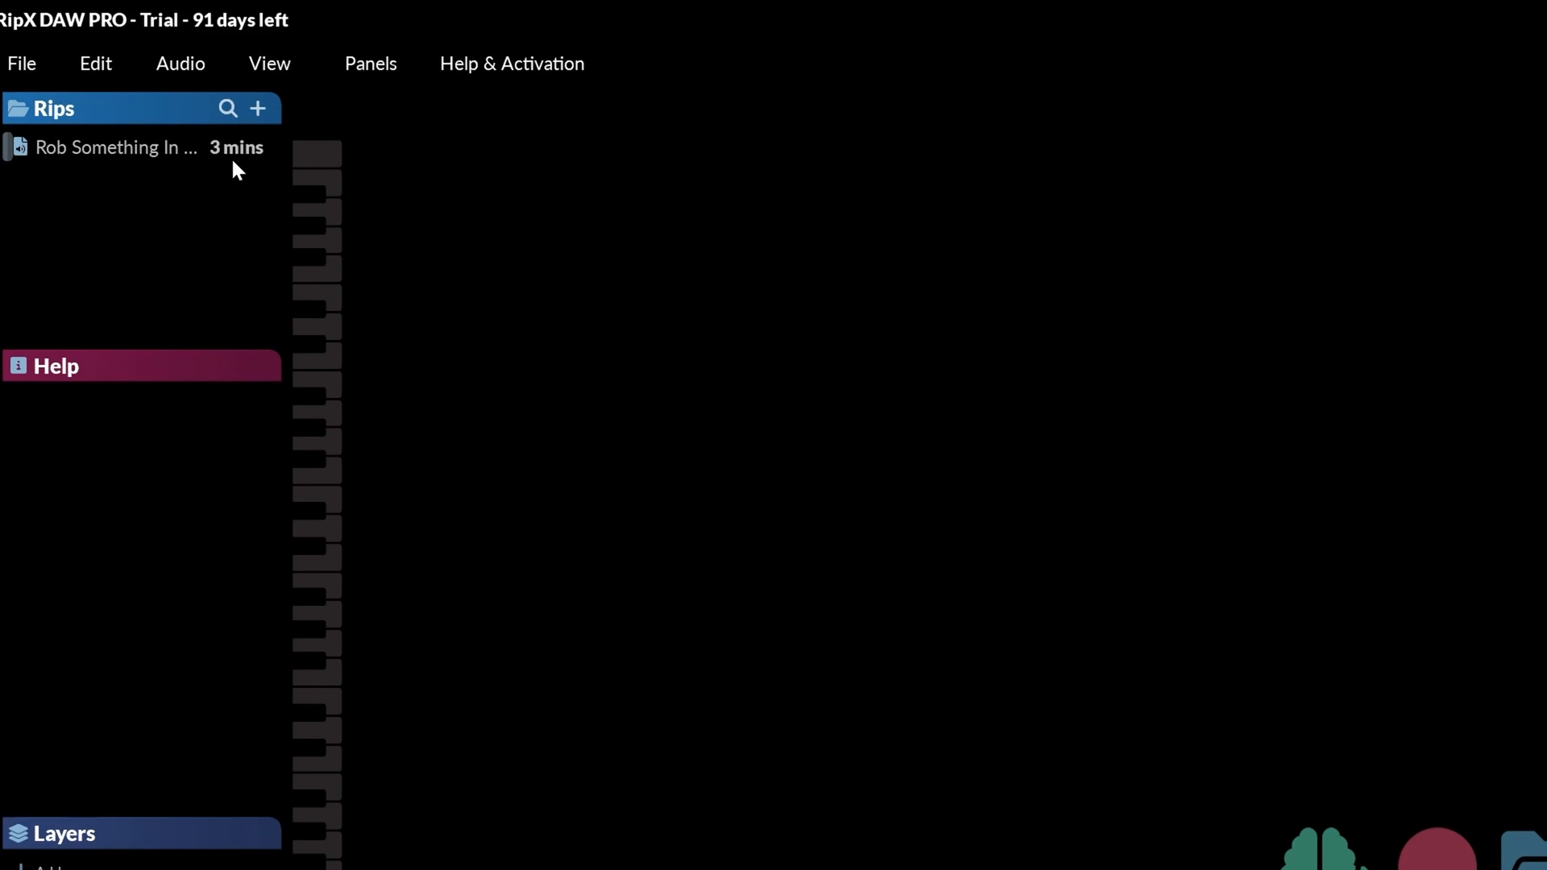
# - Open the Rob Something In The Orange 3 rip and browse its layers
pyautogui.doubleClick(116, 147)
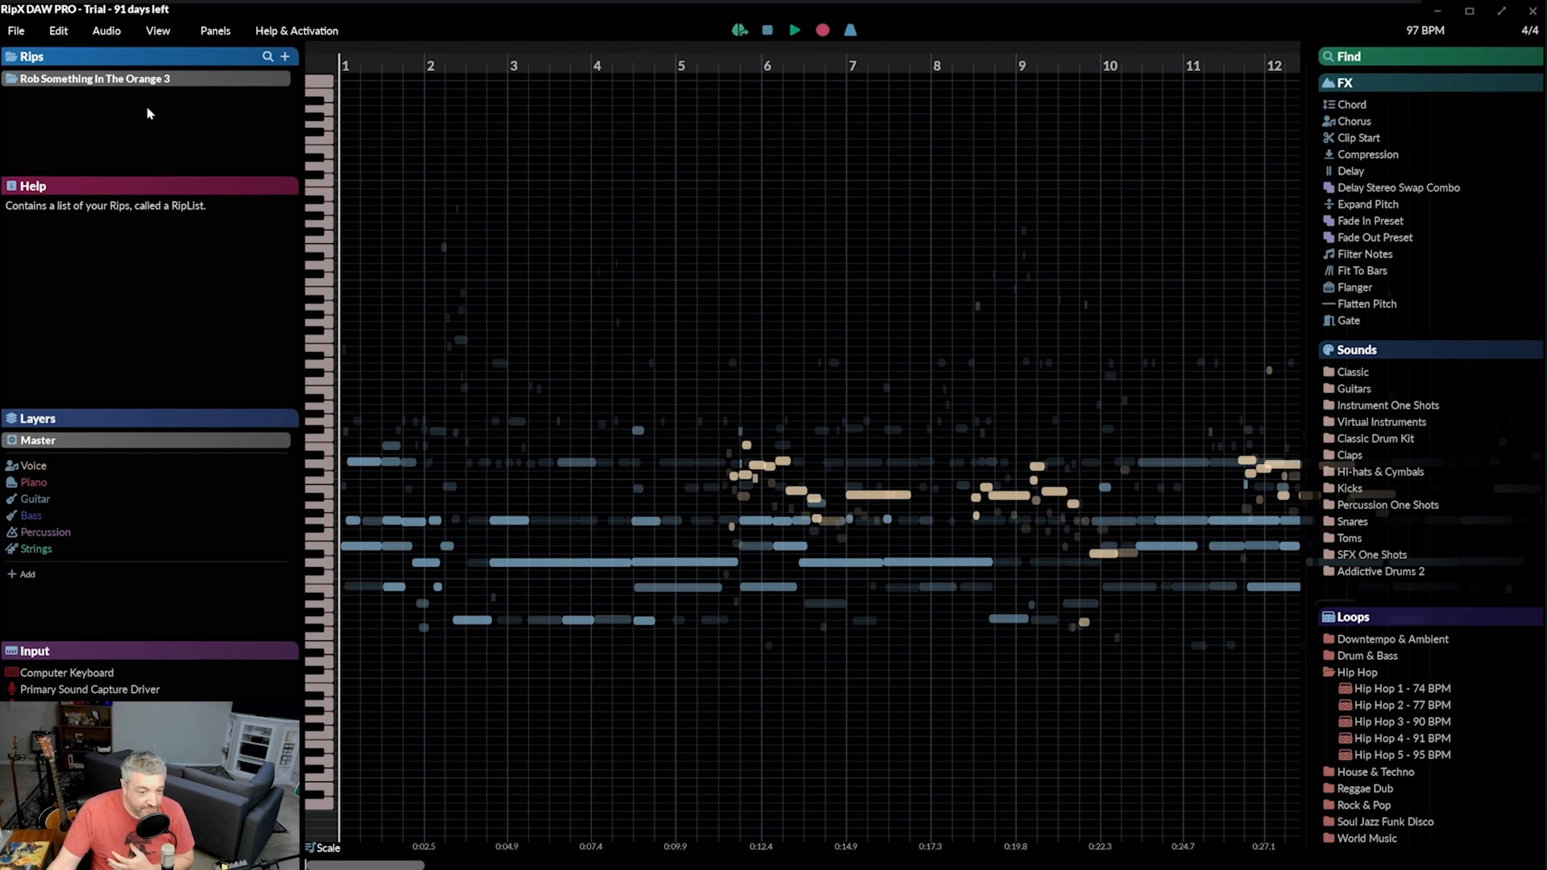
pyautogui.moveTo(75, 123)
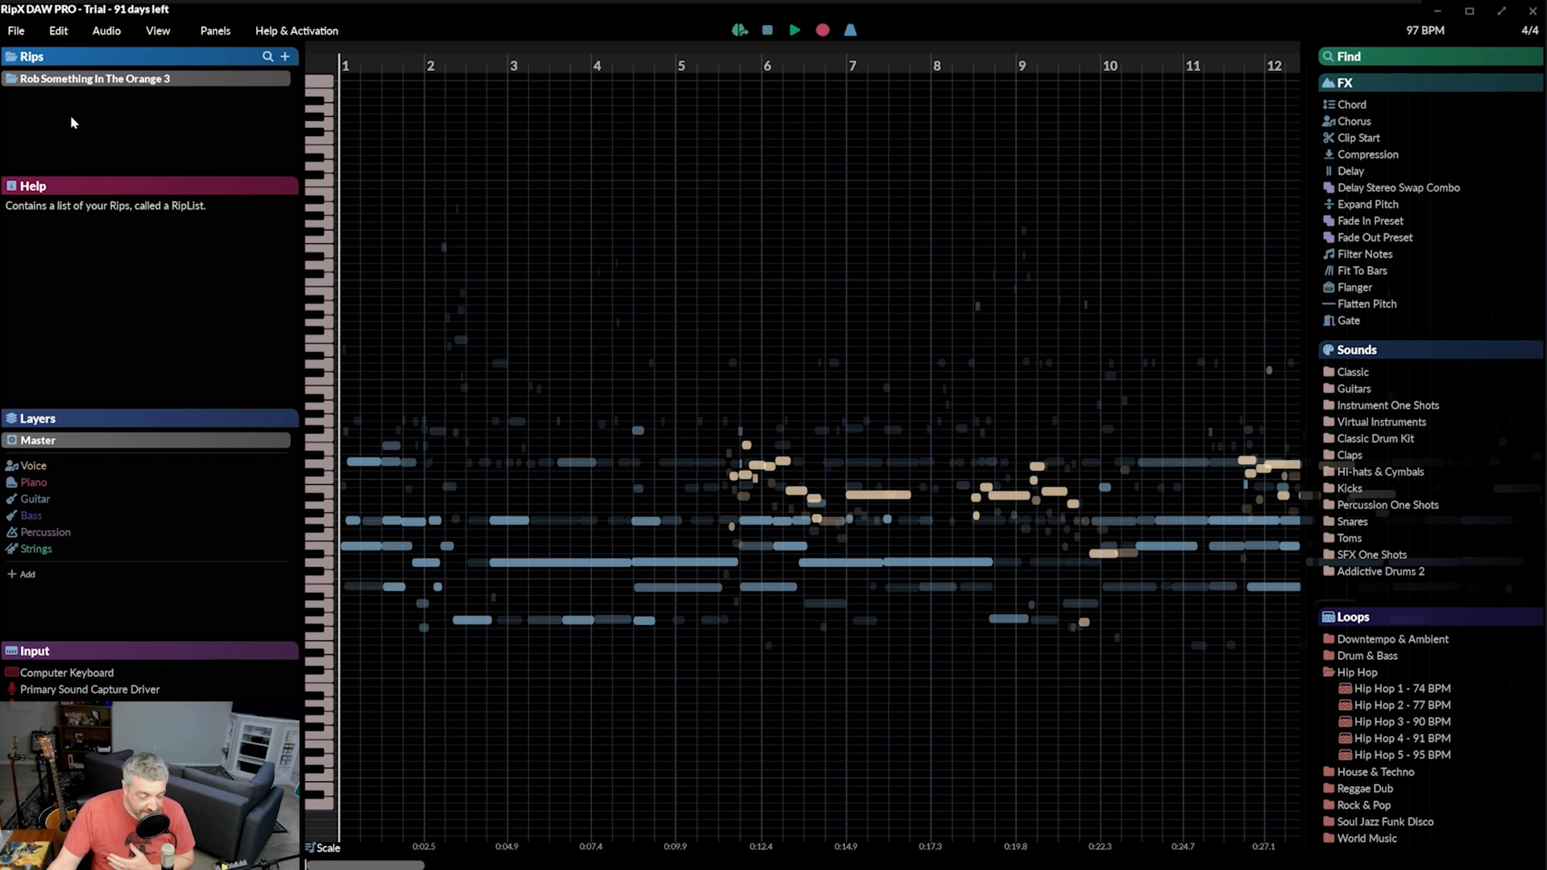
pyautogui.moveTo(93, 78)
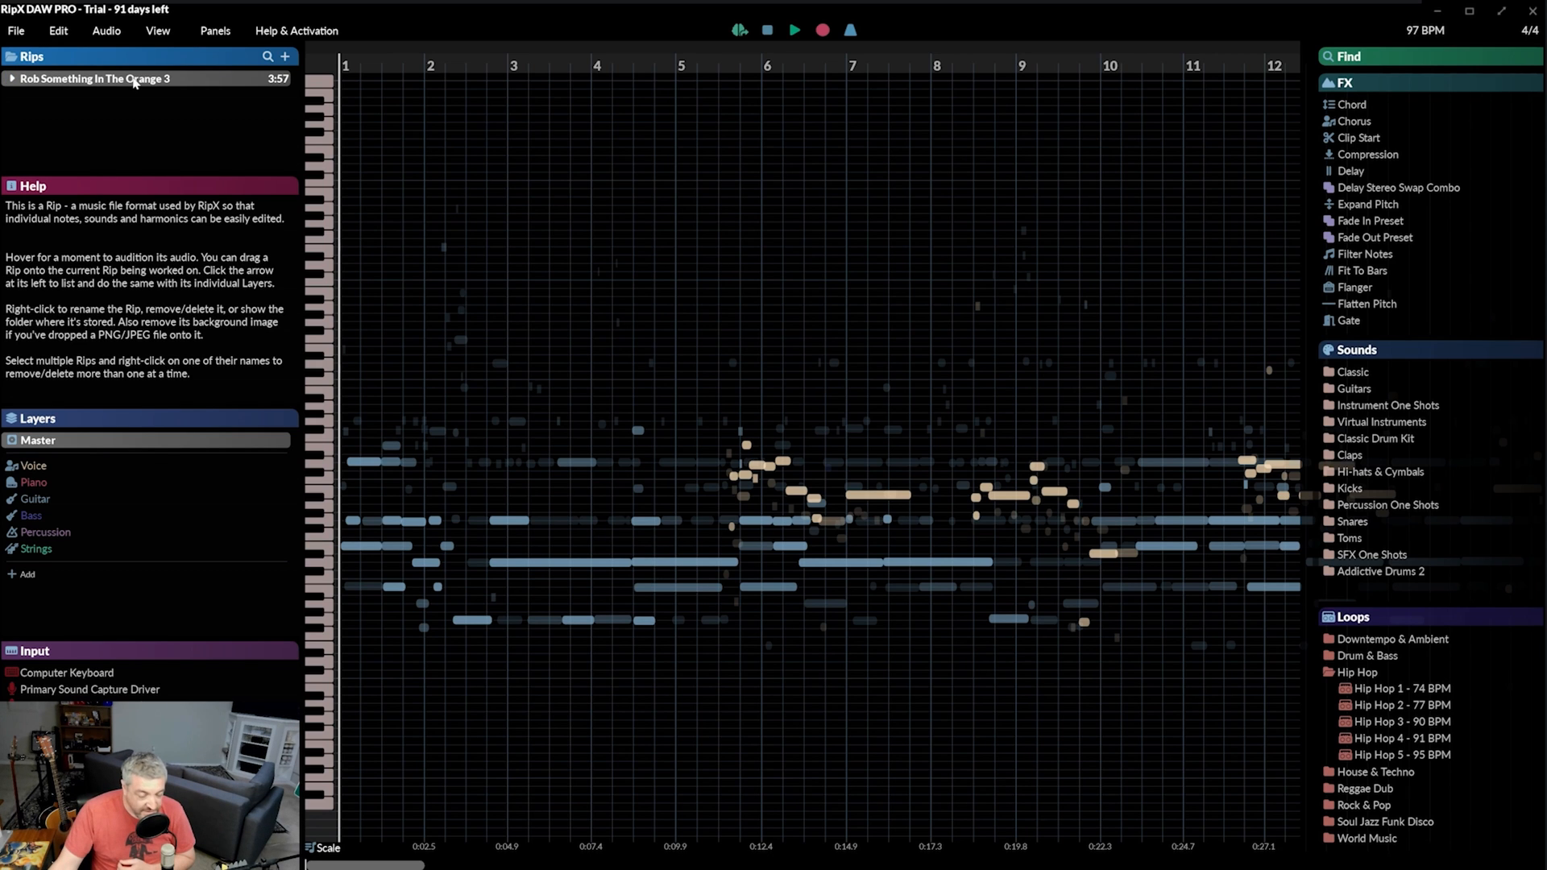
pyautogui.click(46, 532)
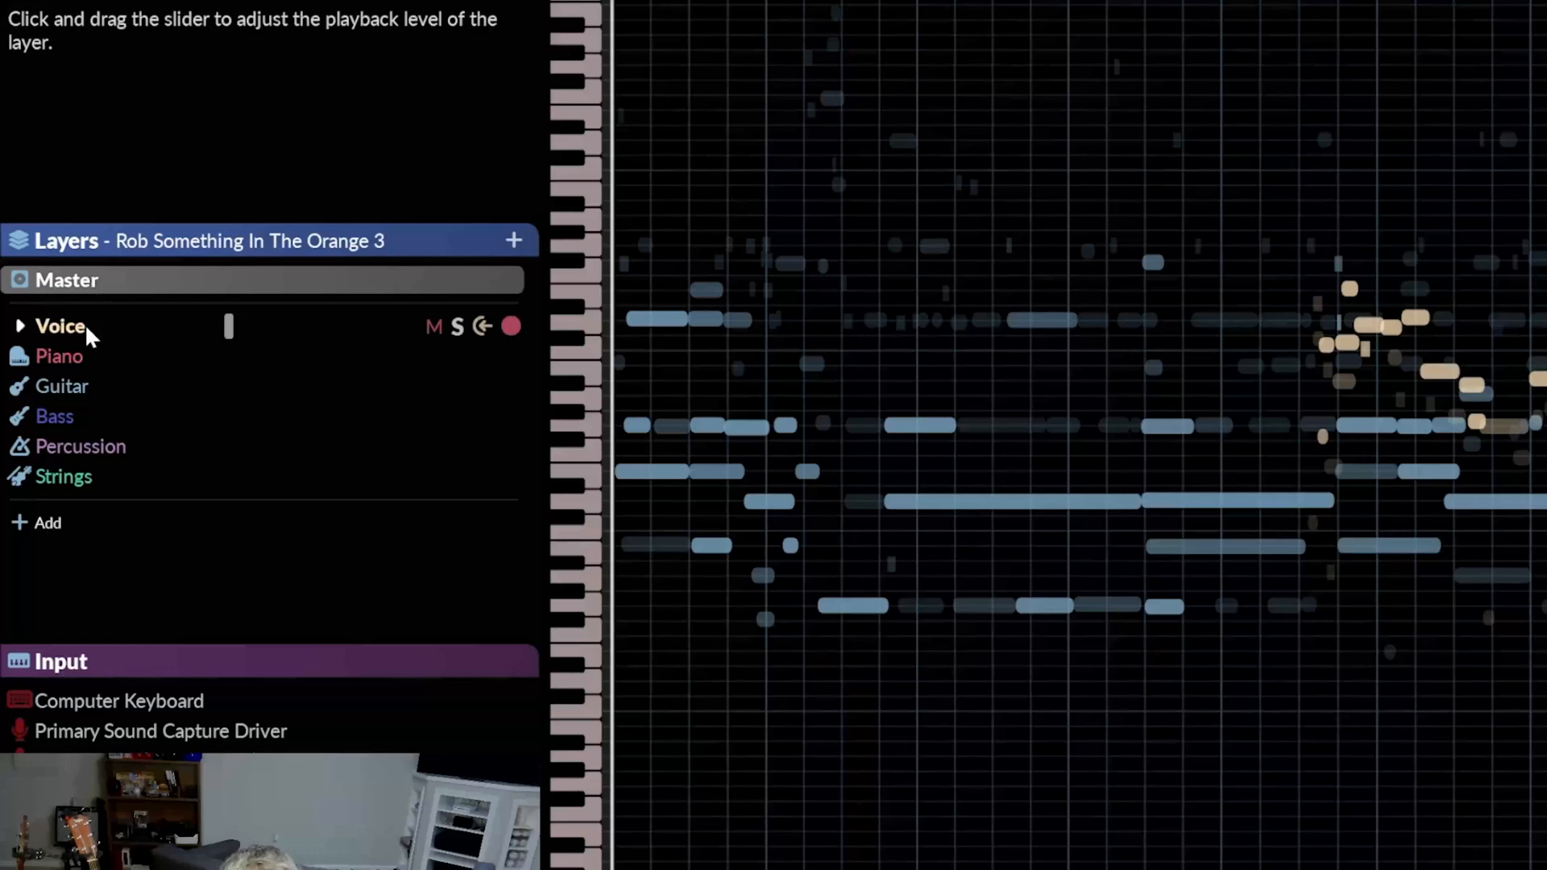
pyautogui.click(71, 476)
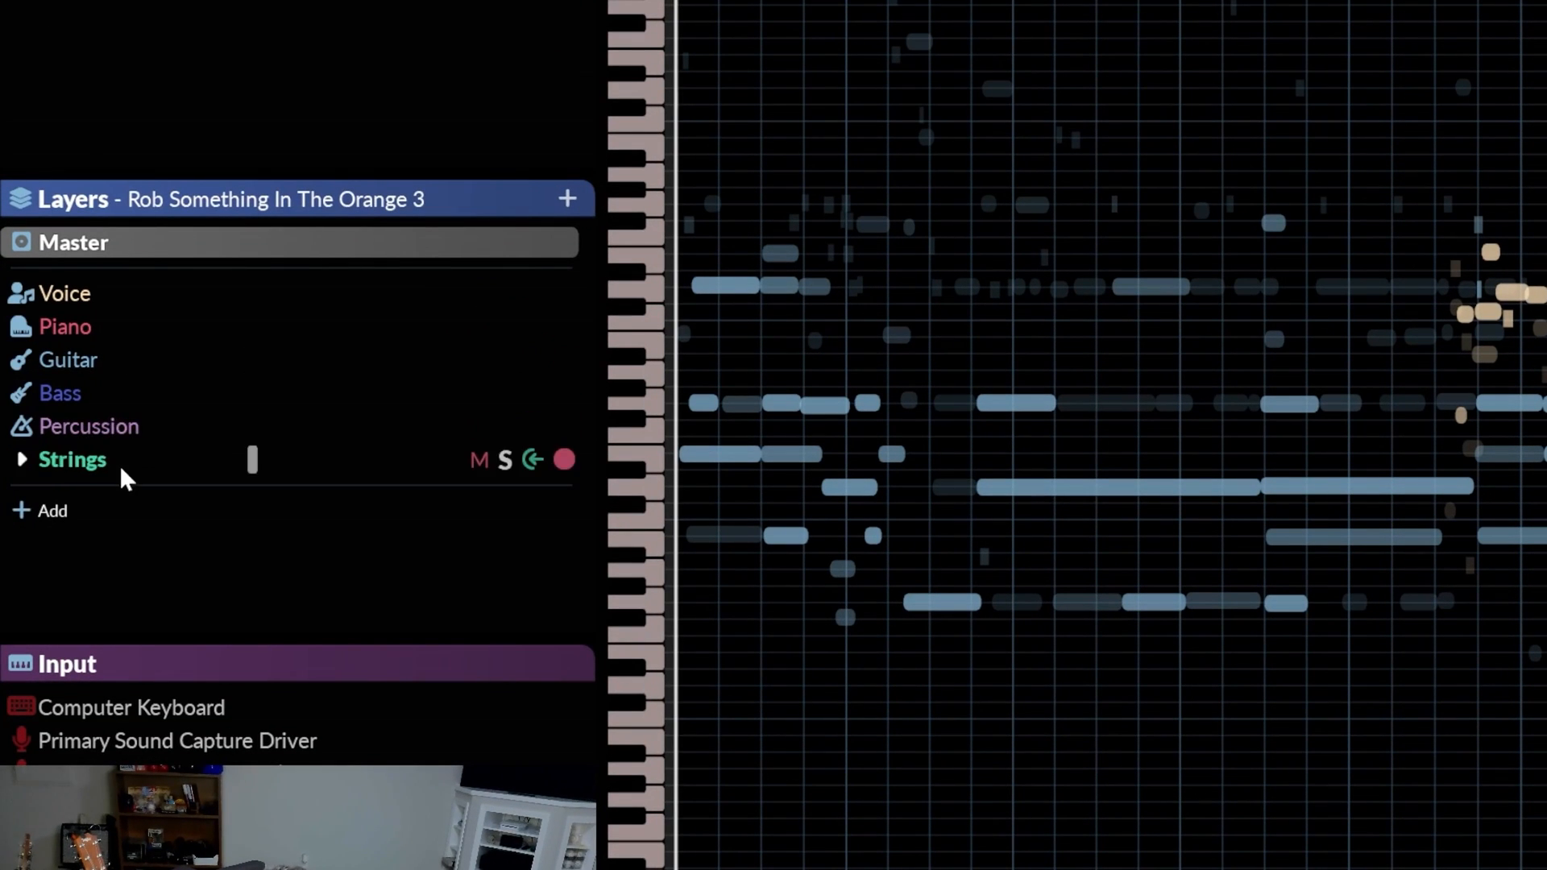
pyautogui.click(65, 293)
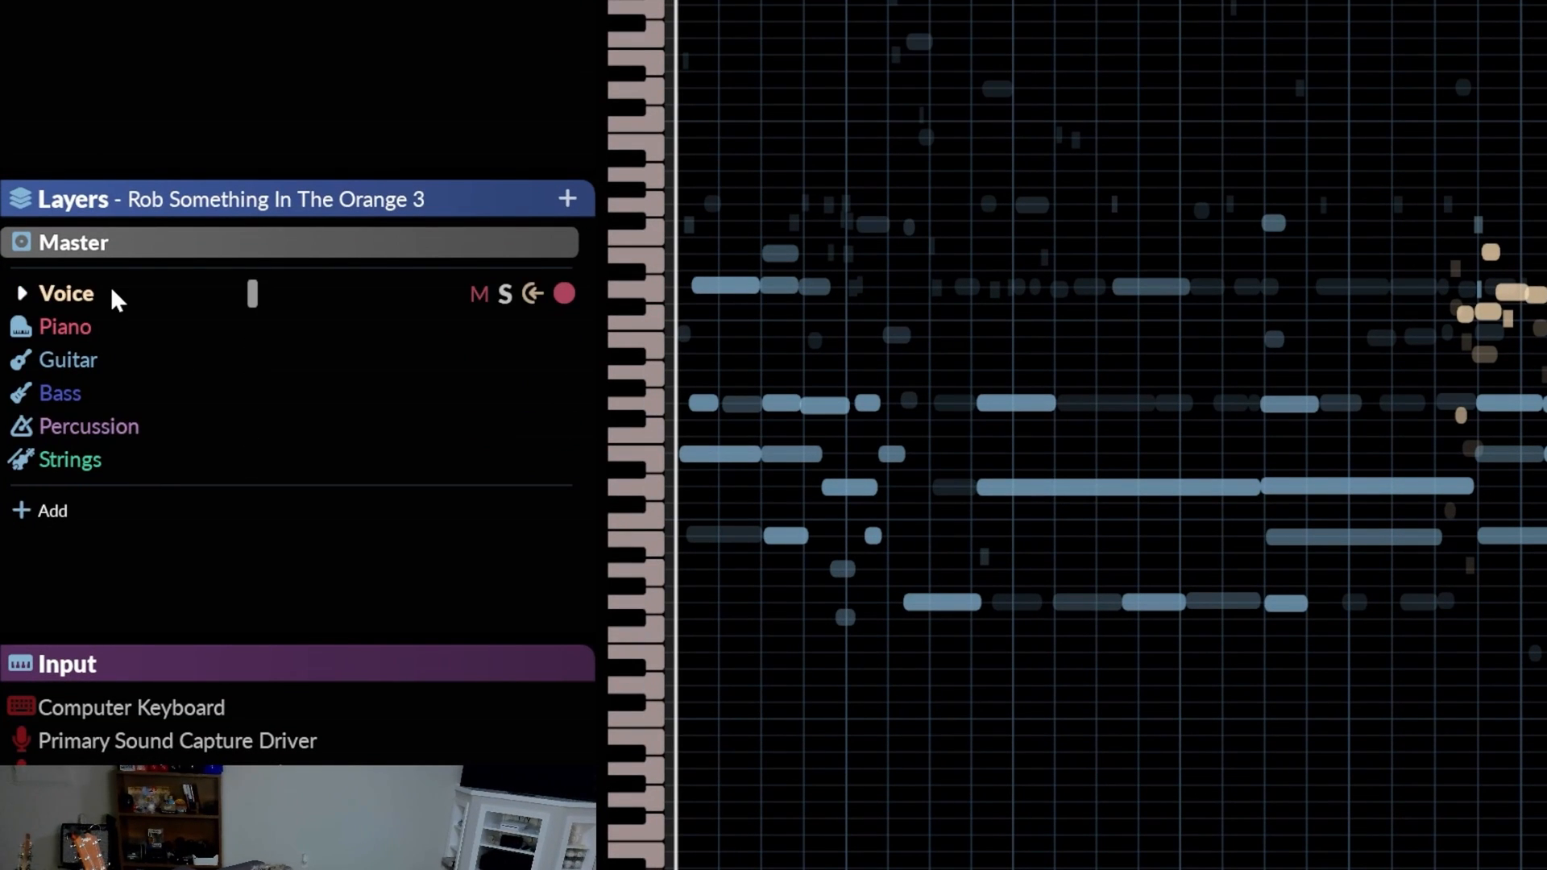
pyautogui.click(69, 359)
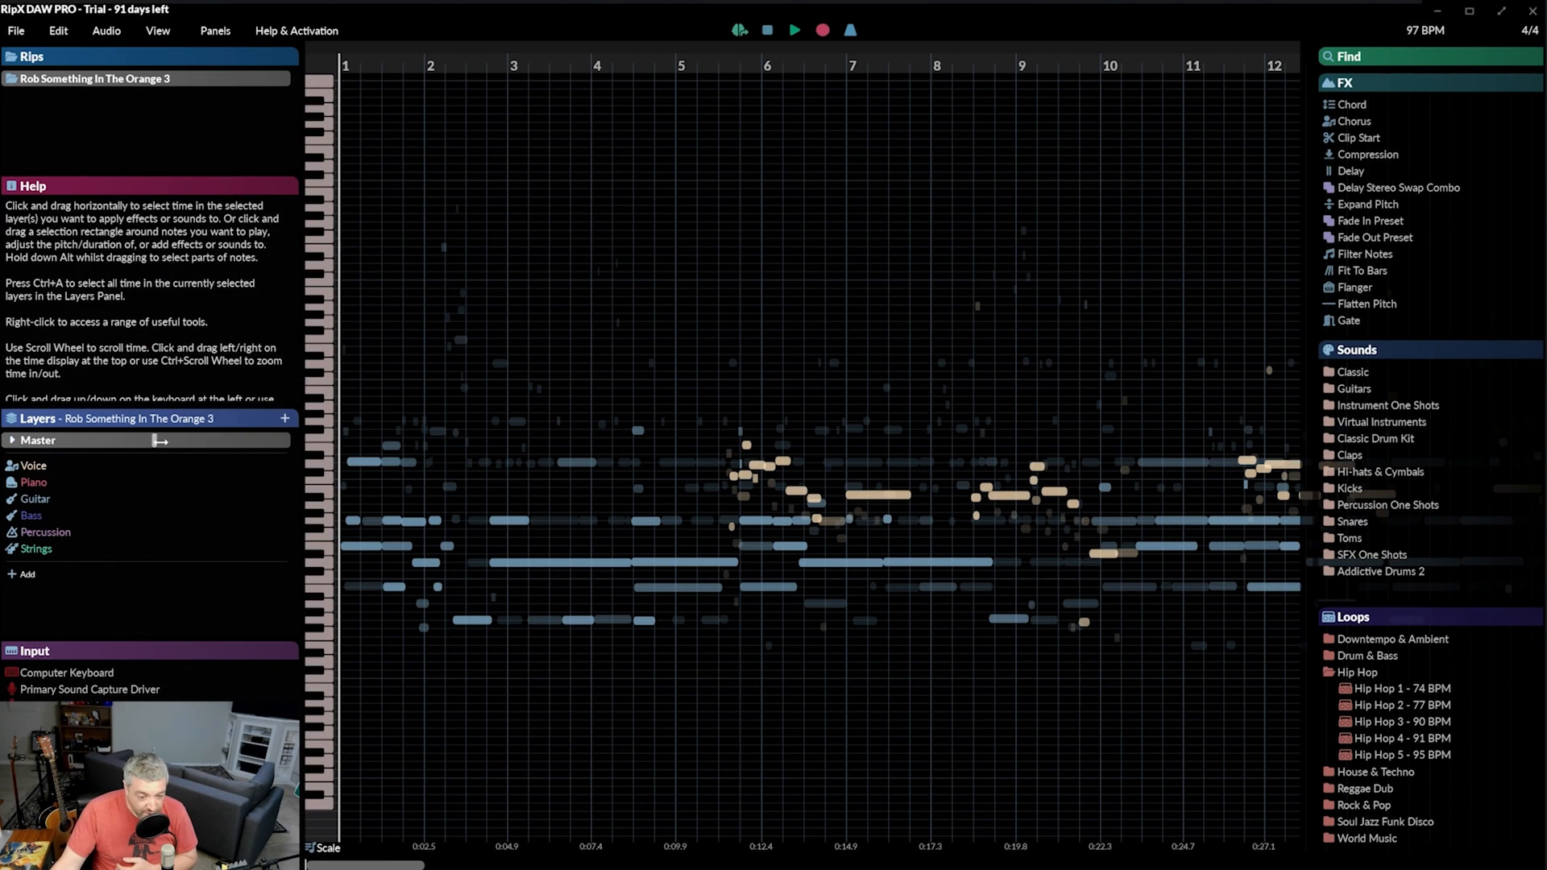
pyautogui.moveTo(119, 515)
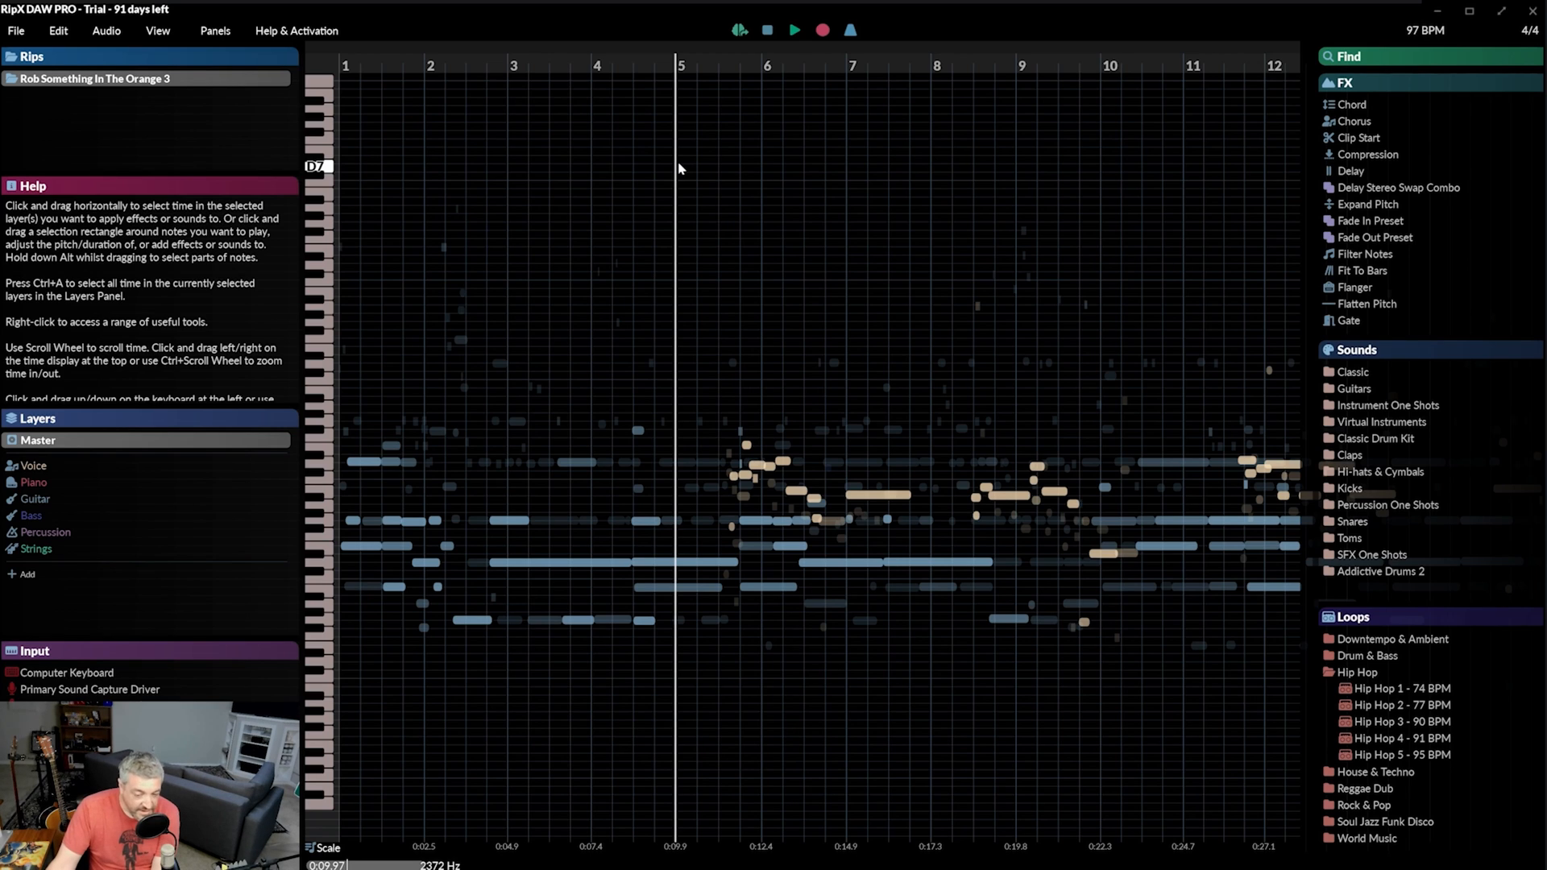
pyautogui.moveTo(676, 171)
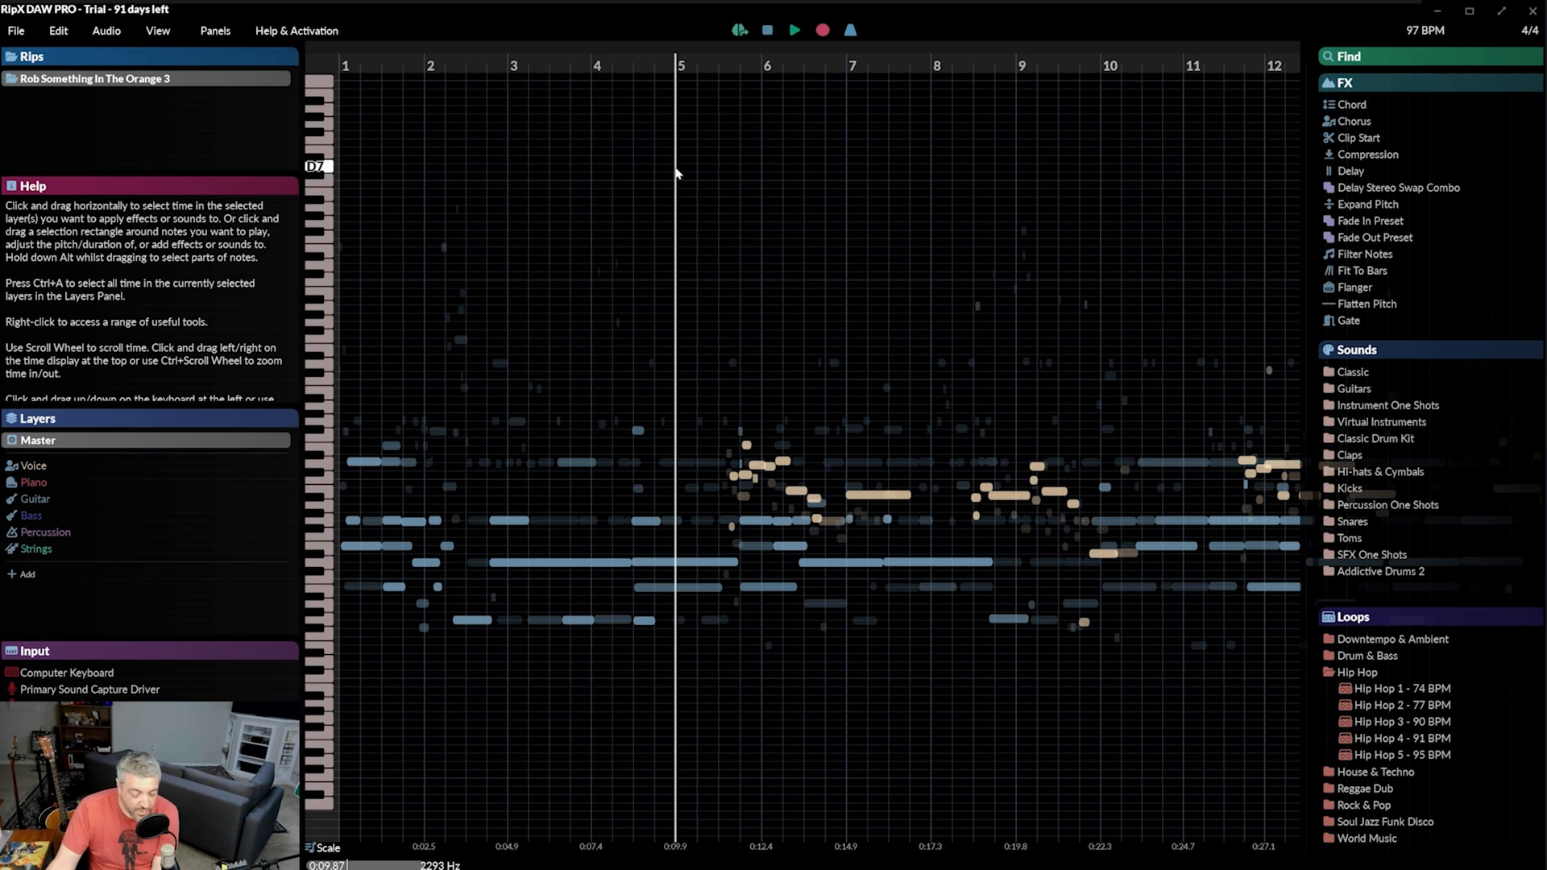
# - Play and stop the song, zoom the timeline out and in, and return to start
pyautogui.click(793, 30)
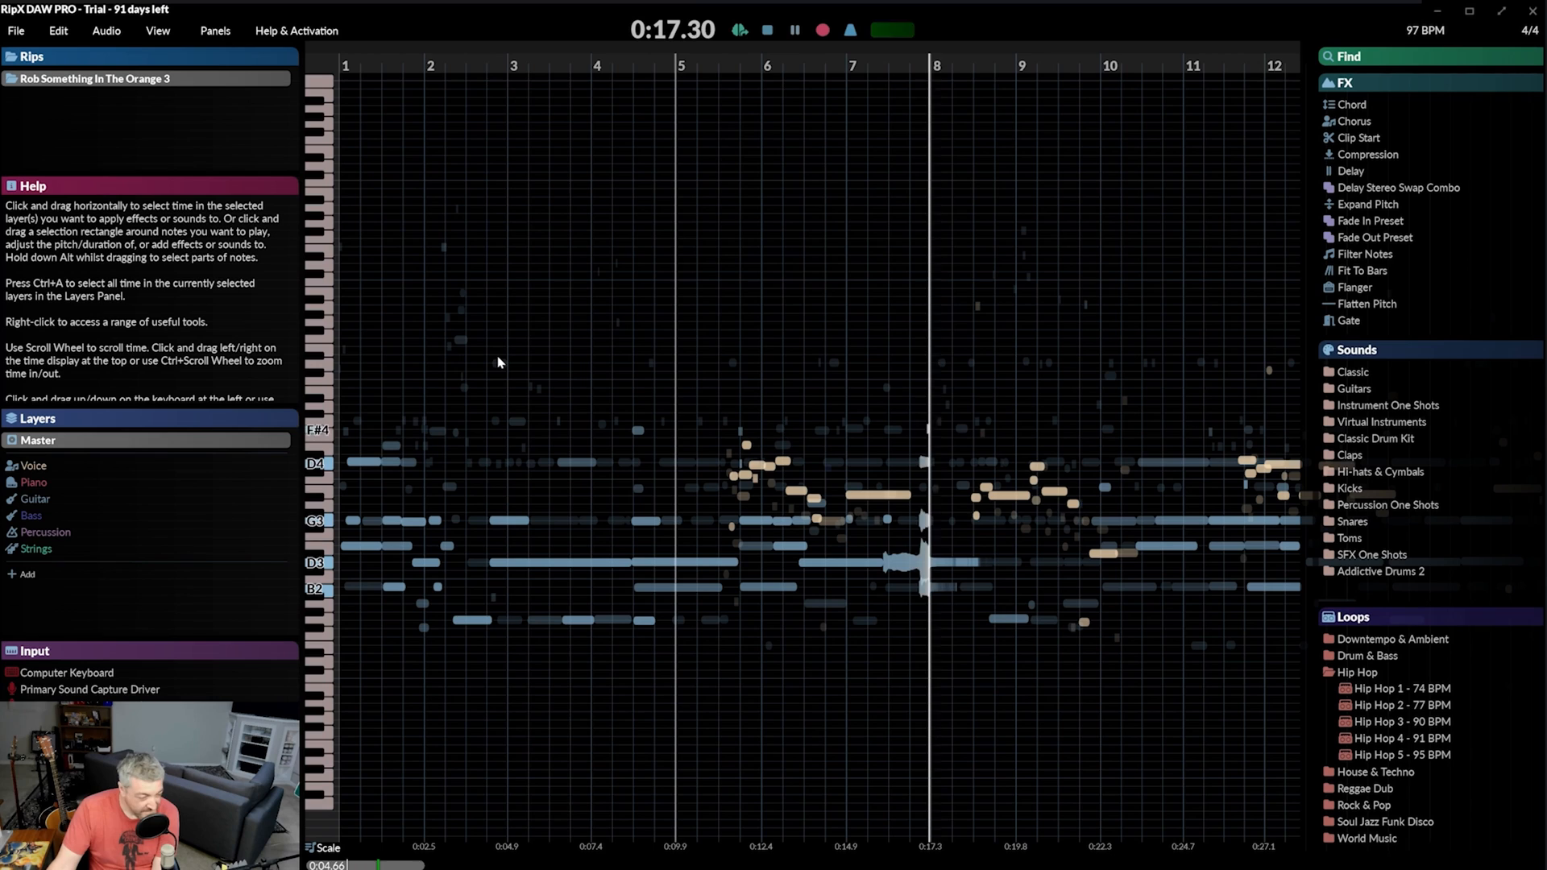
pyautogui.click(794, 30)
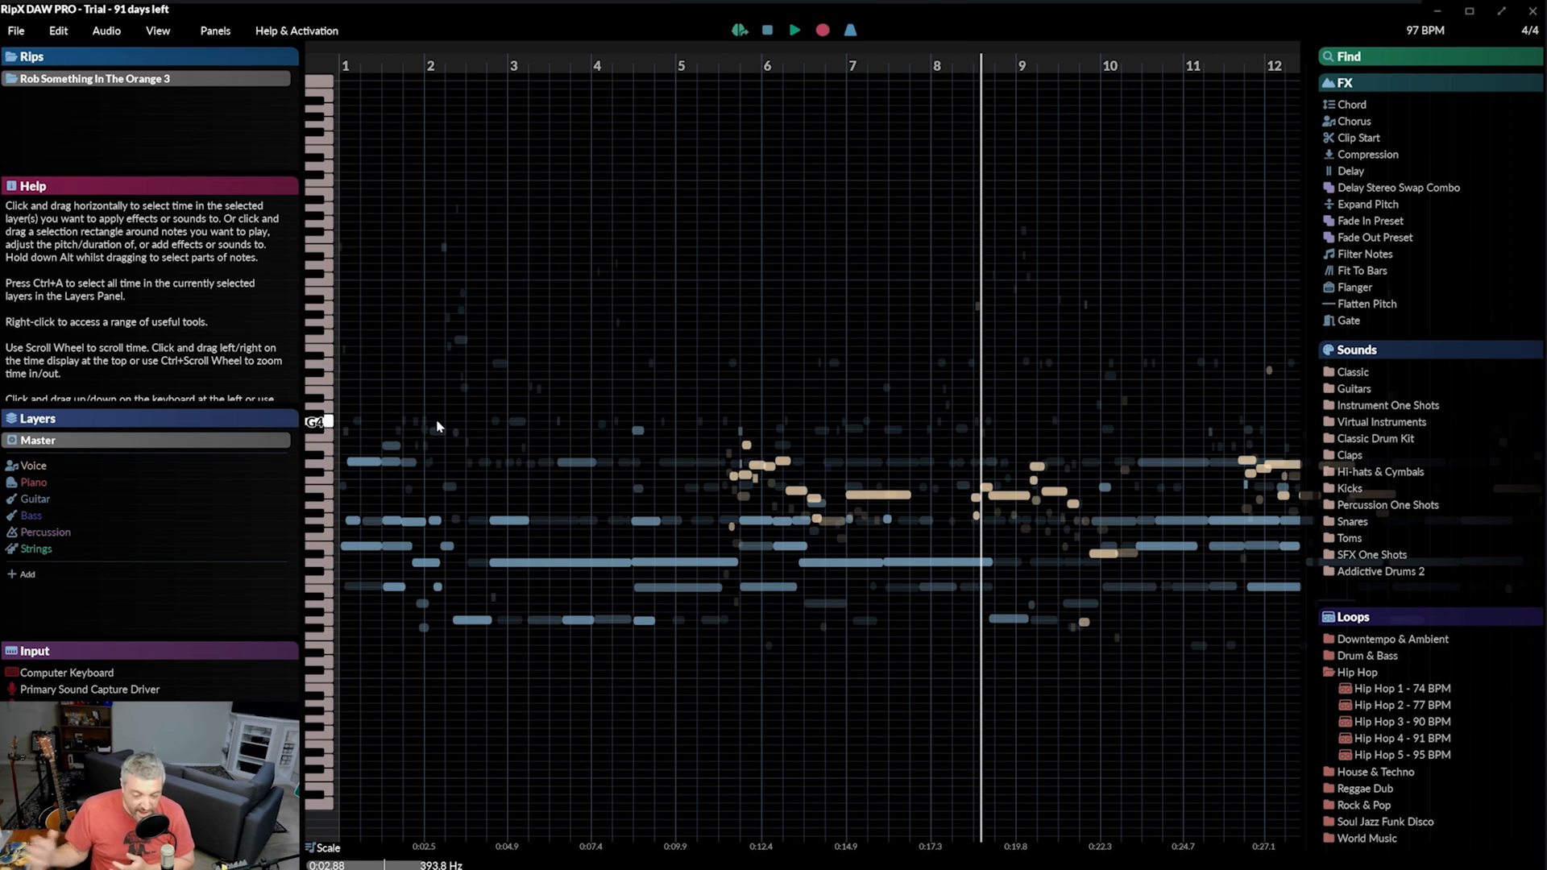
pyautogui.moveTo(663, 403)
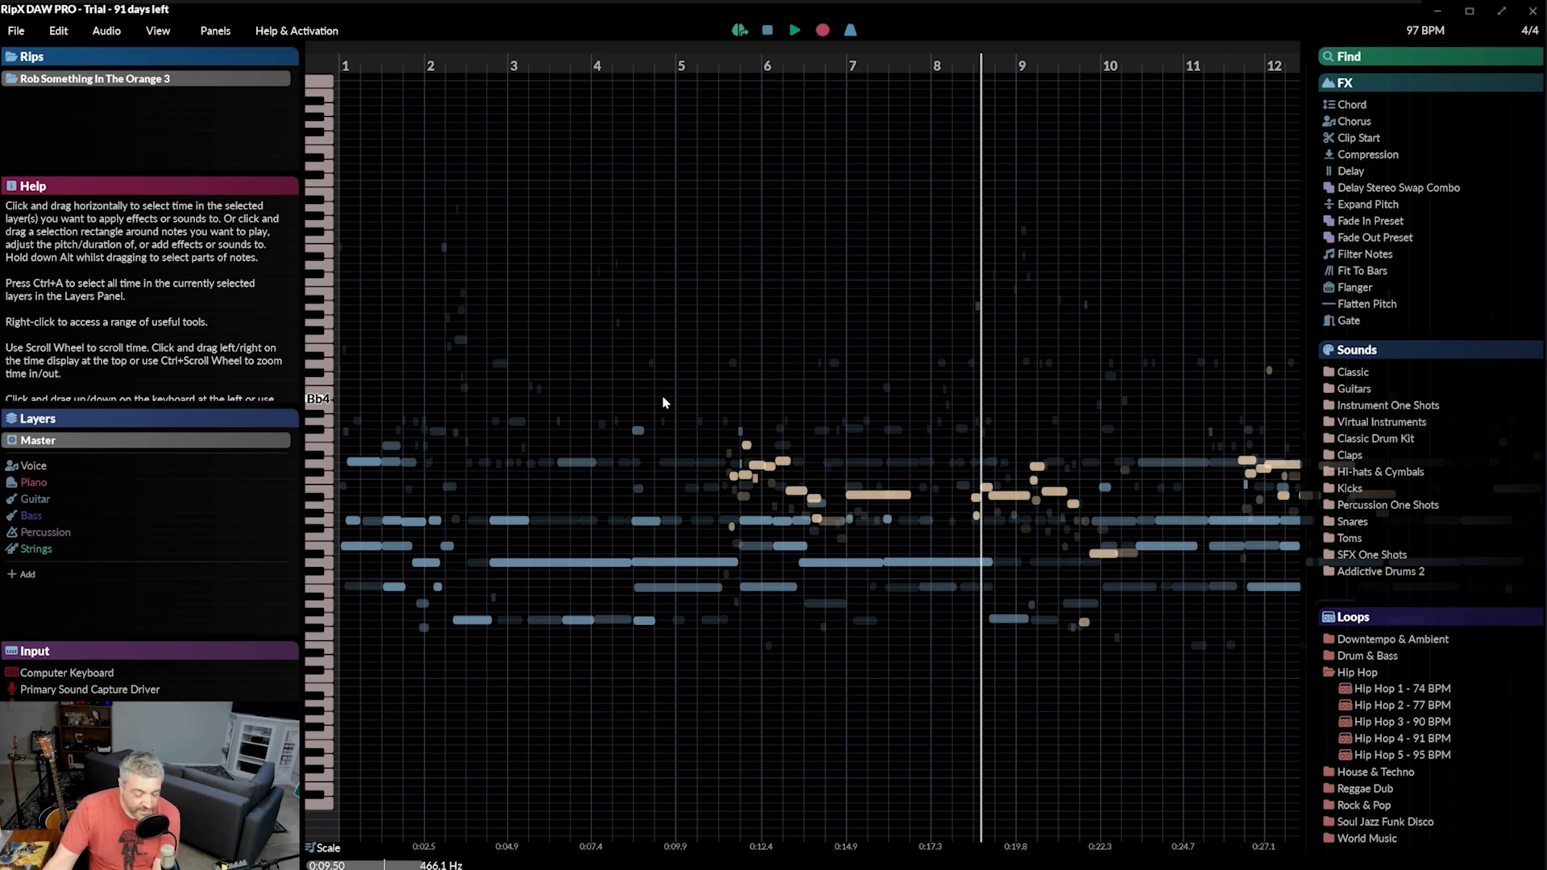
pyautogui.scroll(-3)
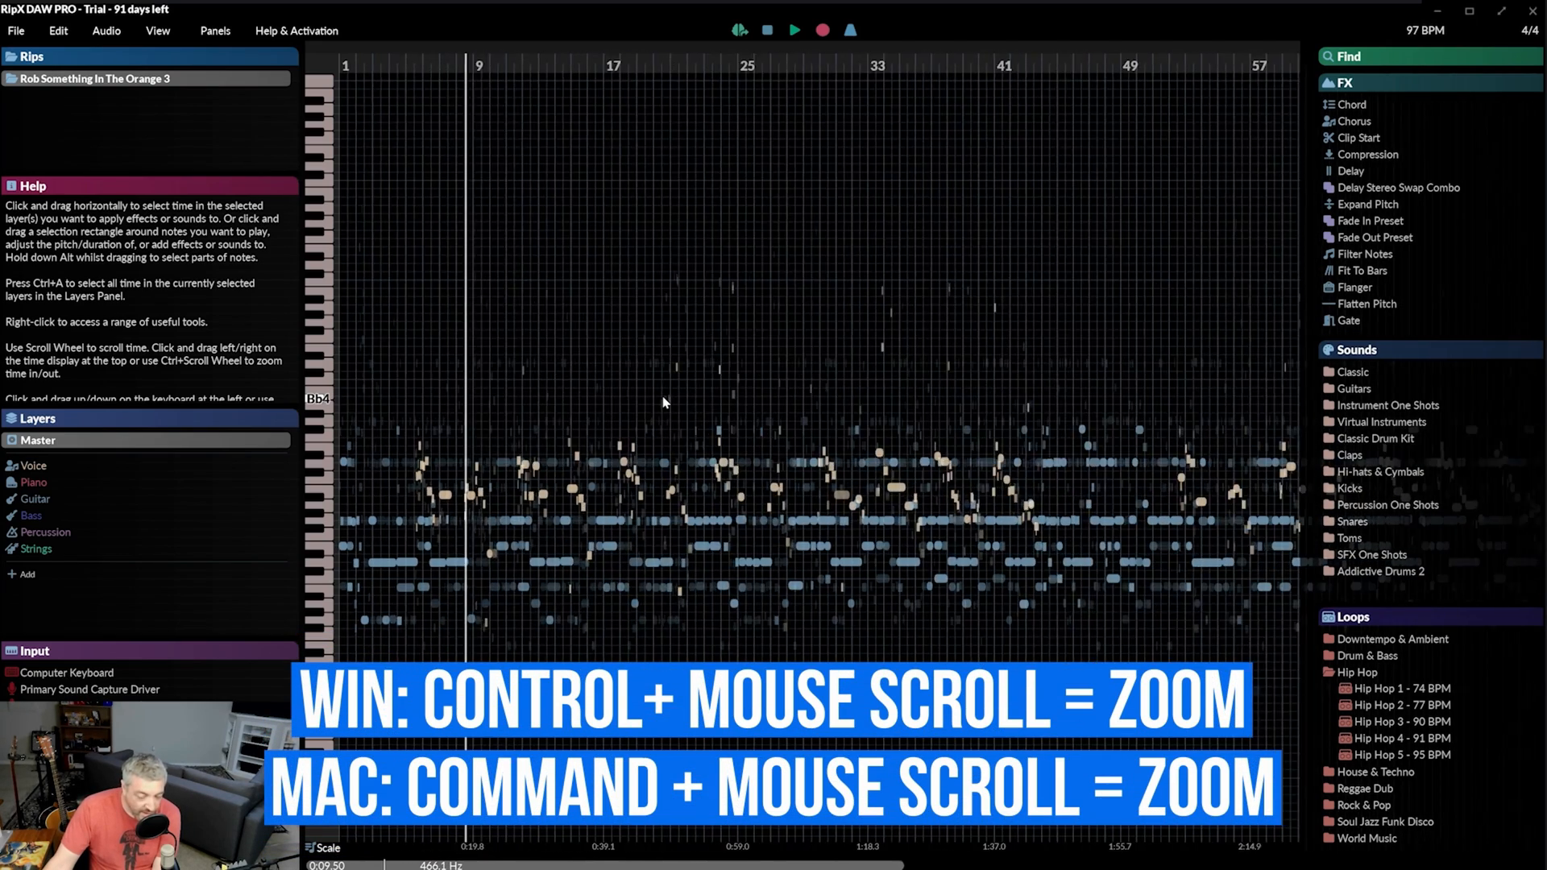
pyautogui.scroll(-3)
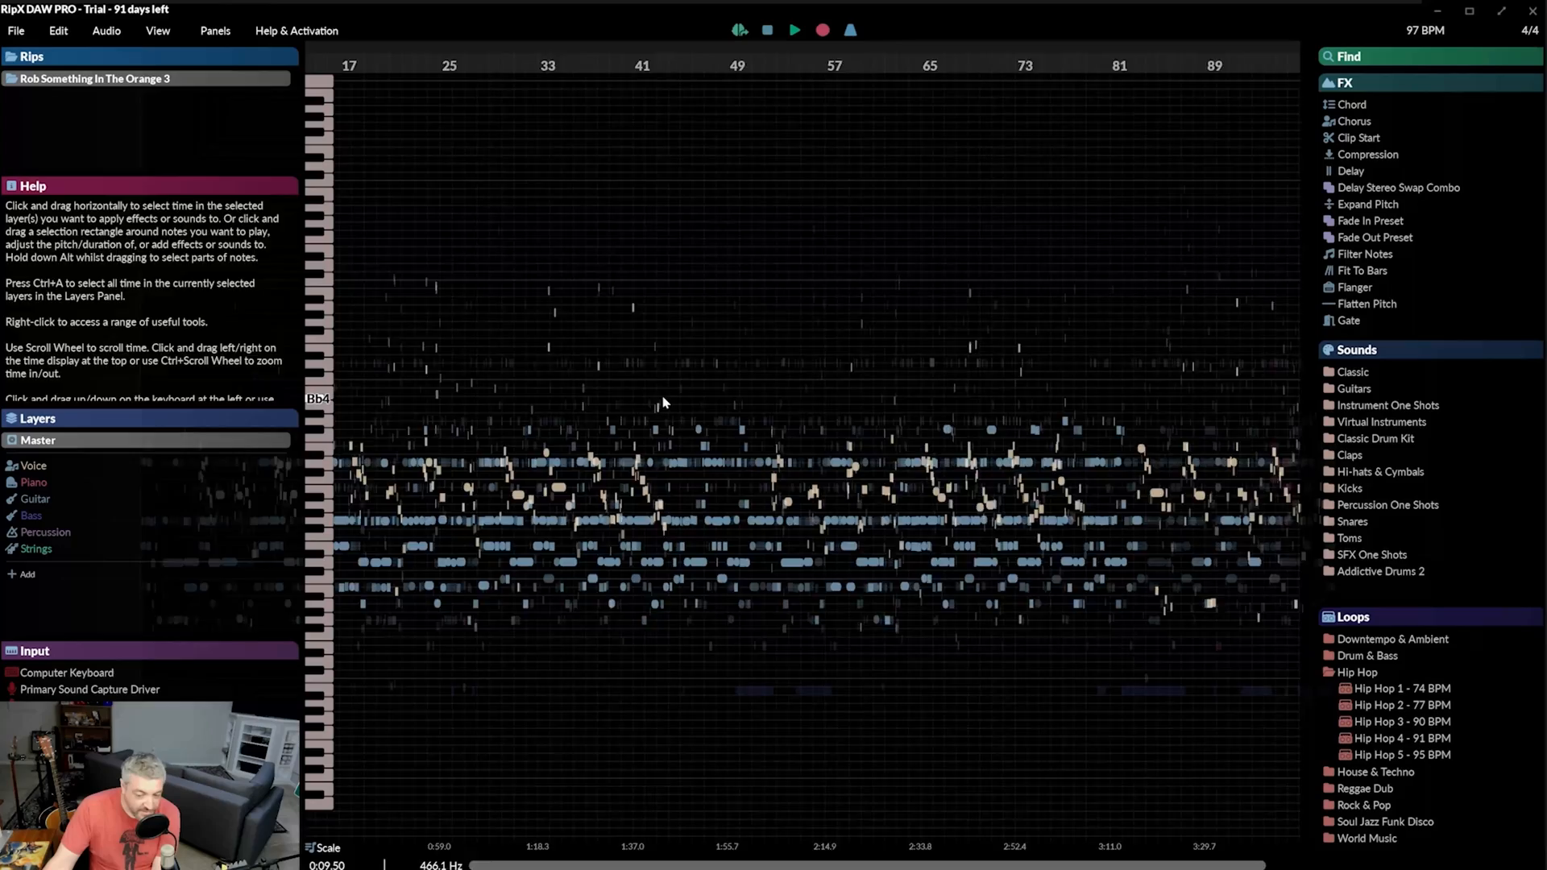
pyautogui.scroll(3)
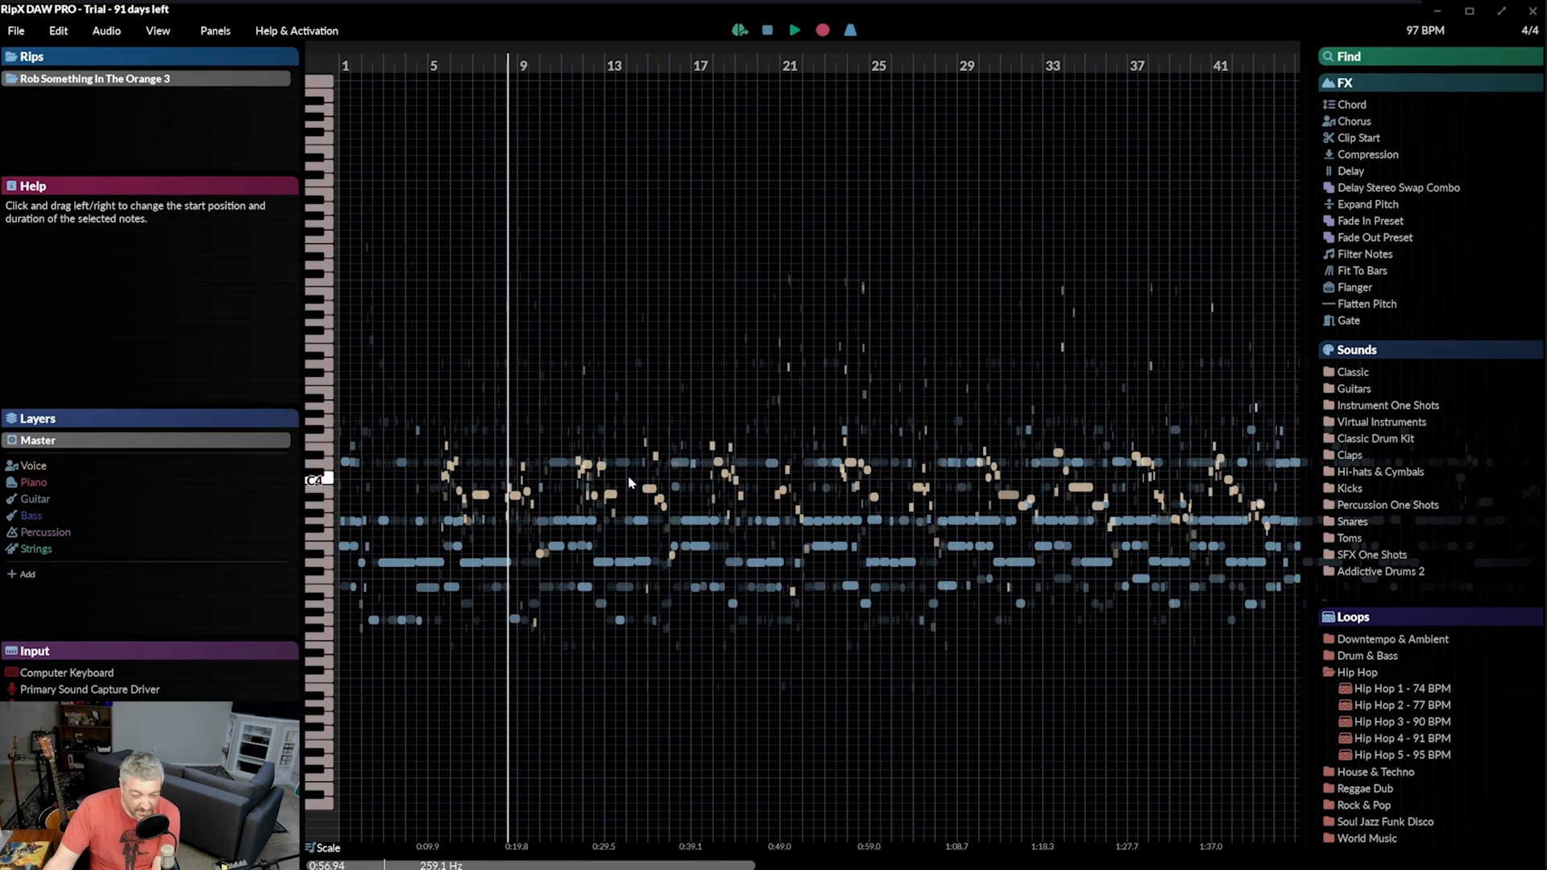
pyautogui.scroll(-3)
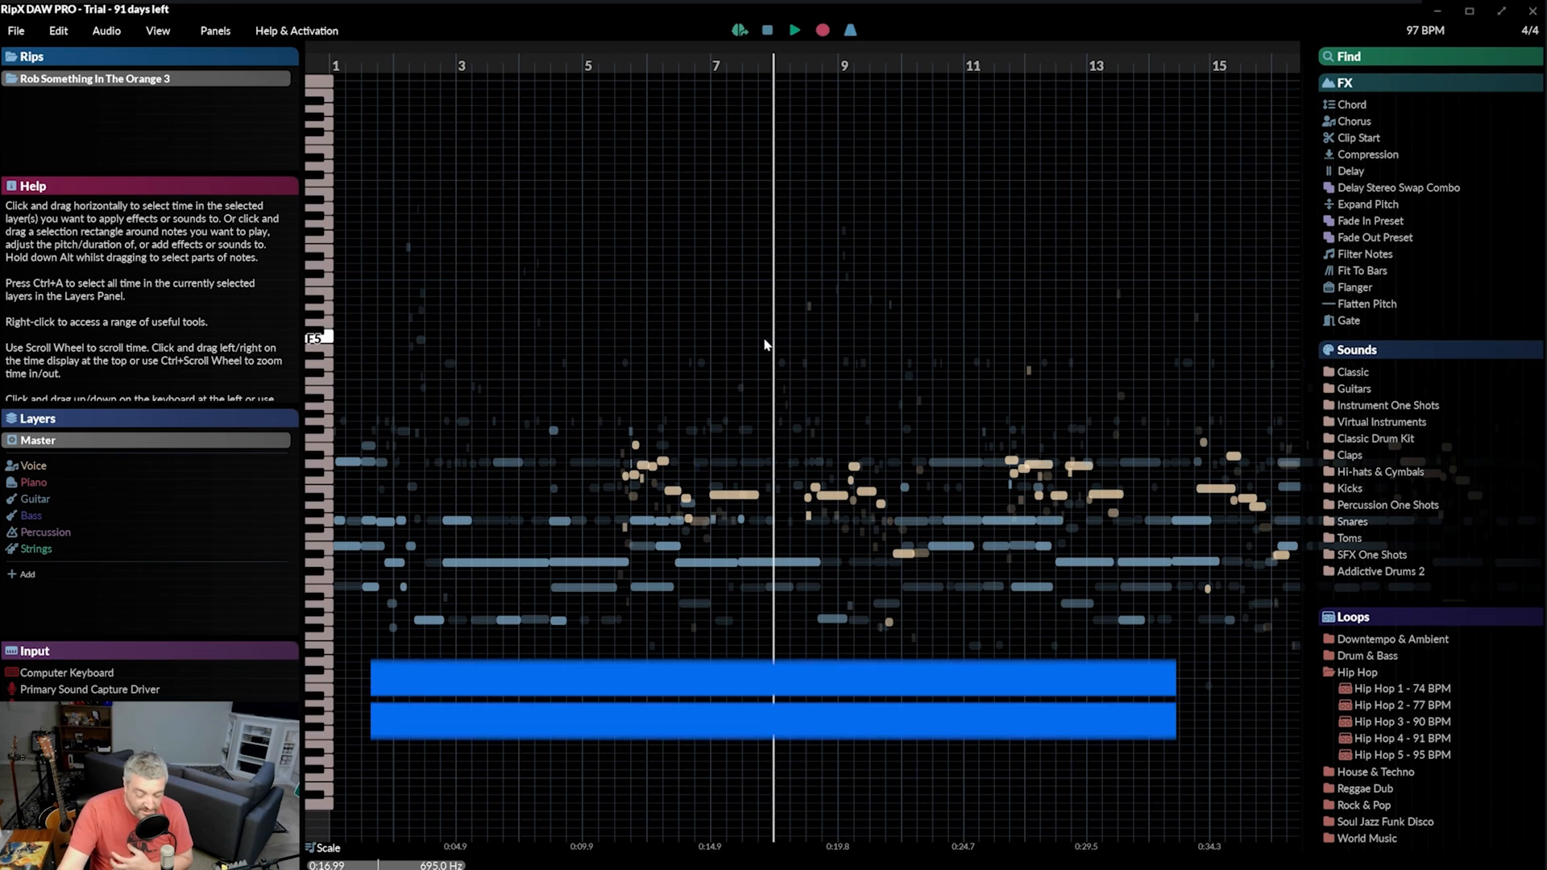
pyautogui.press('home')
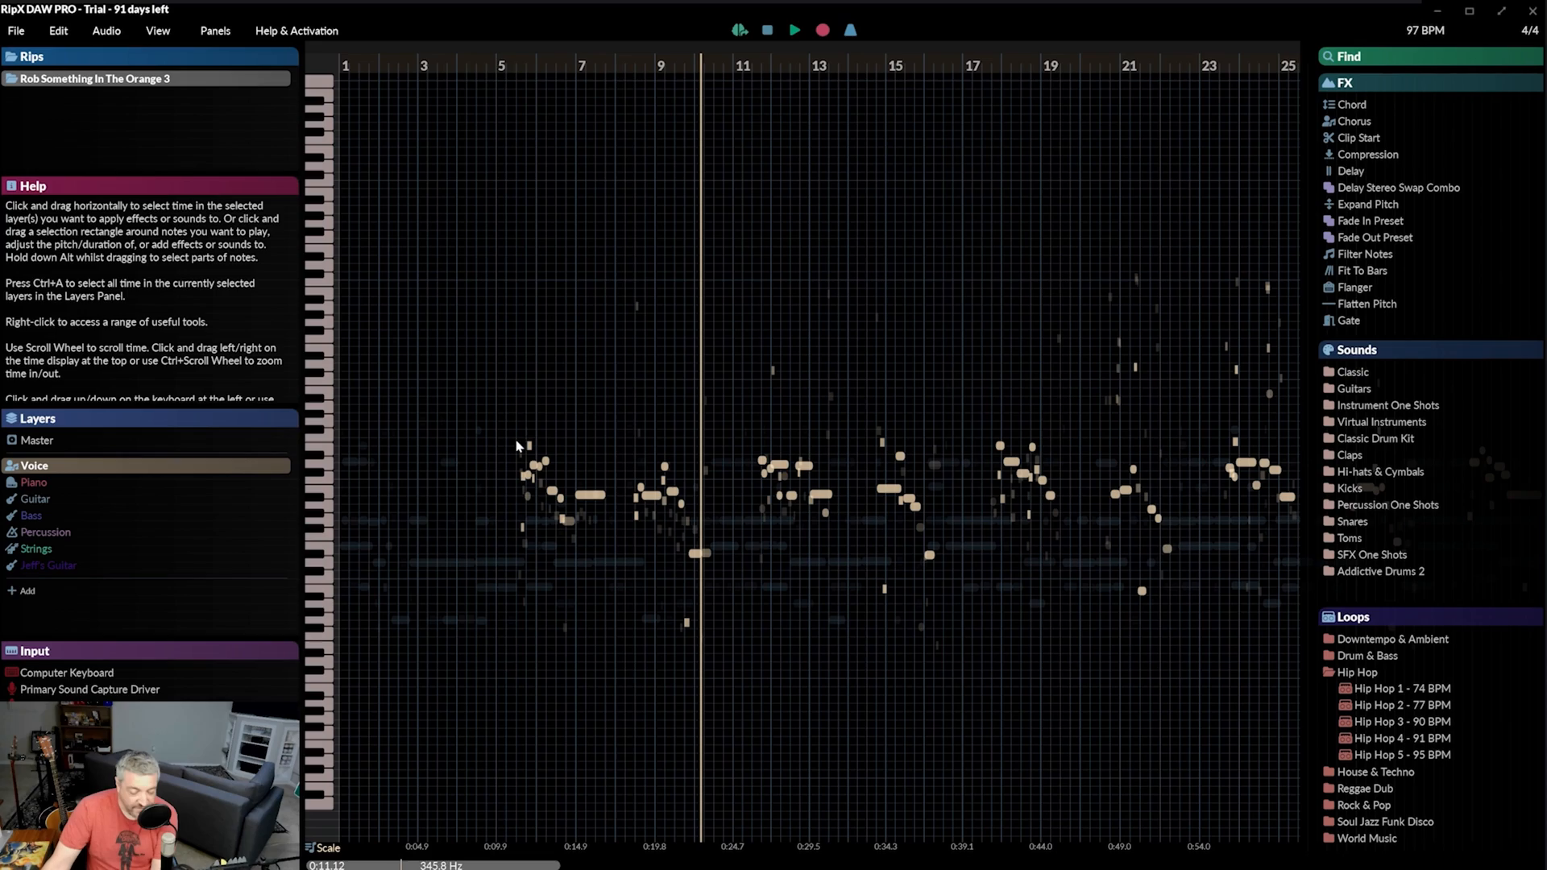
# - Solo the Voice layer and let the song play
pyautogui.click(34, 464)
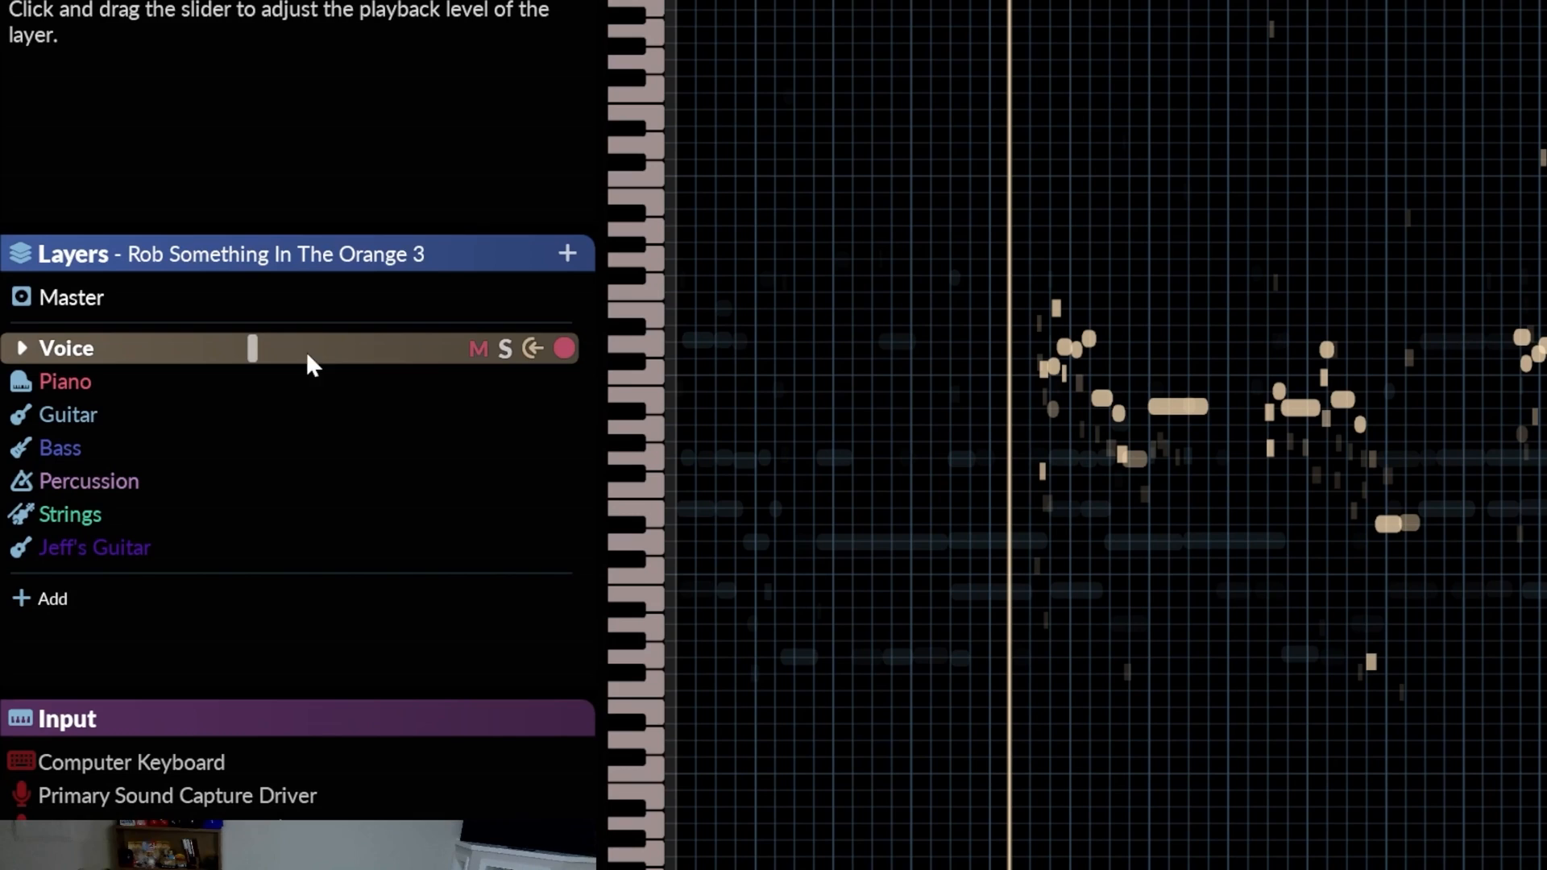
pyautogui.click(478, 348)
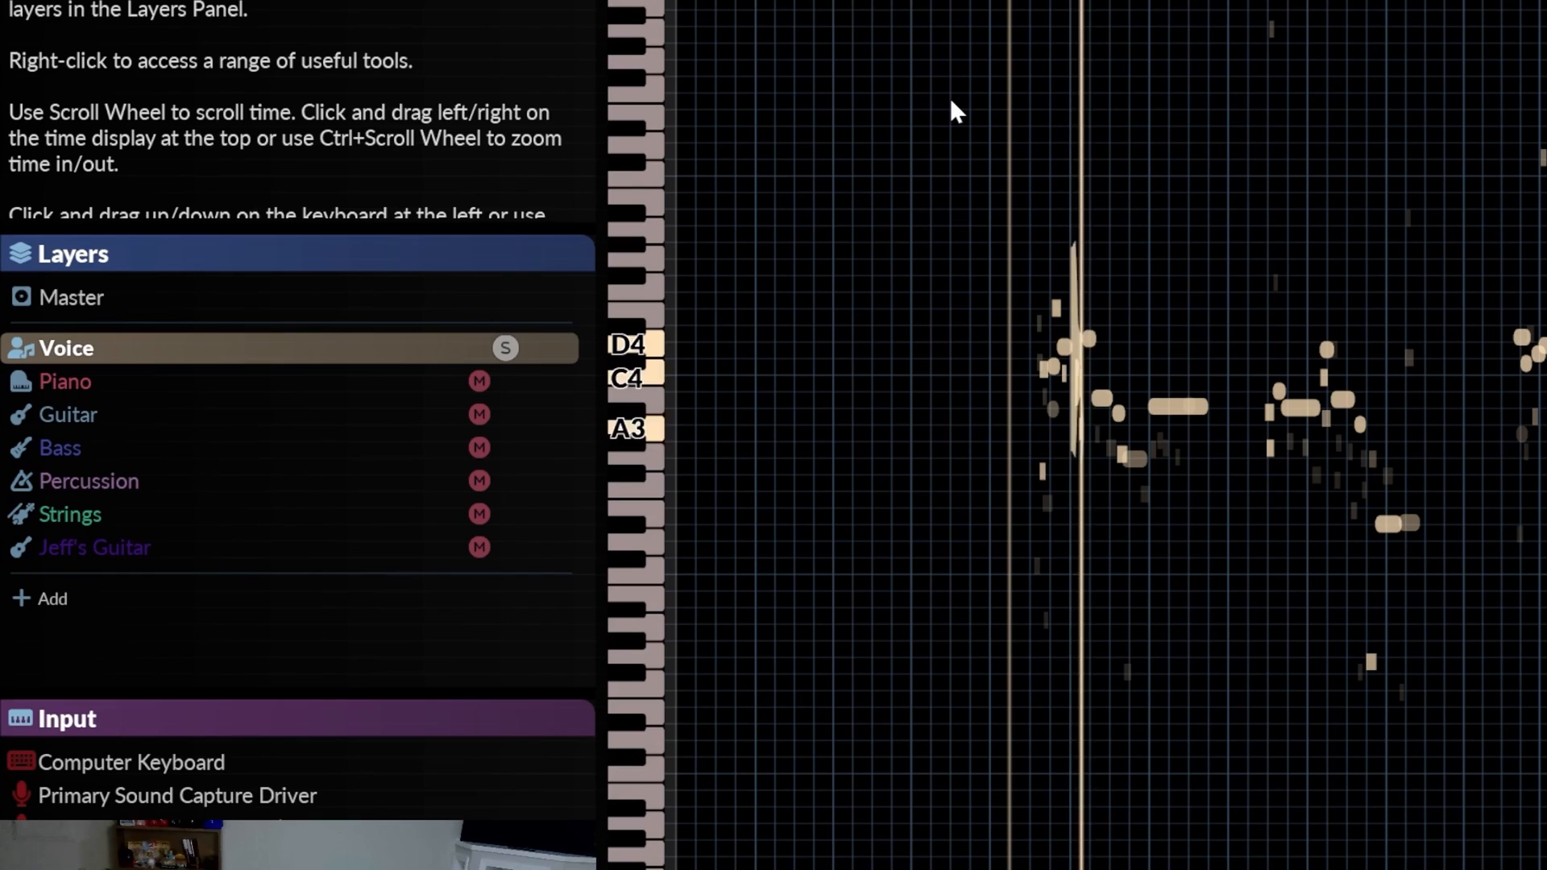
pyautogui.scroll(-3)
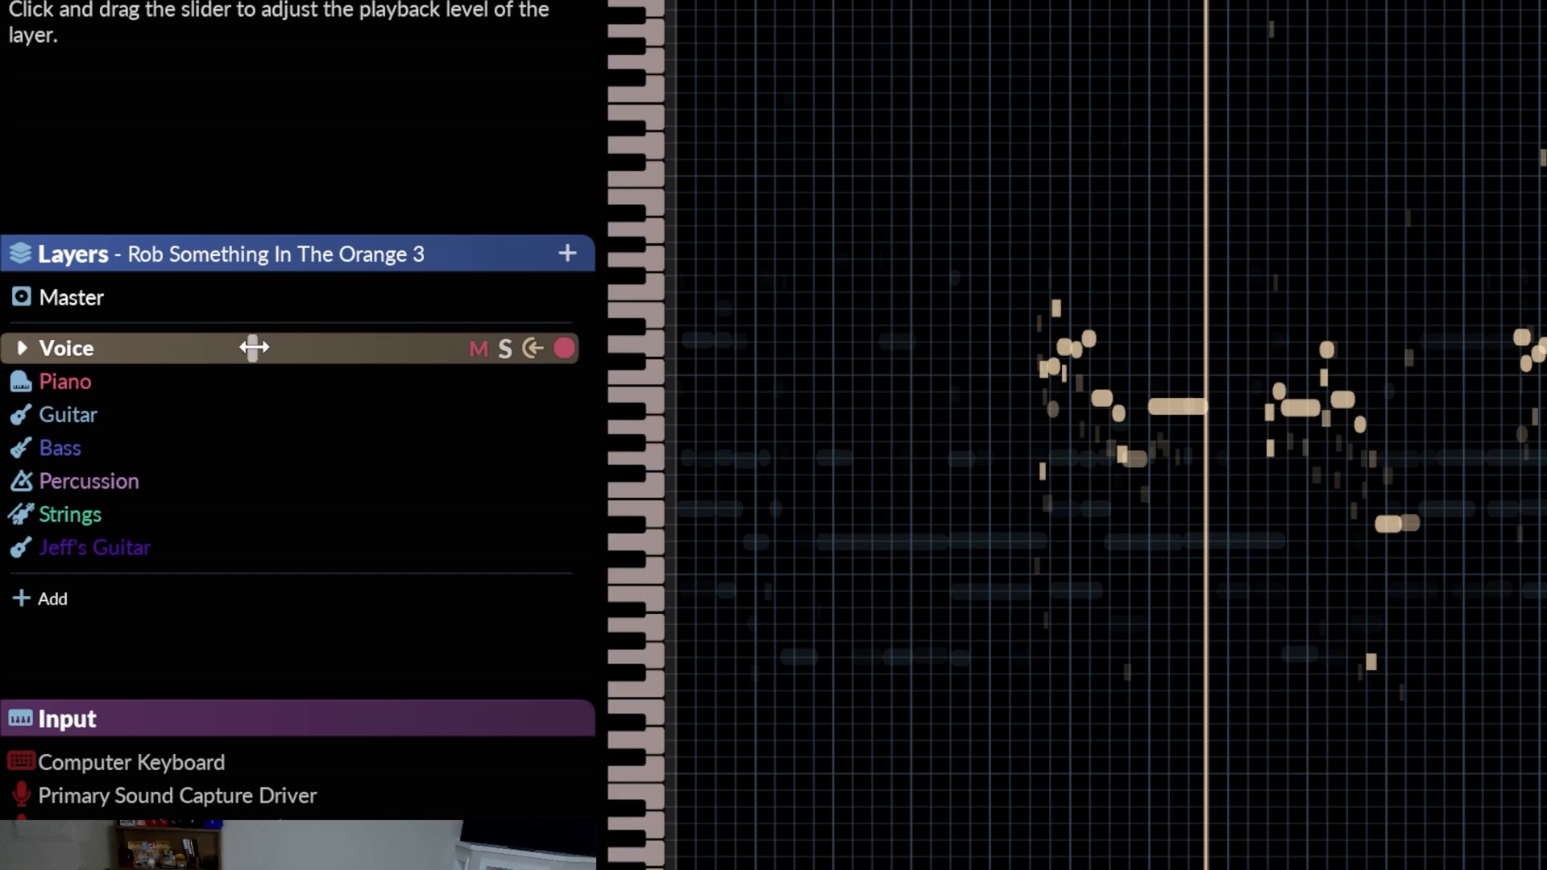
# - Lower the Voice layer's volume to -10 dB, then select the Guitar layer
pyautogui.moveTo(254, 348); pyautogui.dragTo(237, 347)
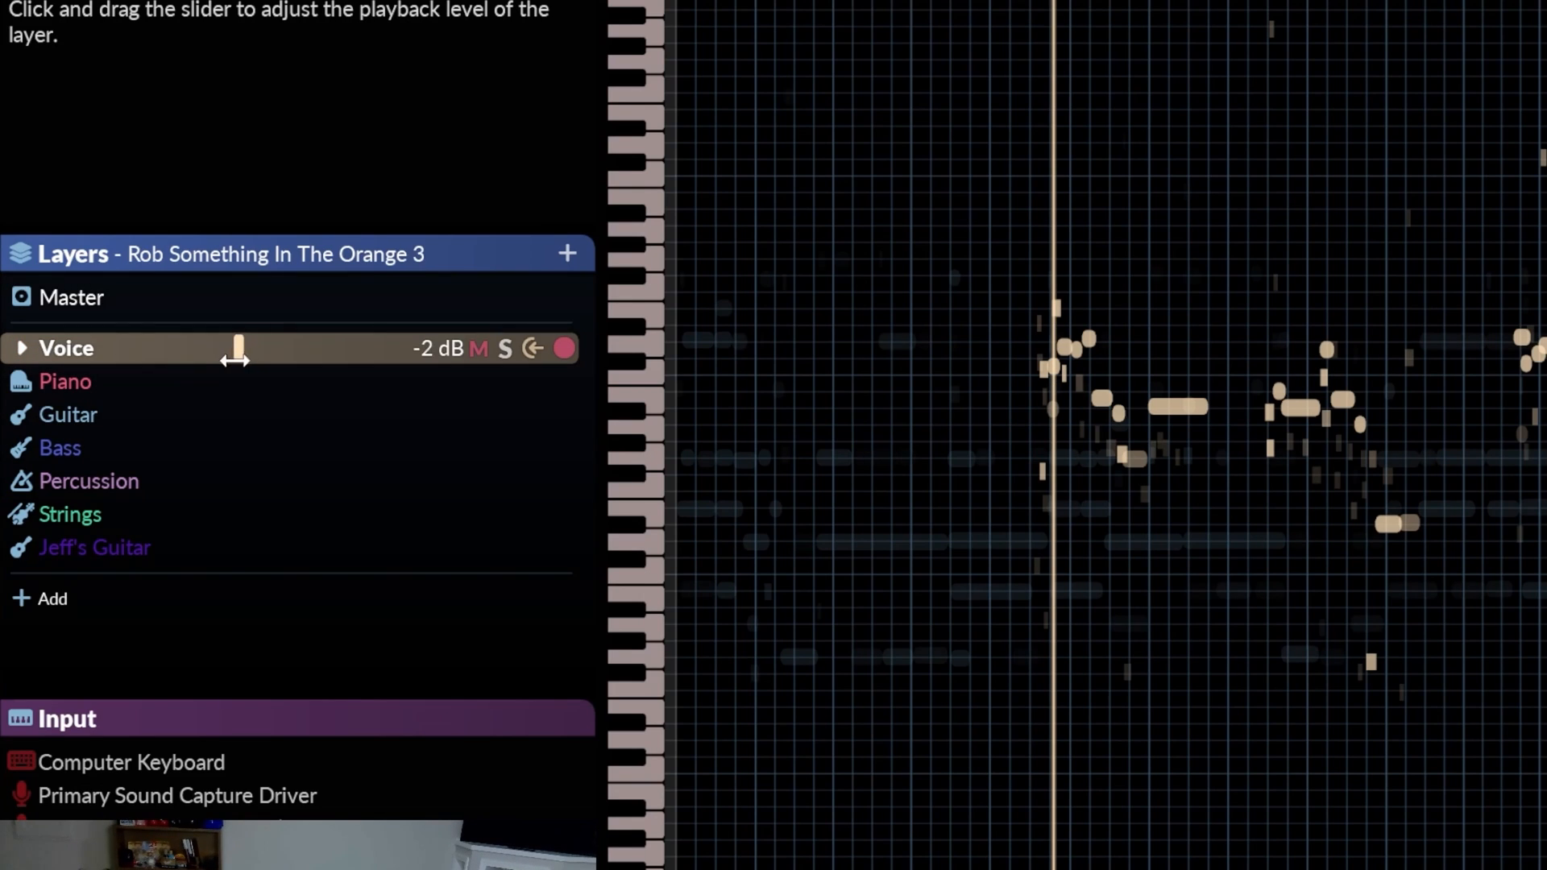
pyautogui.moveTo(238, 347); pyautogui.dragTo(180, 347)
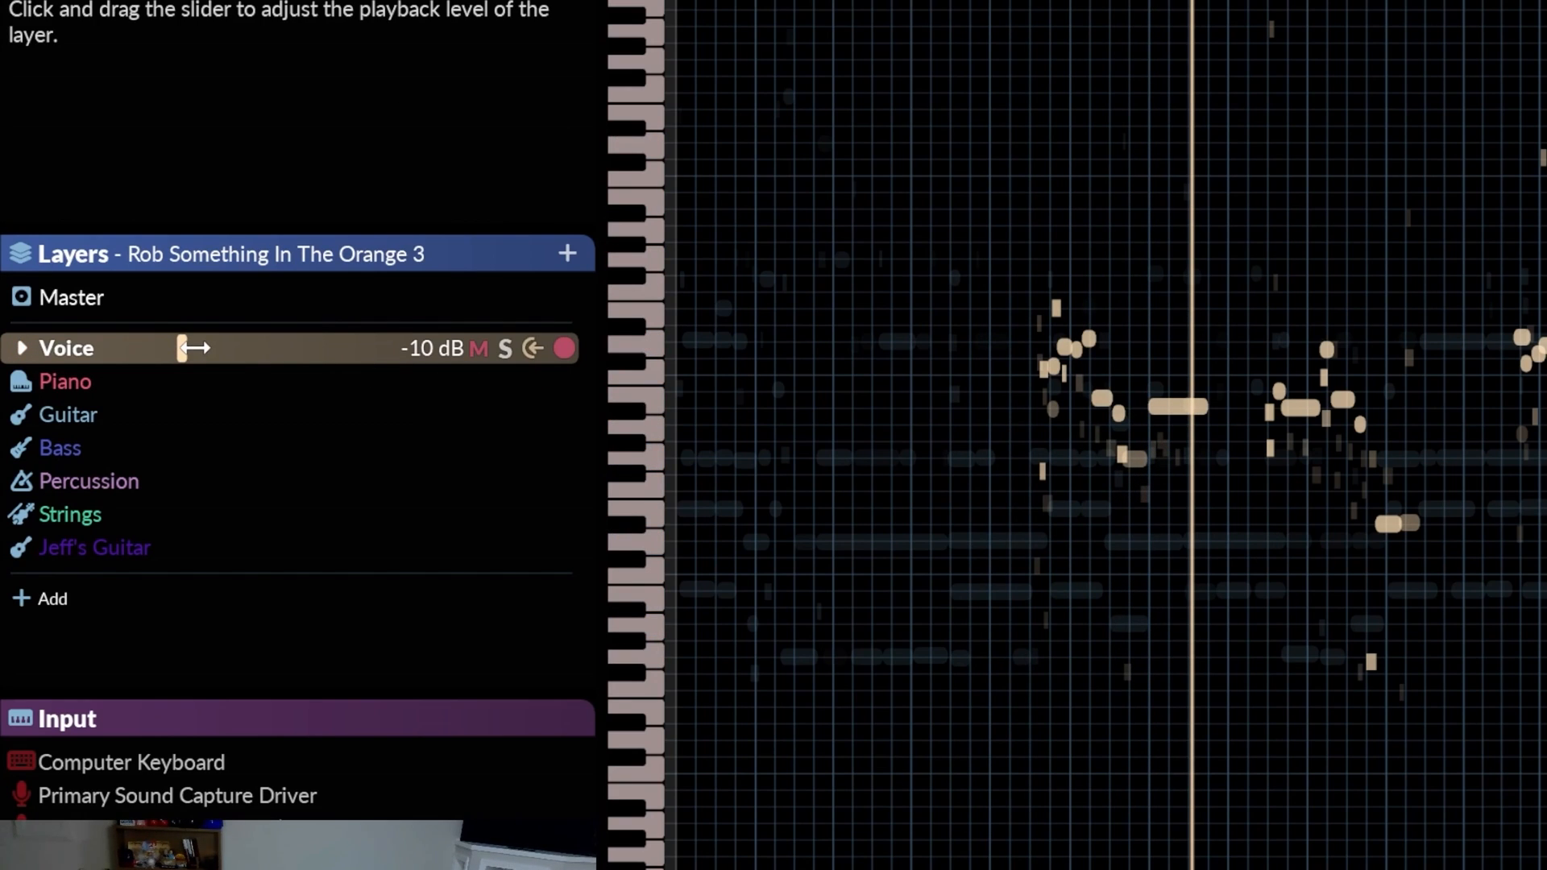
pyautogui.moveTo(183, 347); pyautogui.dragTo(214, 347)
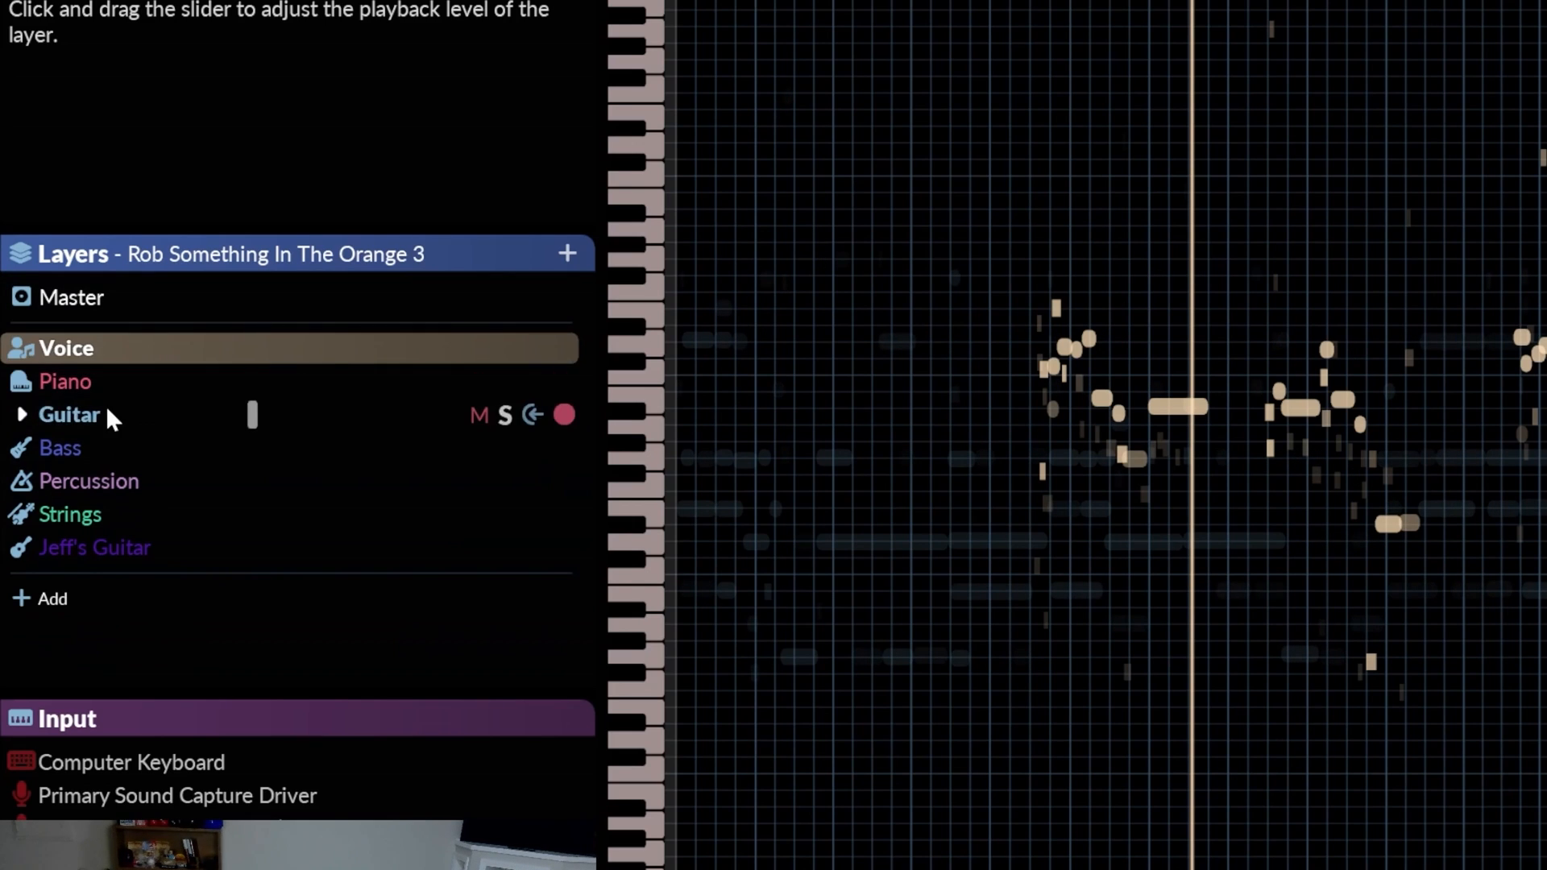
pyautogui.click(69, 414)
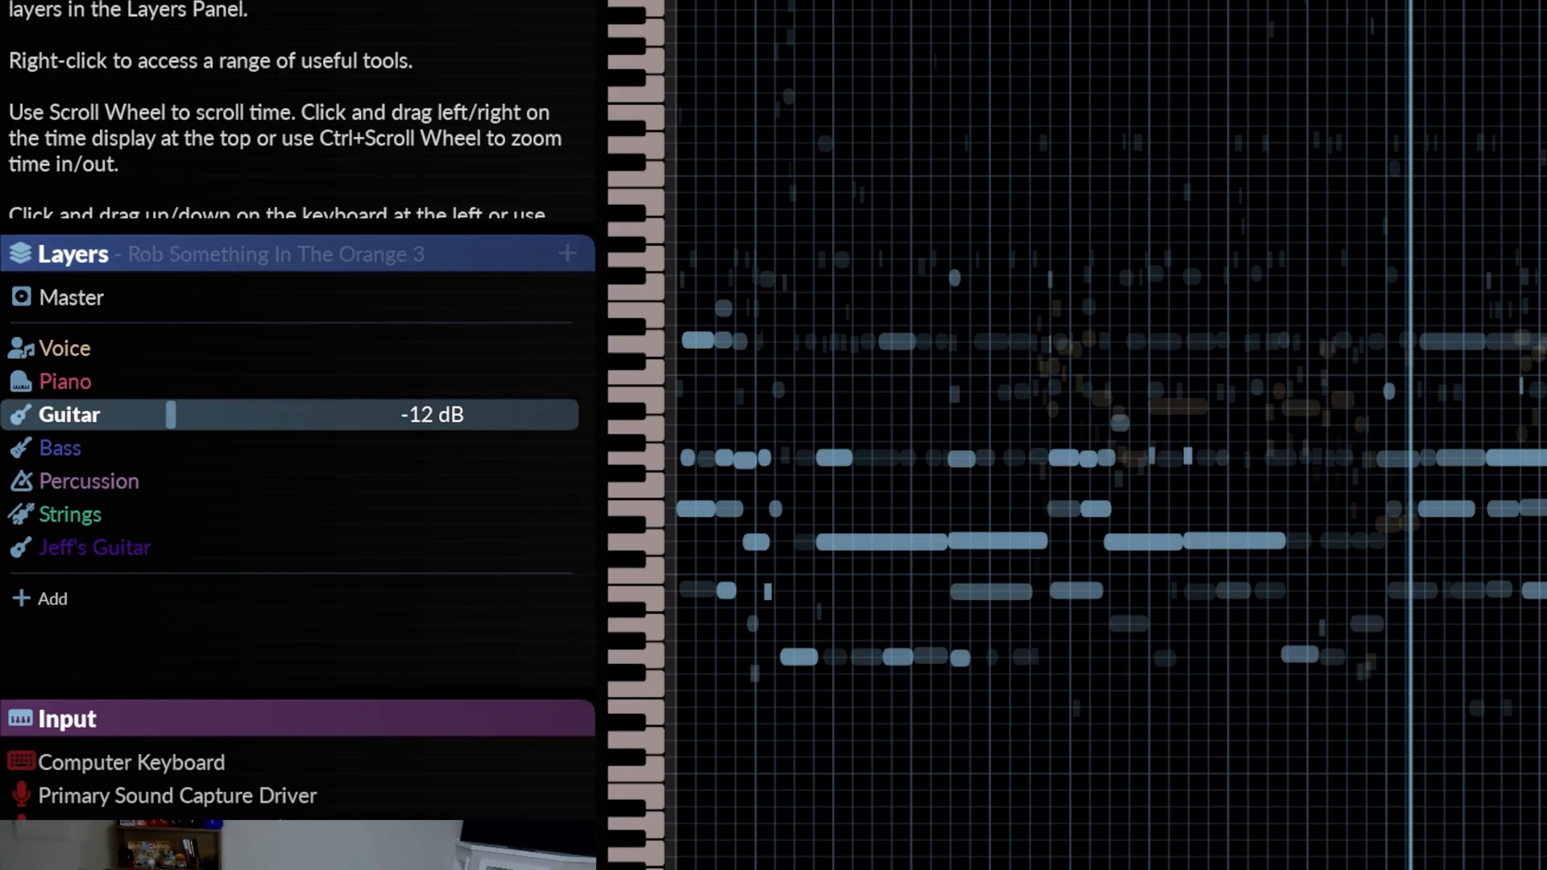
pyautogui.scroll(-3)
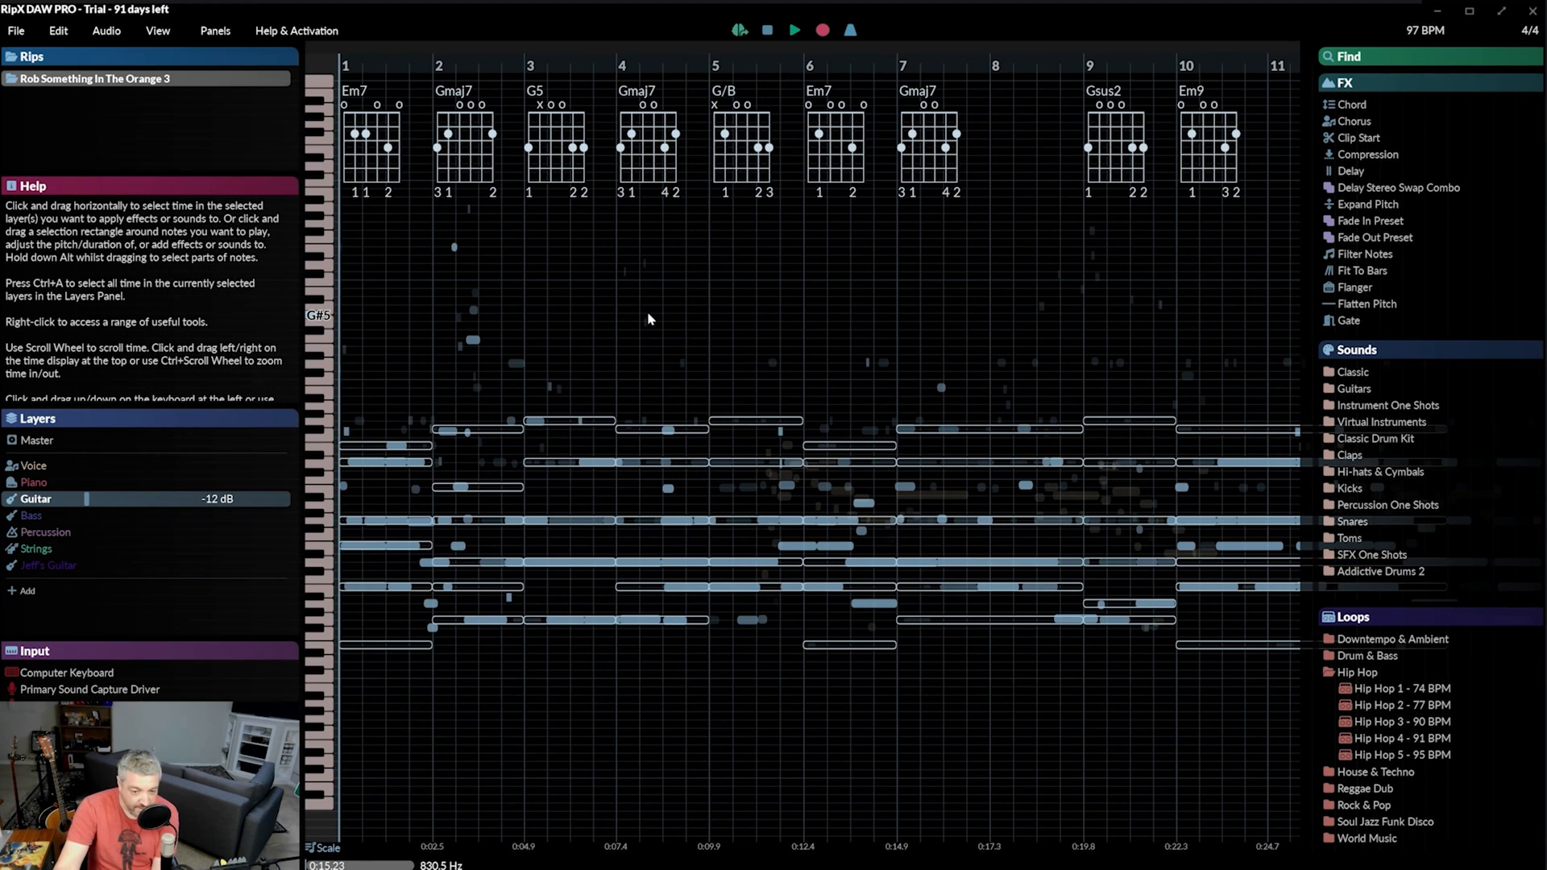
pyautogui.moveTo(469, 242)
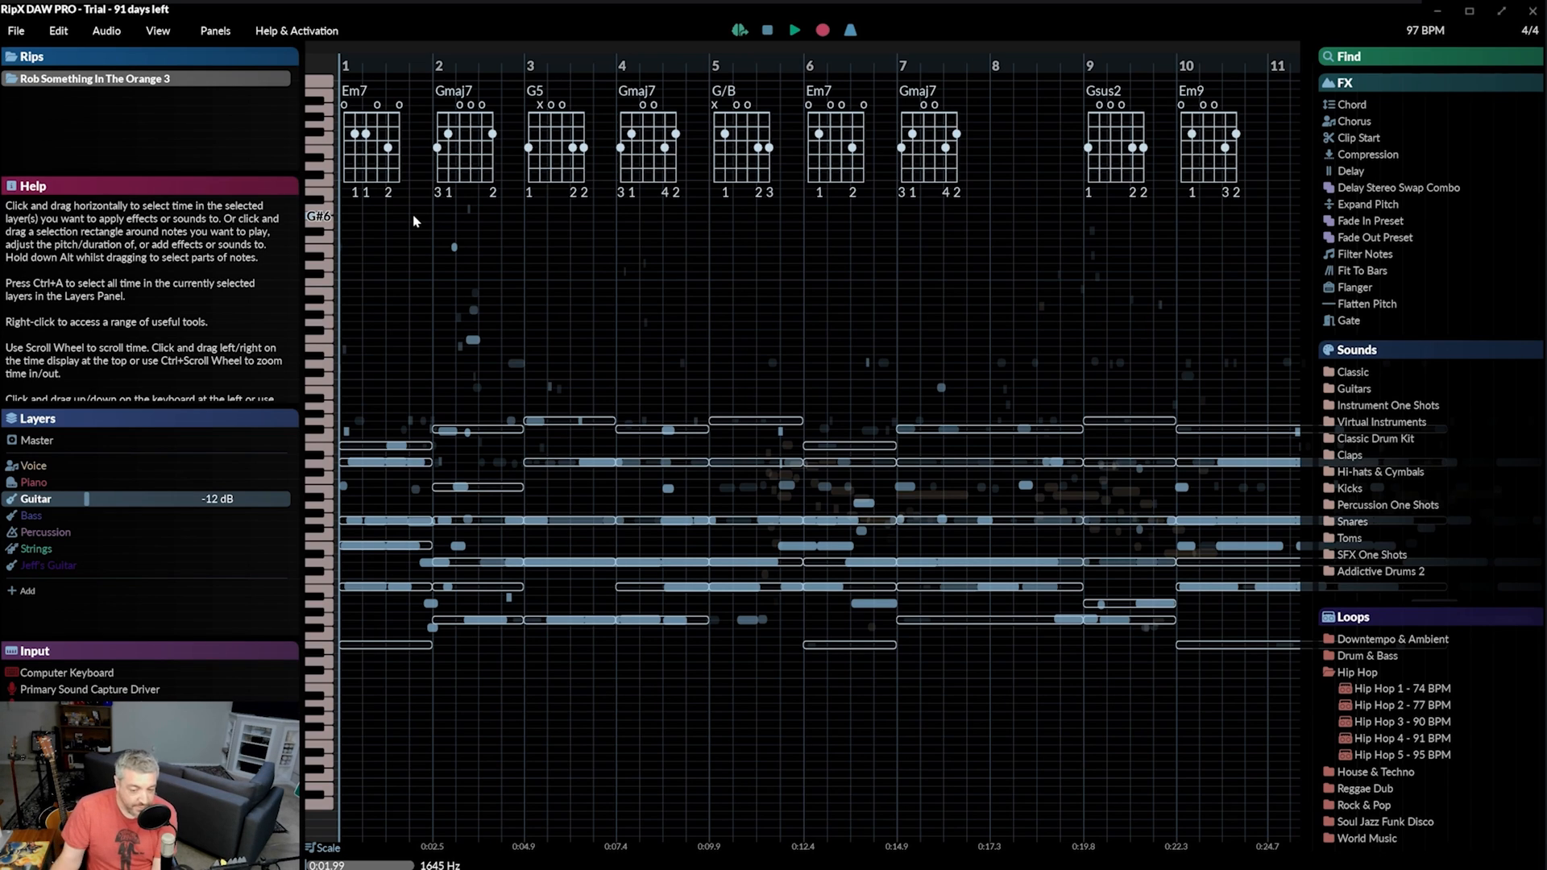
pyautogui.moveTo(409, 219)
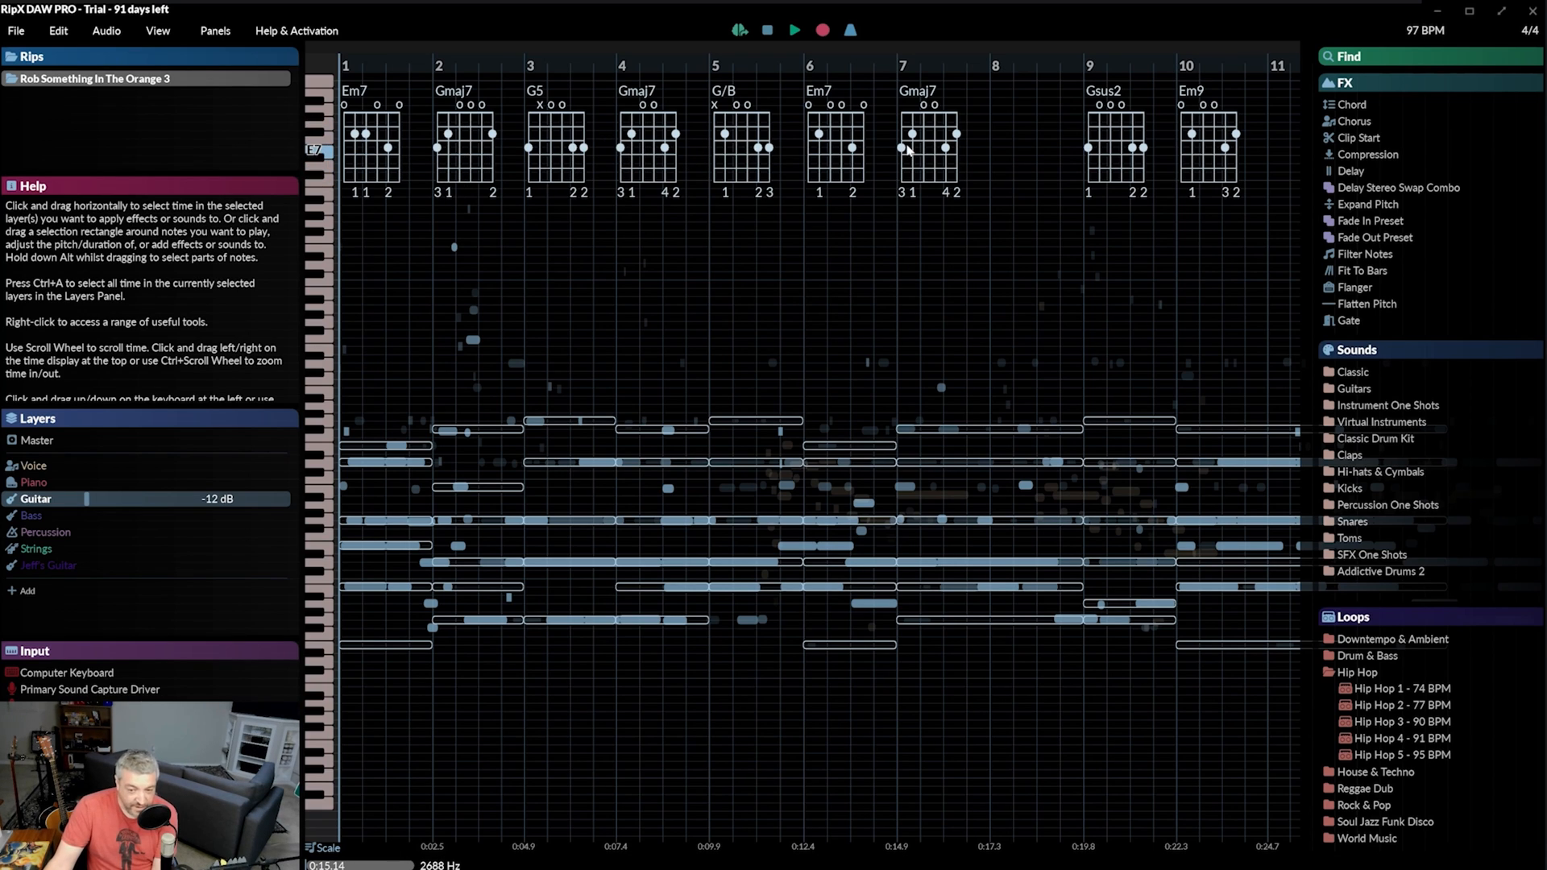
pyautogui.moveTo(1209, 160)
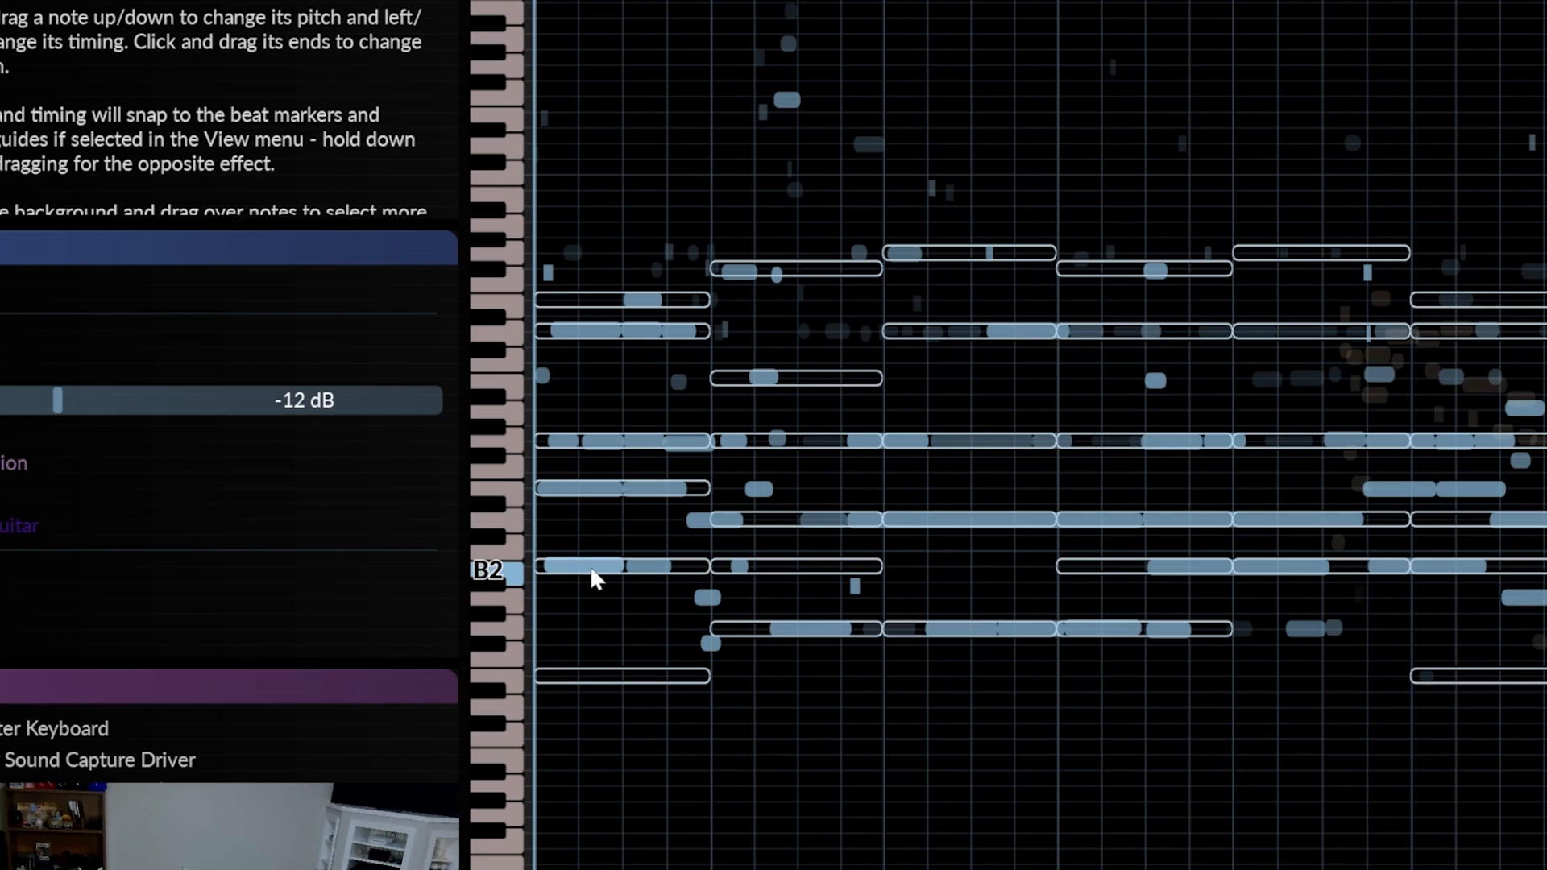
pyautogui.moveTo(580, 577)
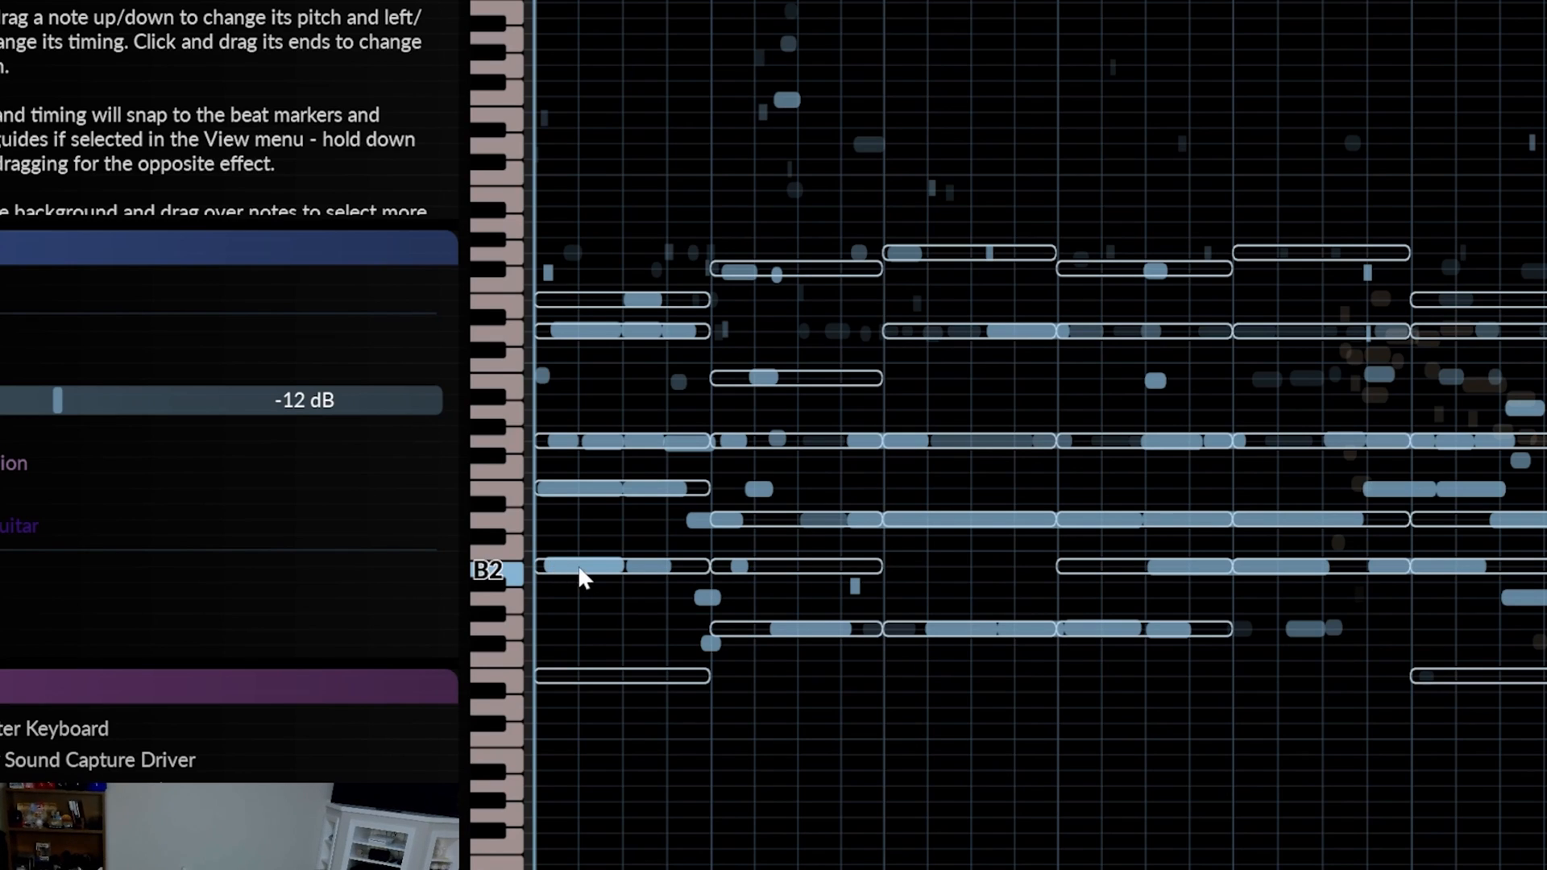
pyautogui.click(582, 566)
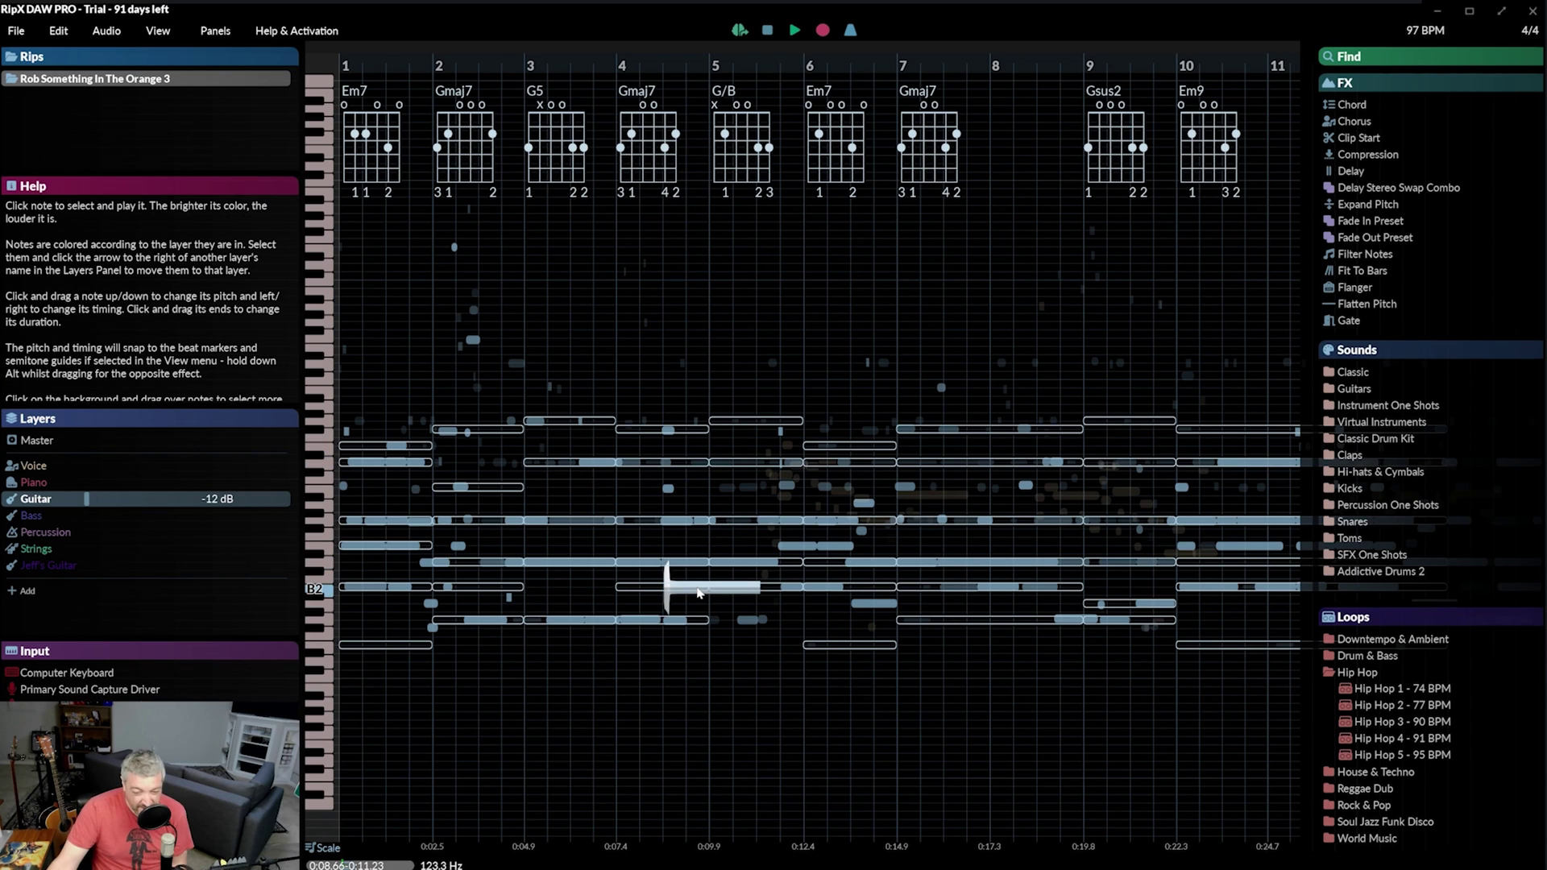
pyautogui.click(34, 465)
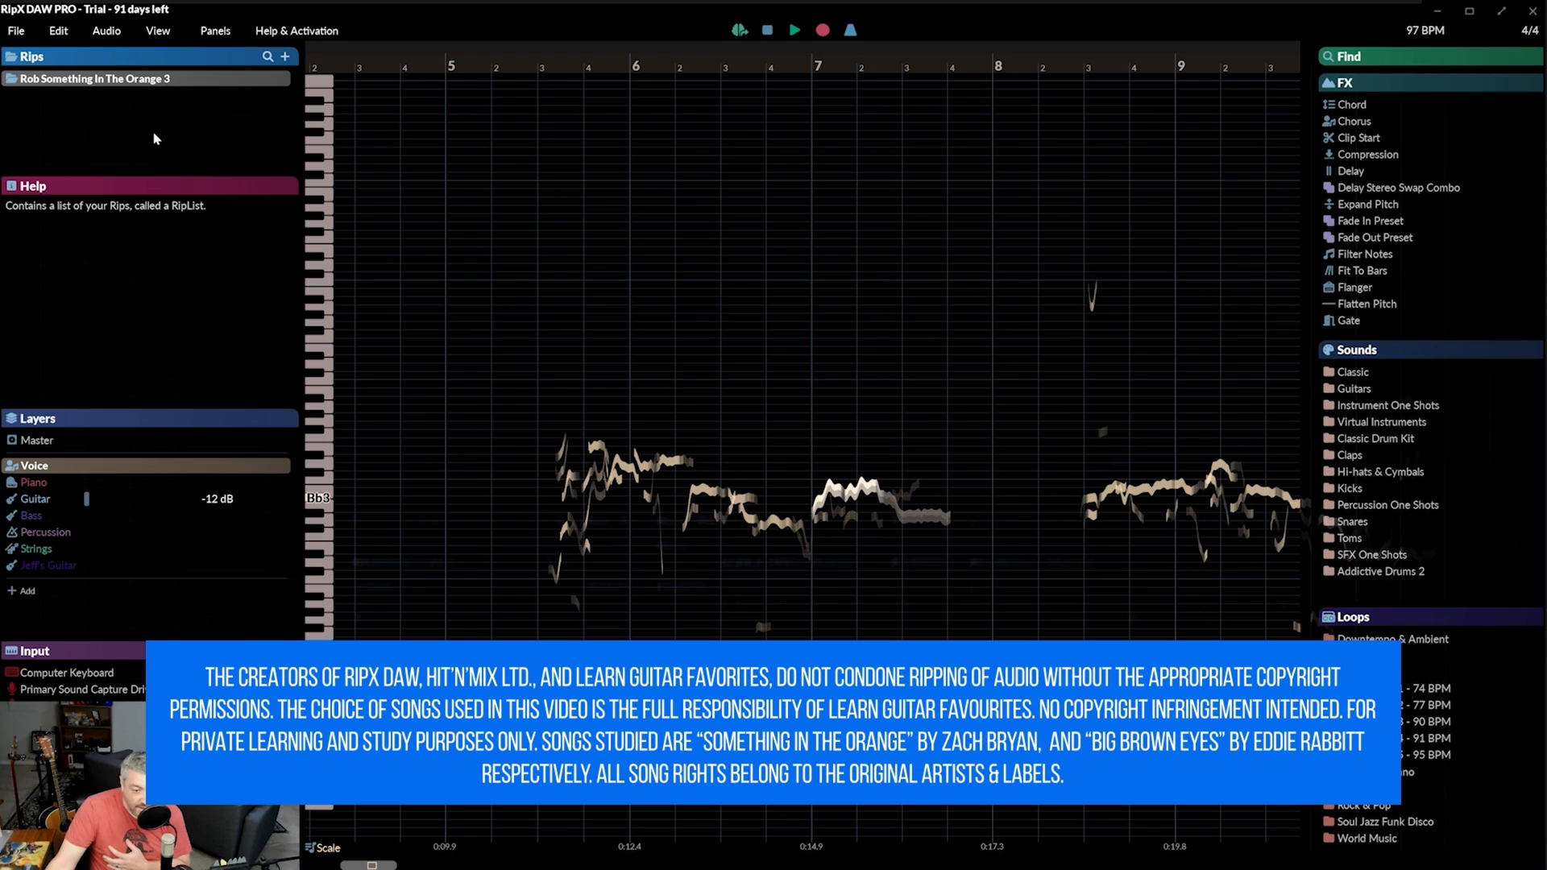
pyautogui.moveTo(149, 142)
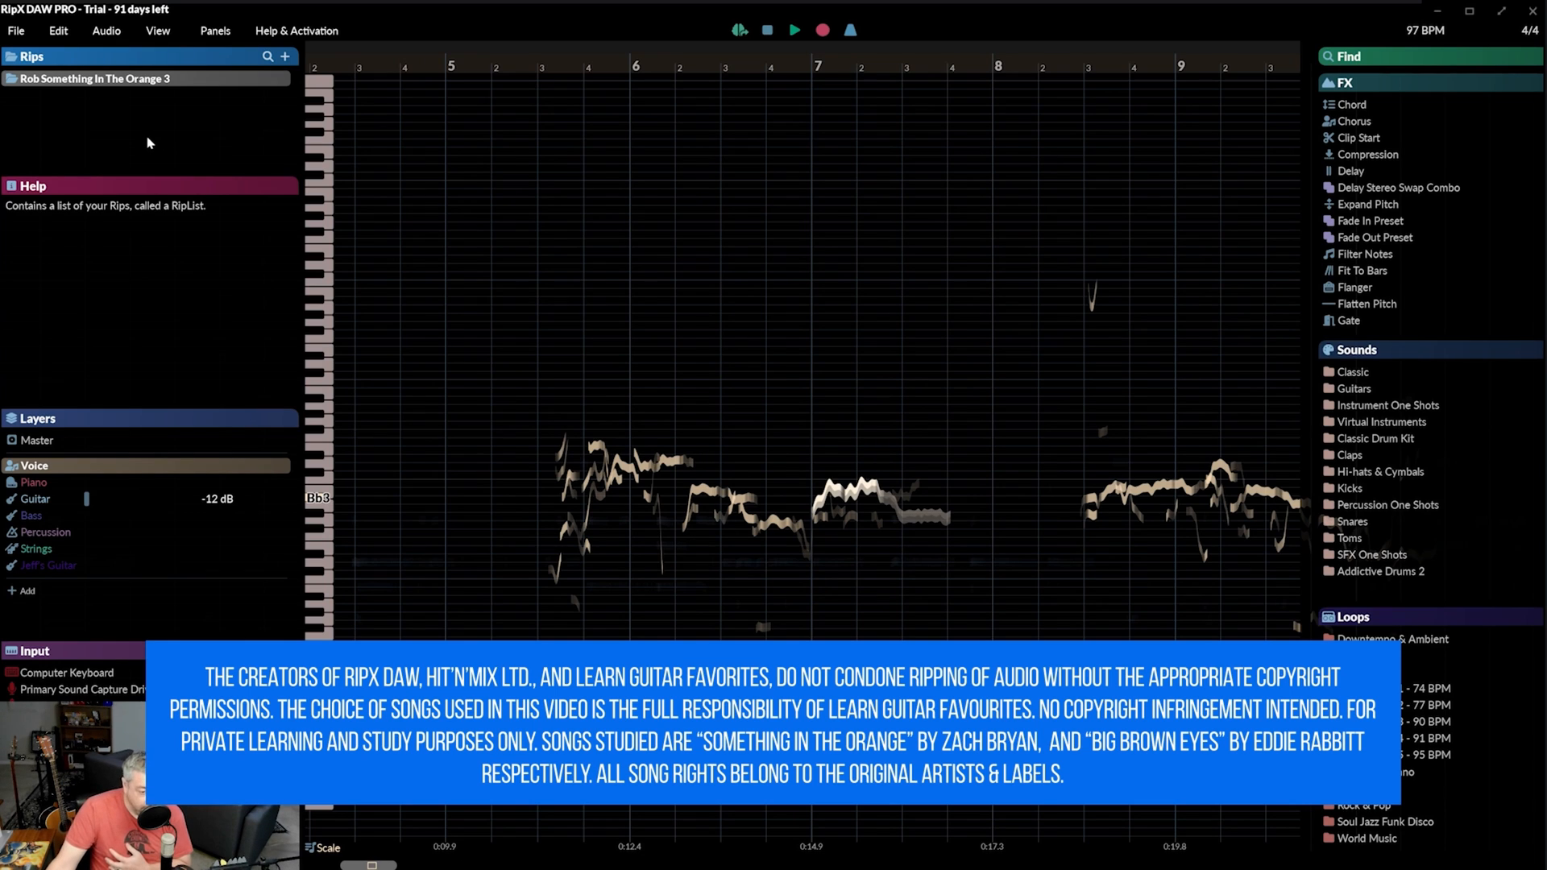
pyautogui.moveTo(153, 124)
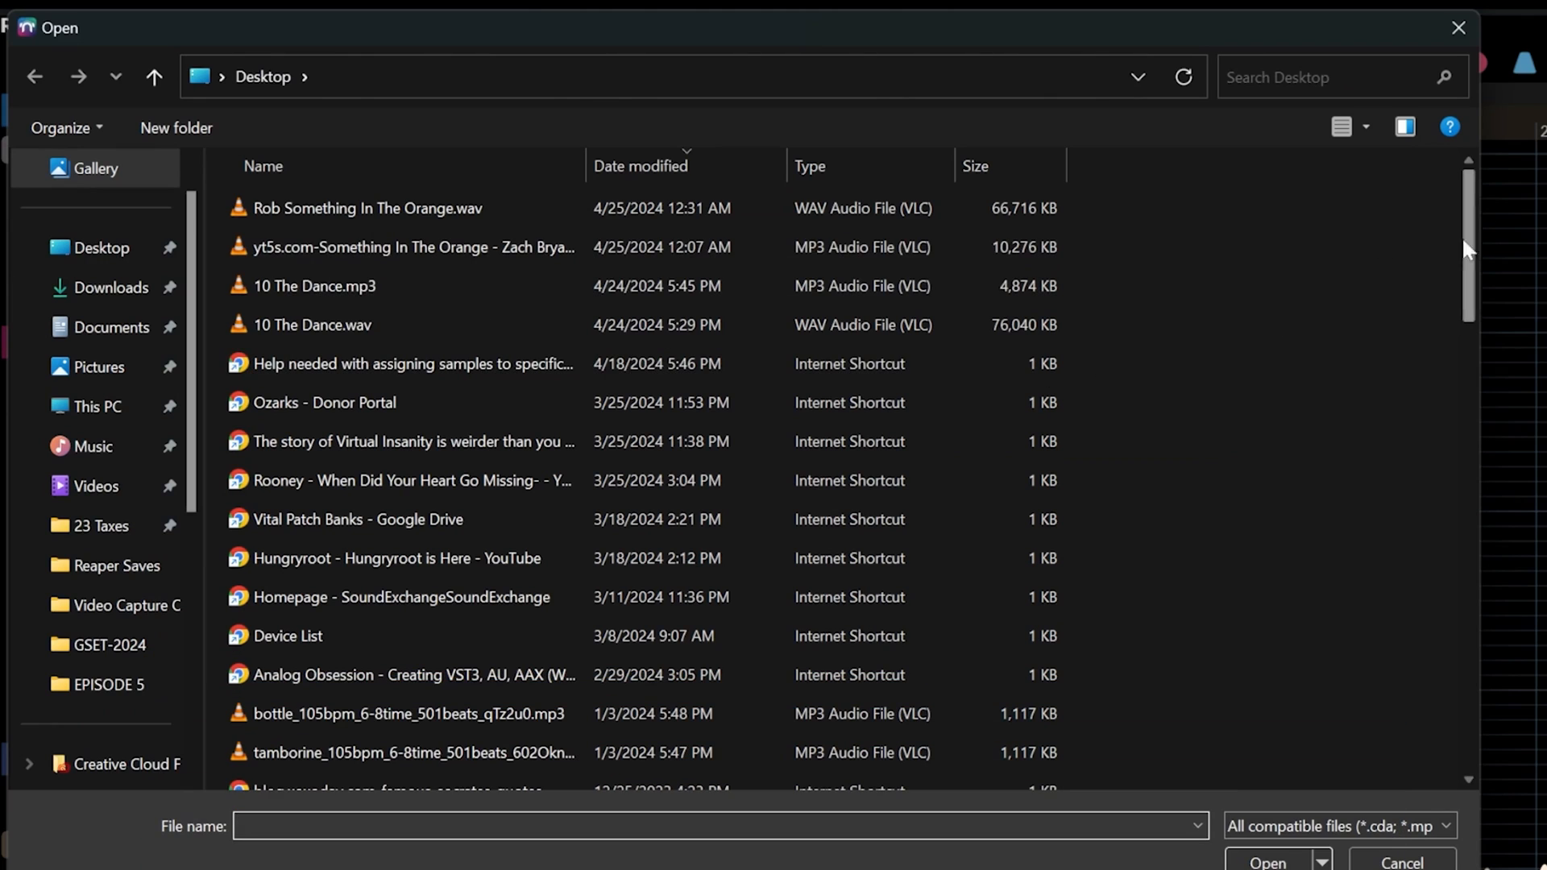
# - Open Big Brown Eyes - Eddie Rabbitt.mp3 and rip it with all separation options
pyautogui.click(372, 476)
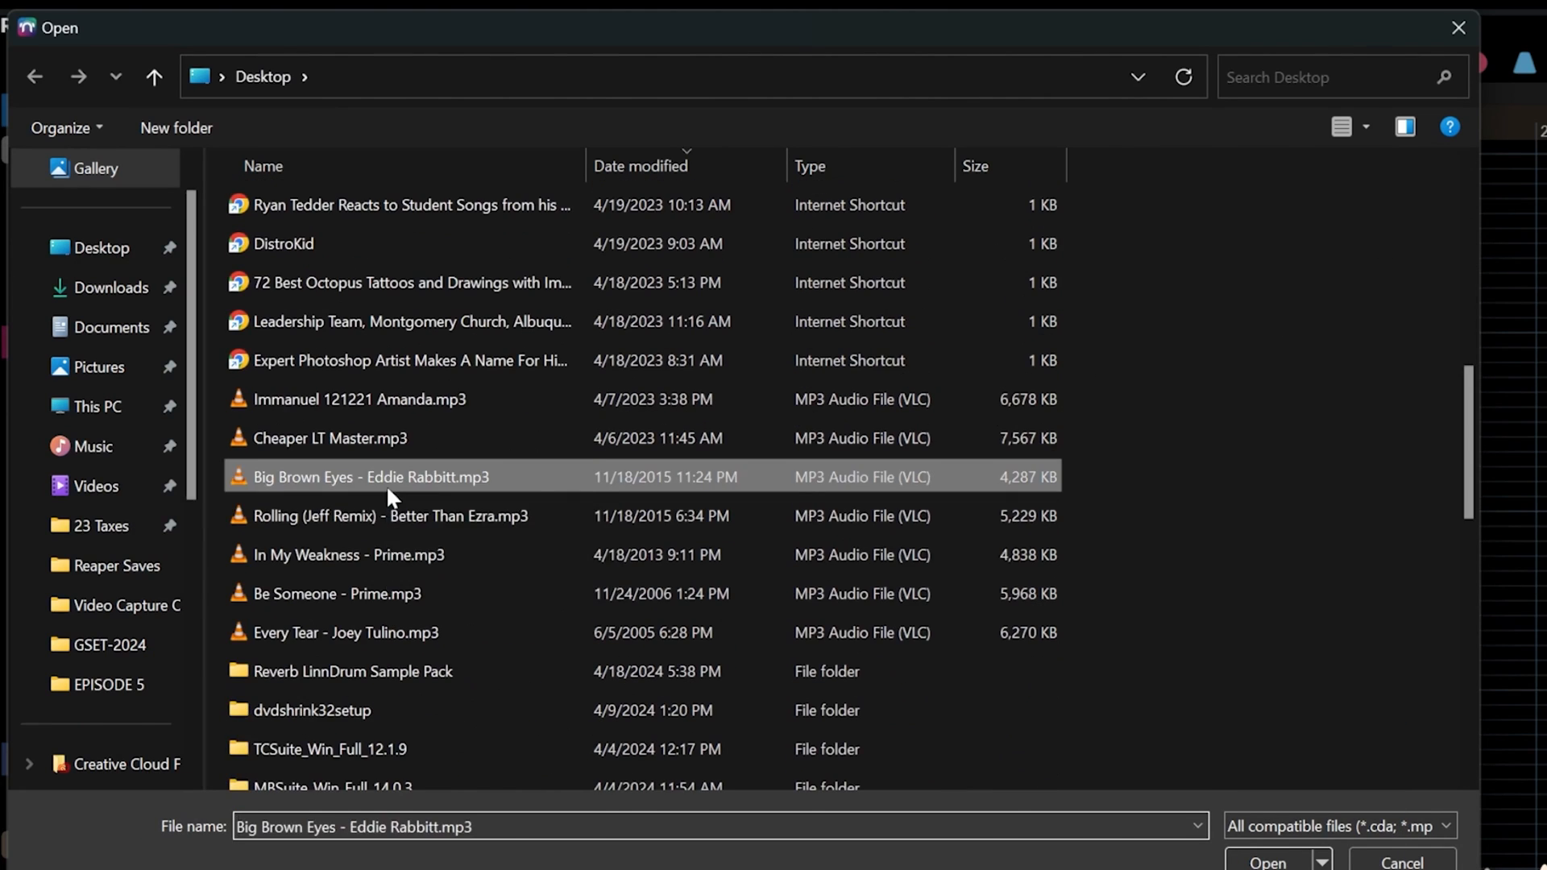
pyautogui.click(1266, 860)
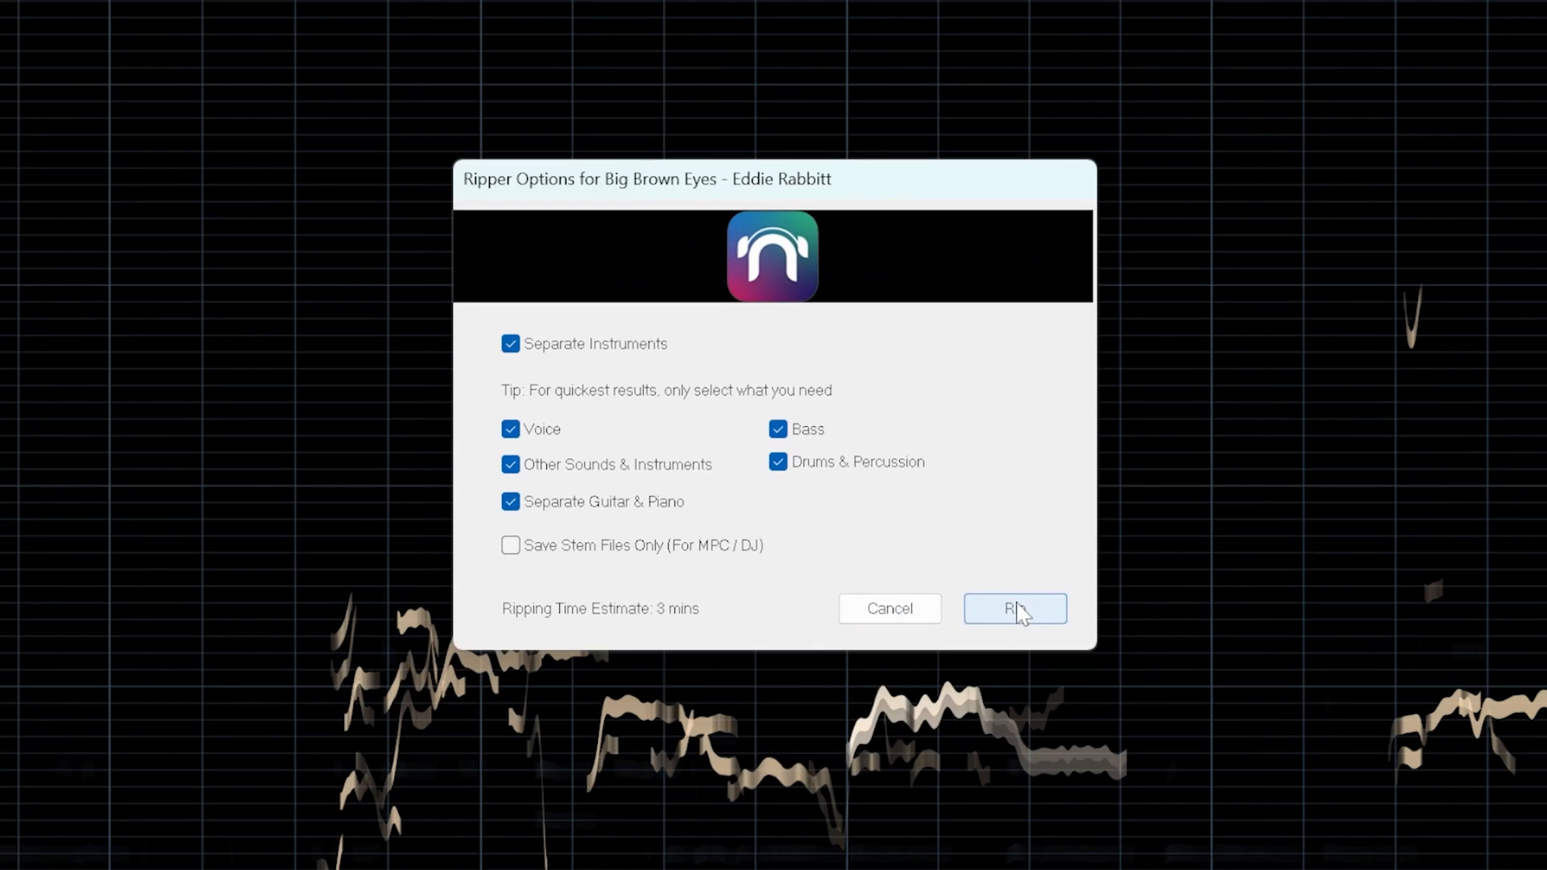
pyautogui.click(1014, 607)
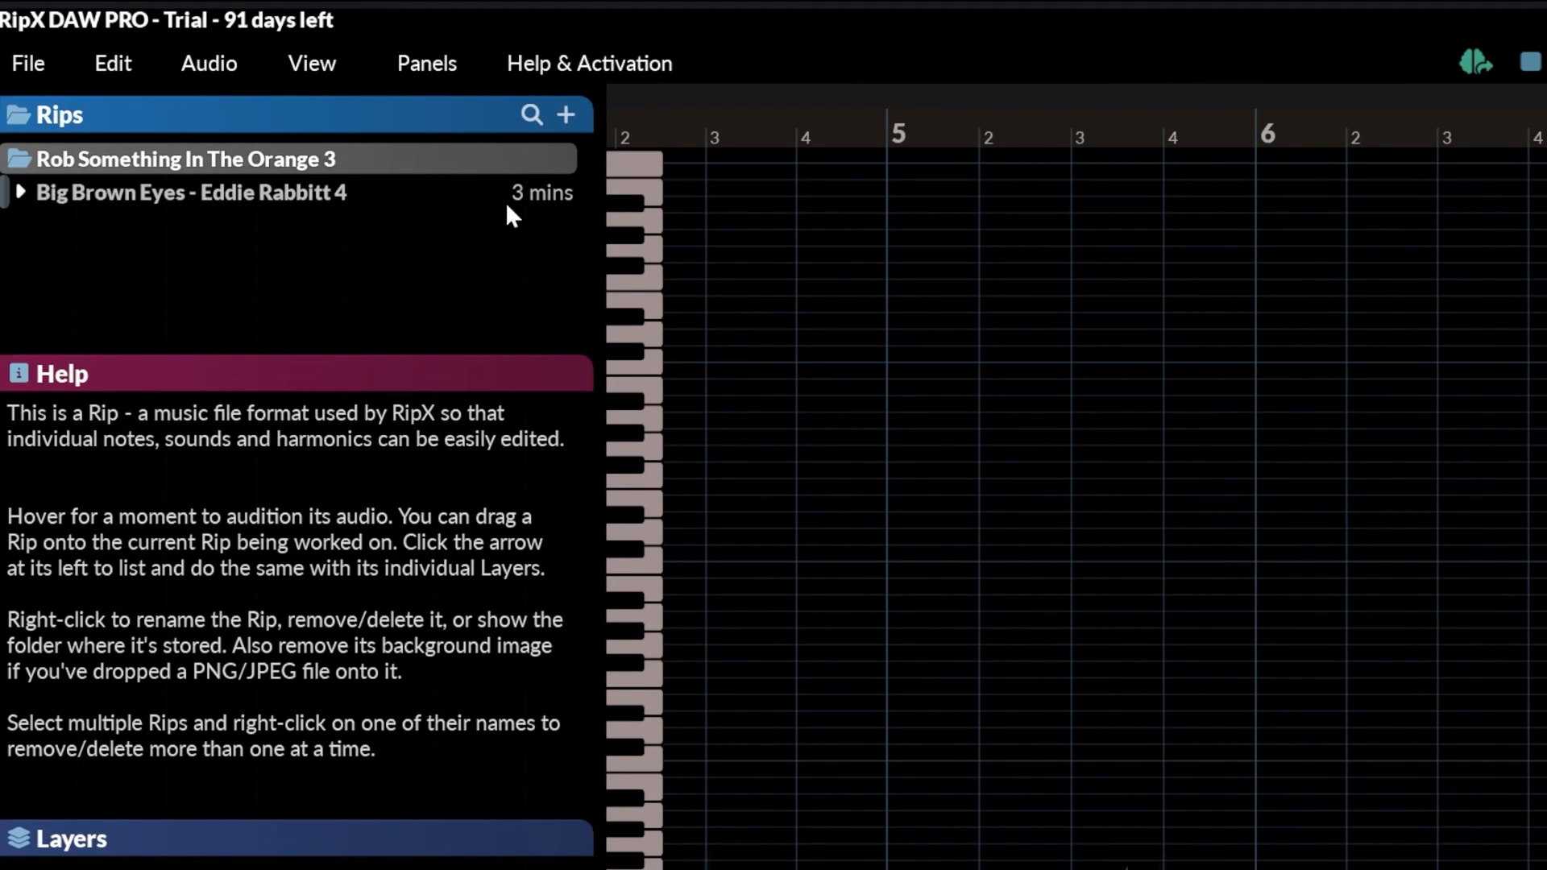
pyautogui.moveTo(126, 212)
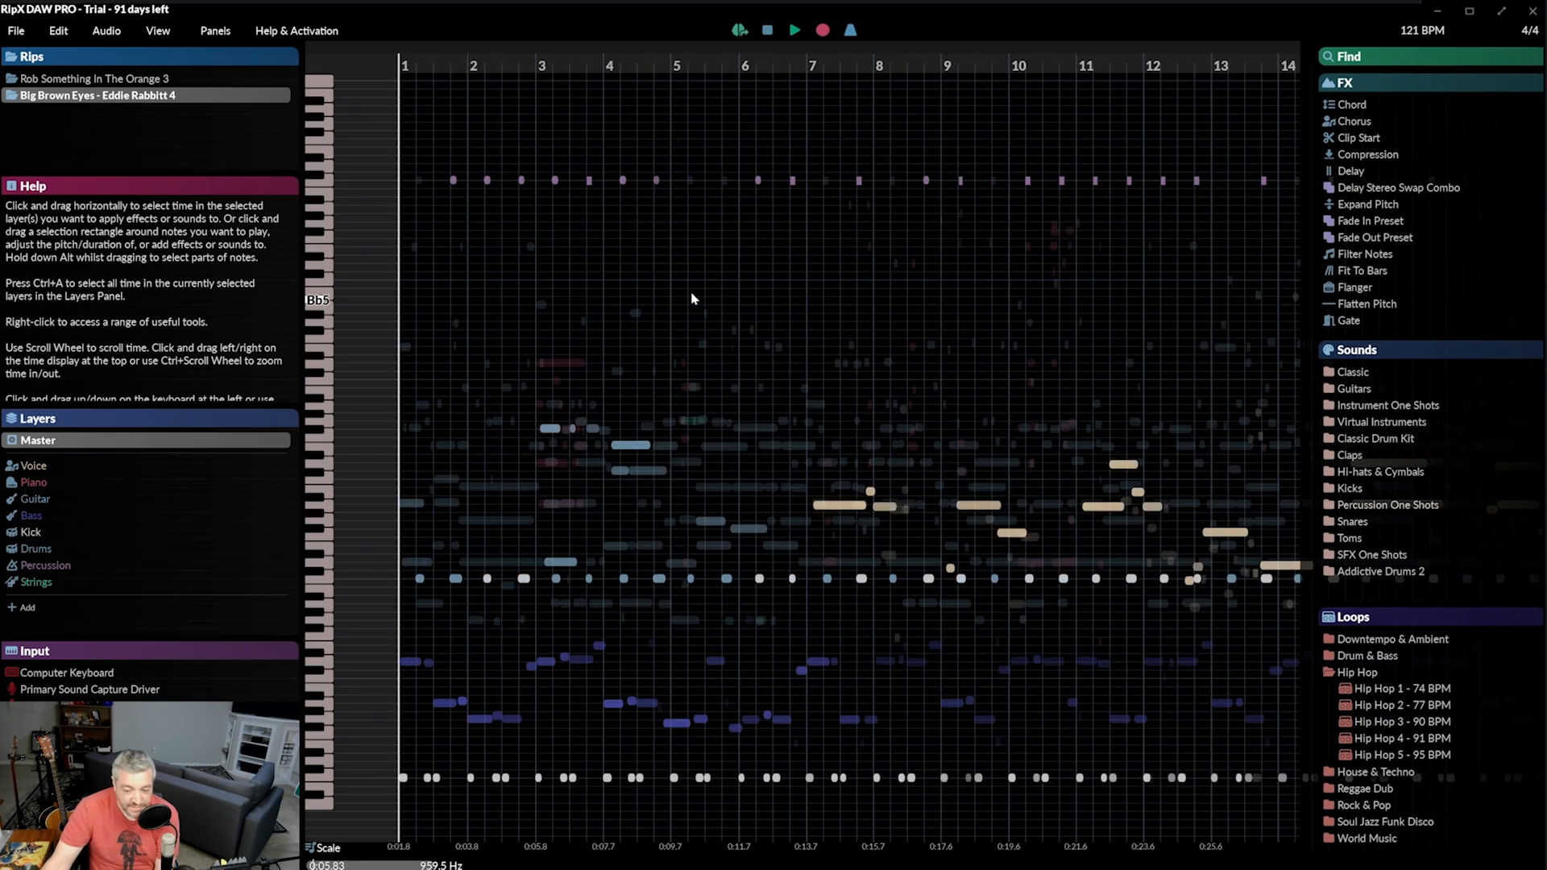
# - Zoom out over the whole finished Big Brown Eyes rip
pyautogui.scroll(-3)
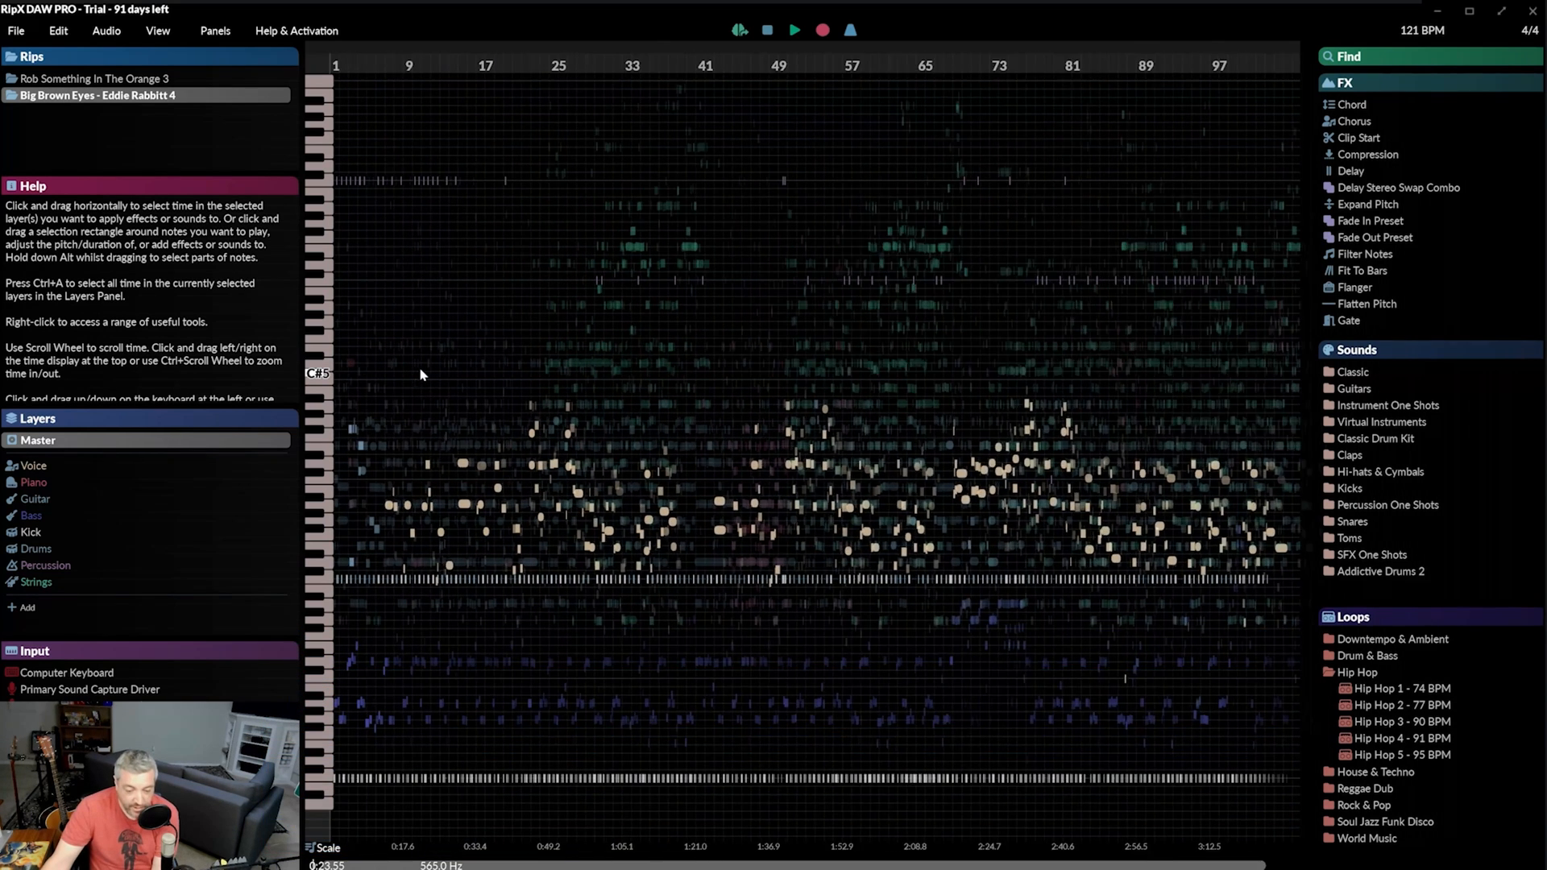
# - Select the Kick, Drums and Percussion layers and solo them together
pyautogui.click(31, 532)
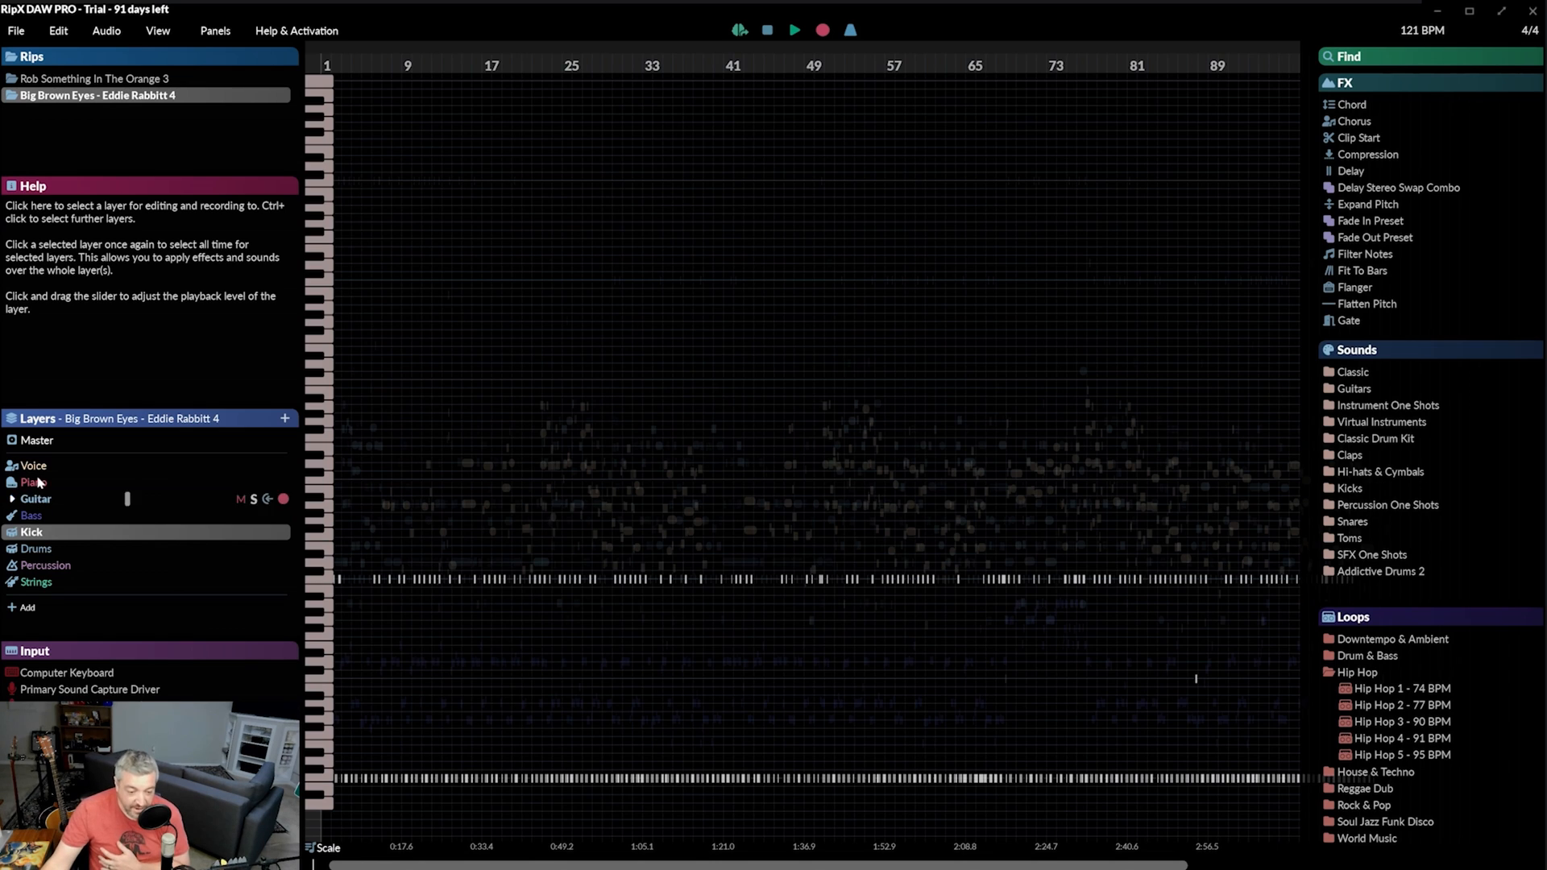
pyautogui.click(34, 481)
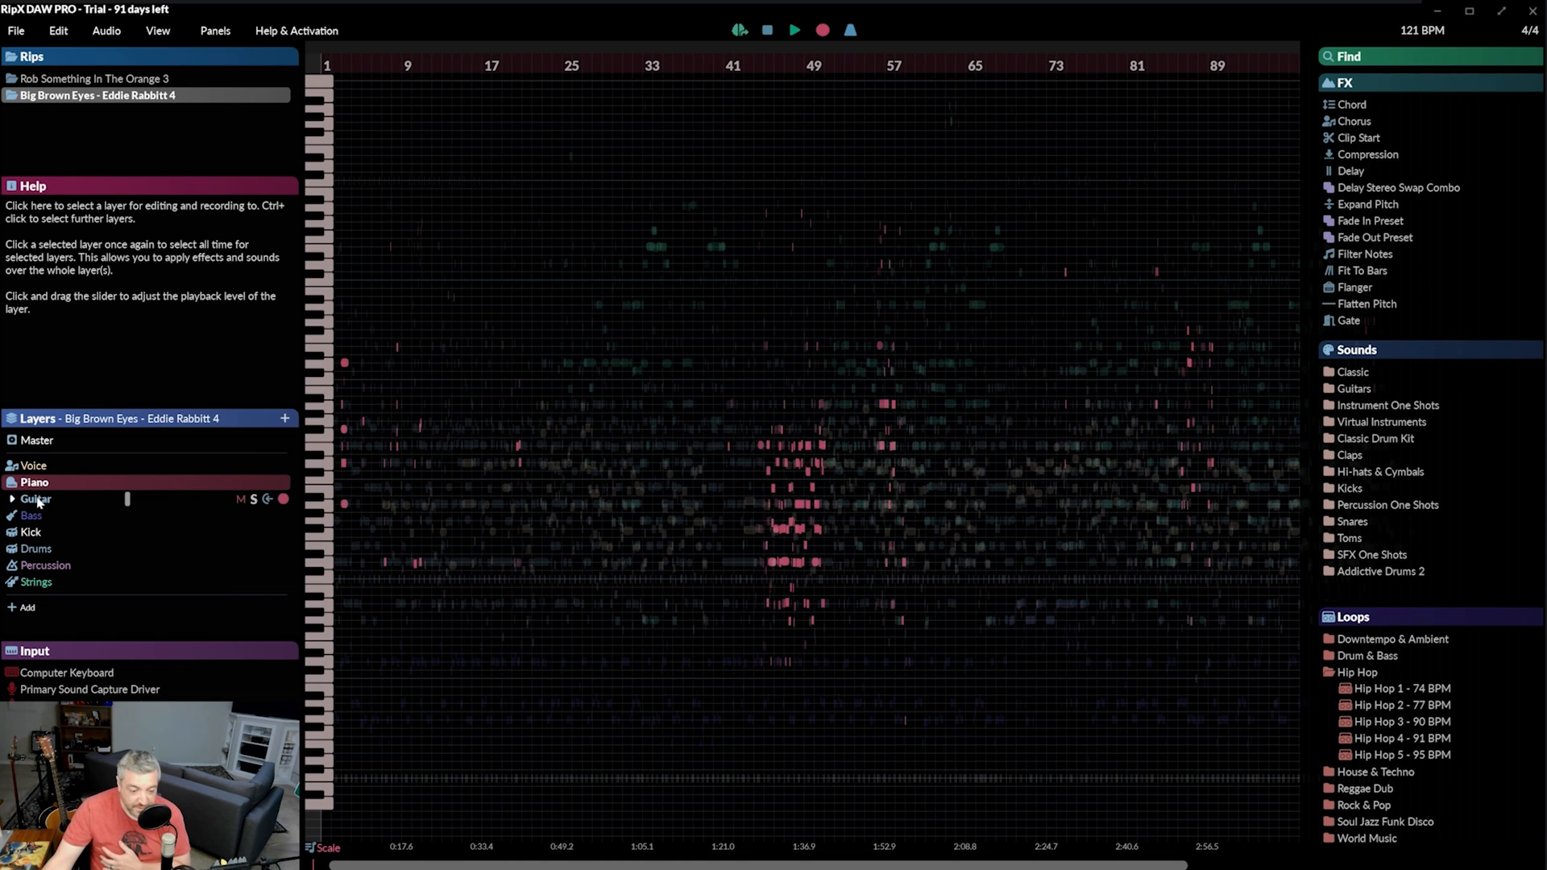
pyautogui.click(47, 564)
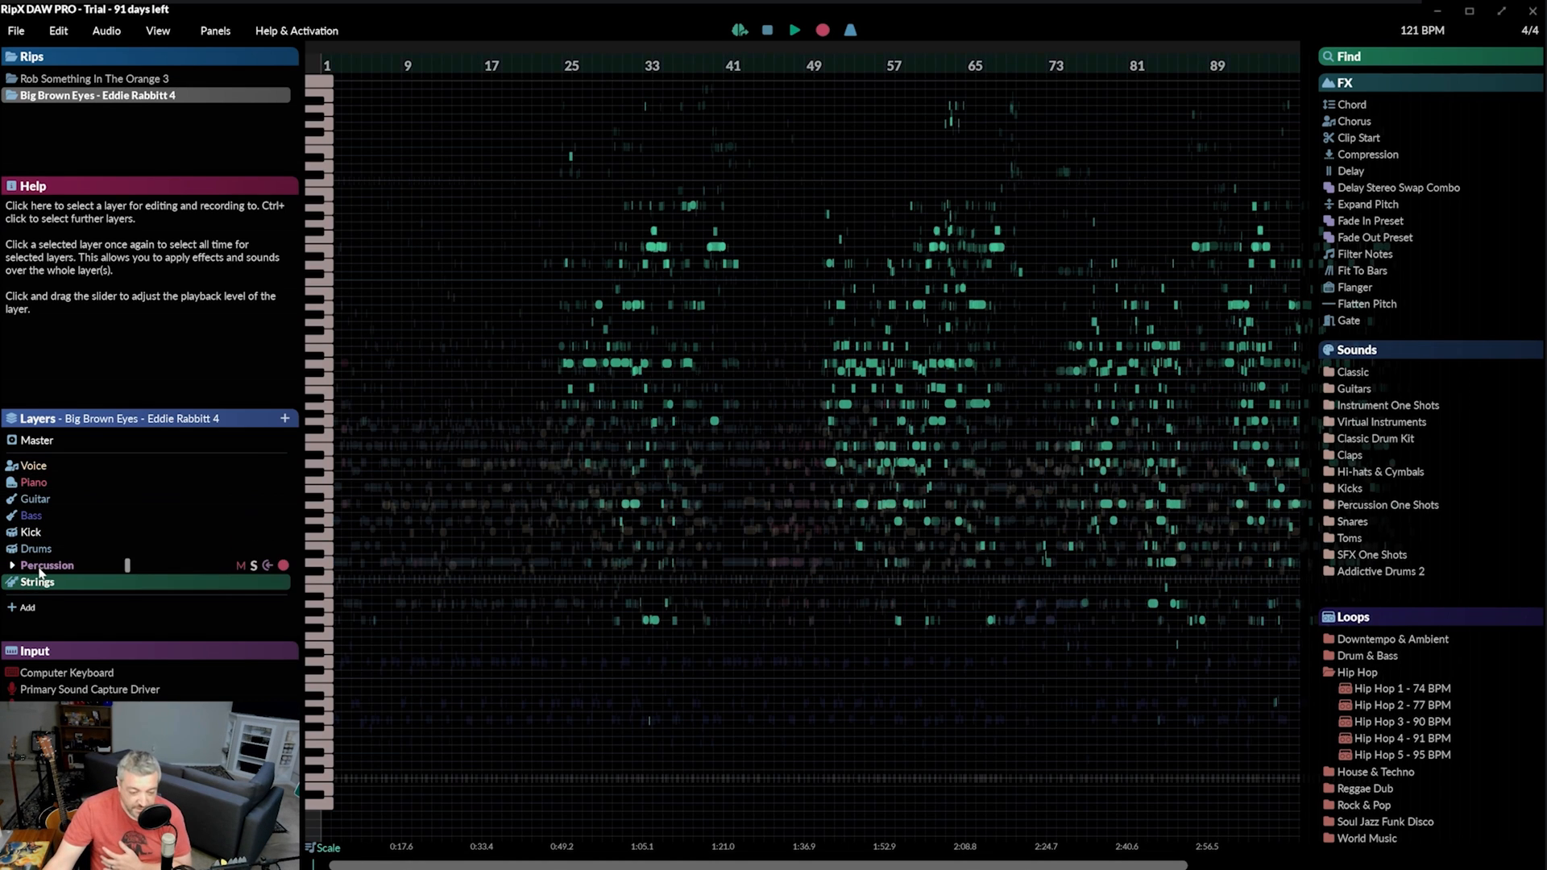
pyautogui.click(37, 548)
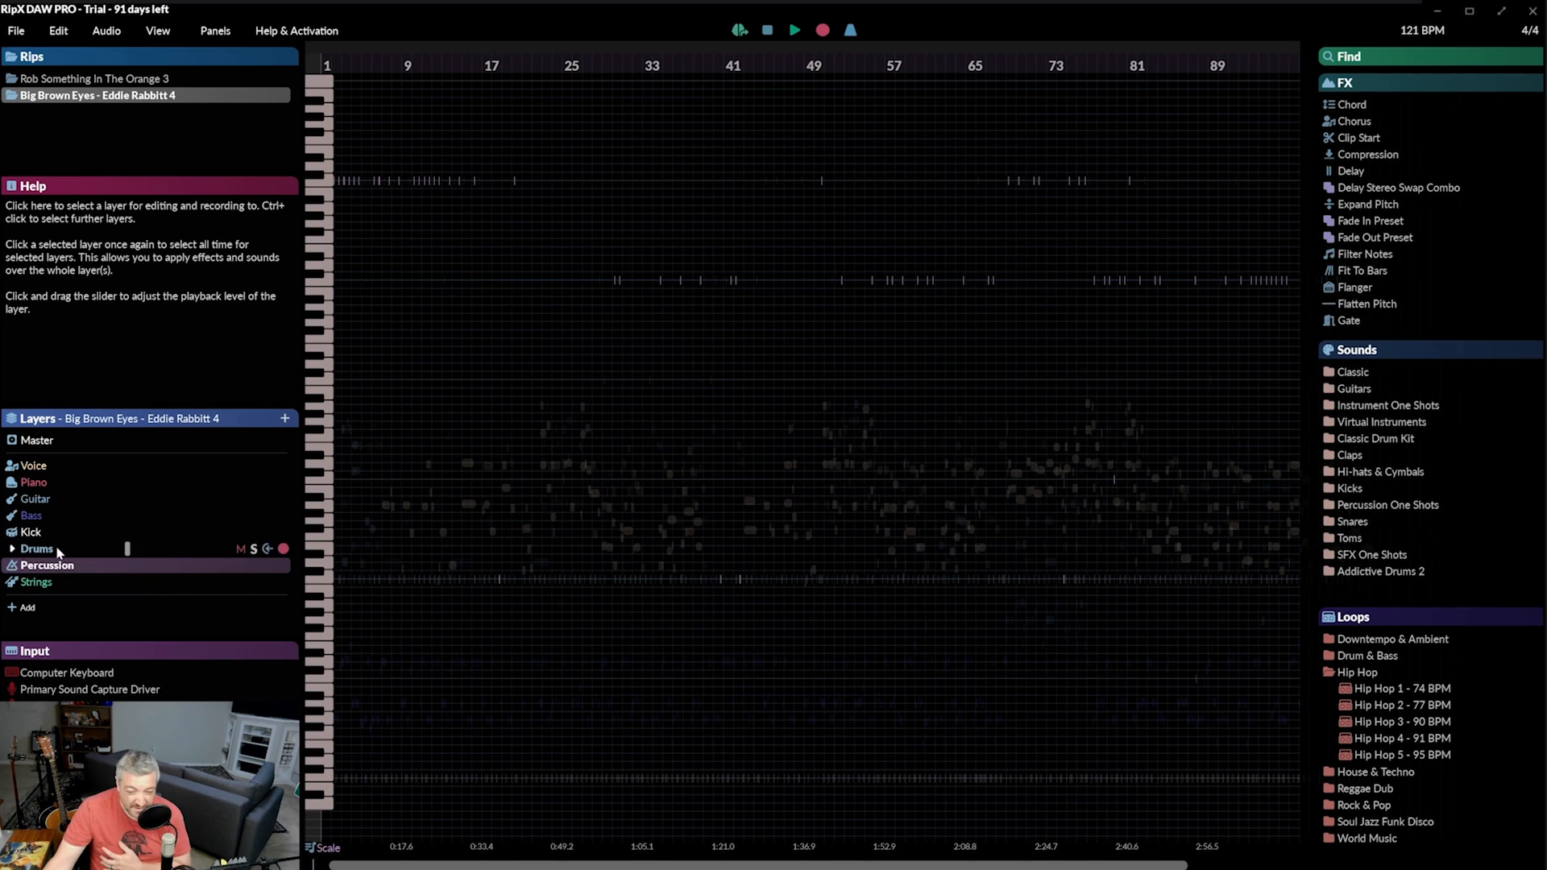
pyautogui.click(31, 532)
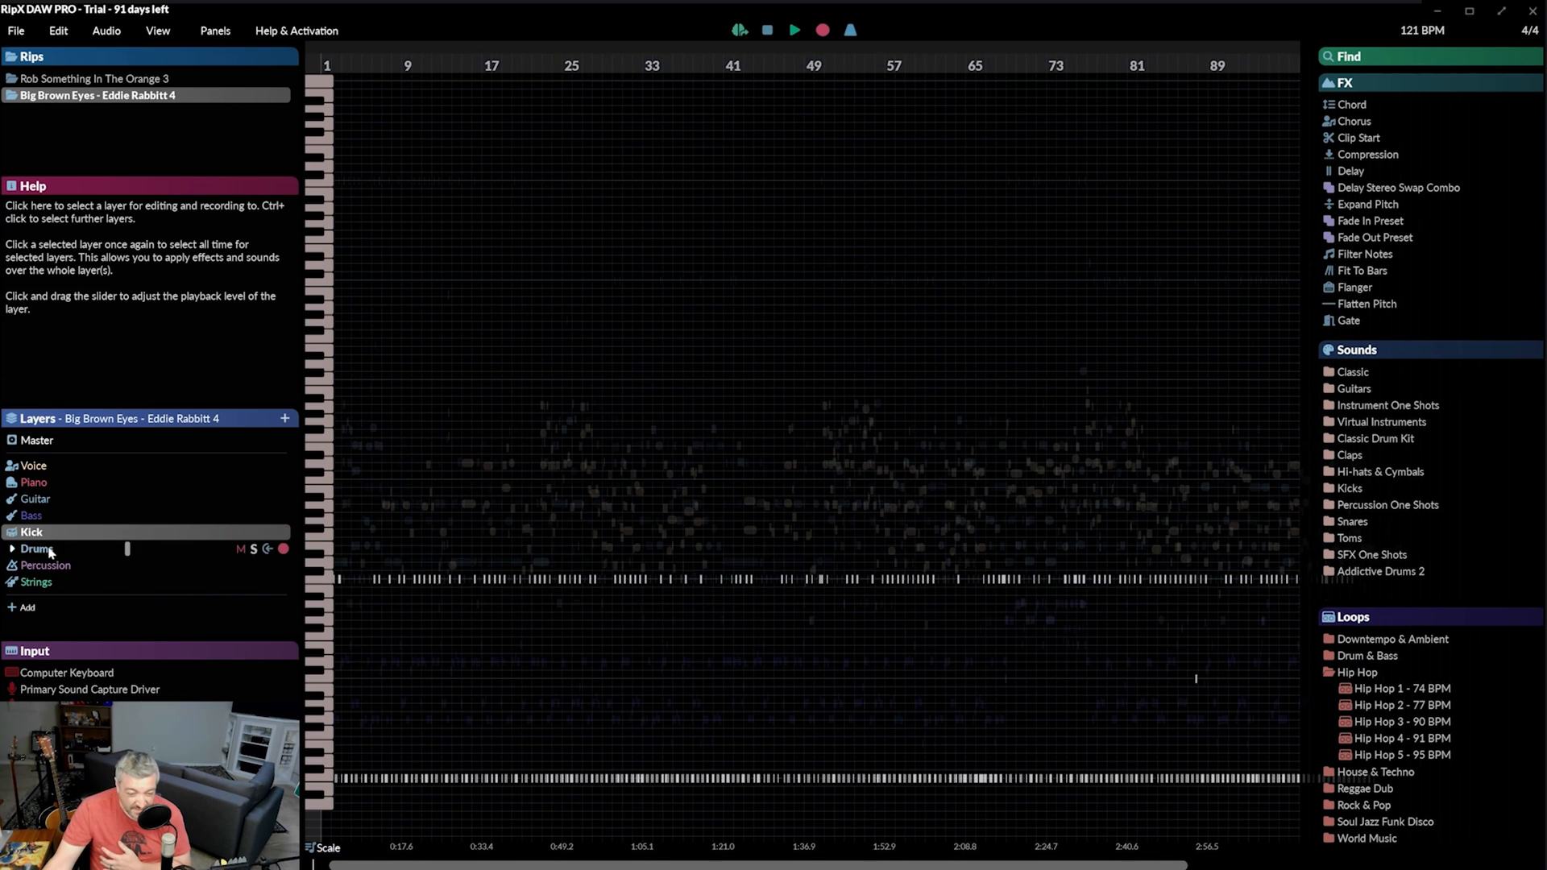
pyautogui.click(47, 564)
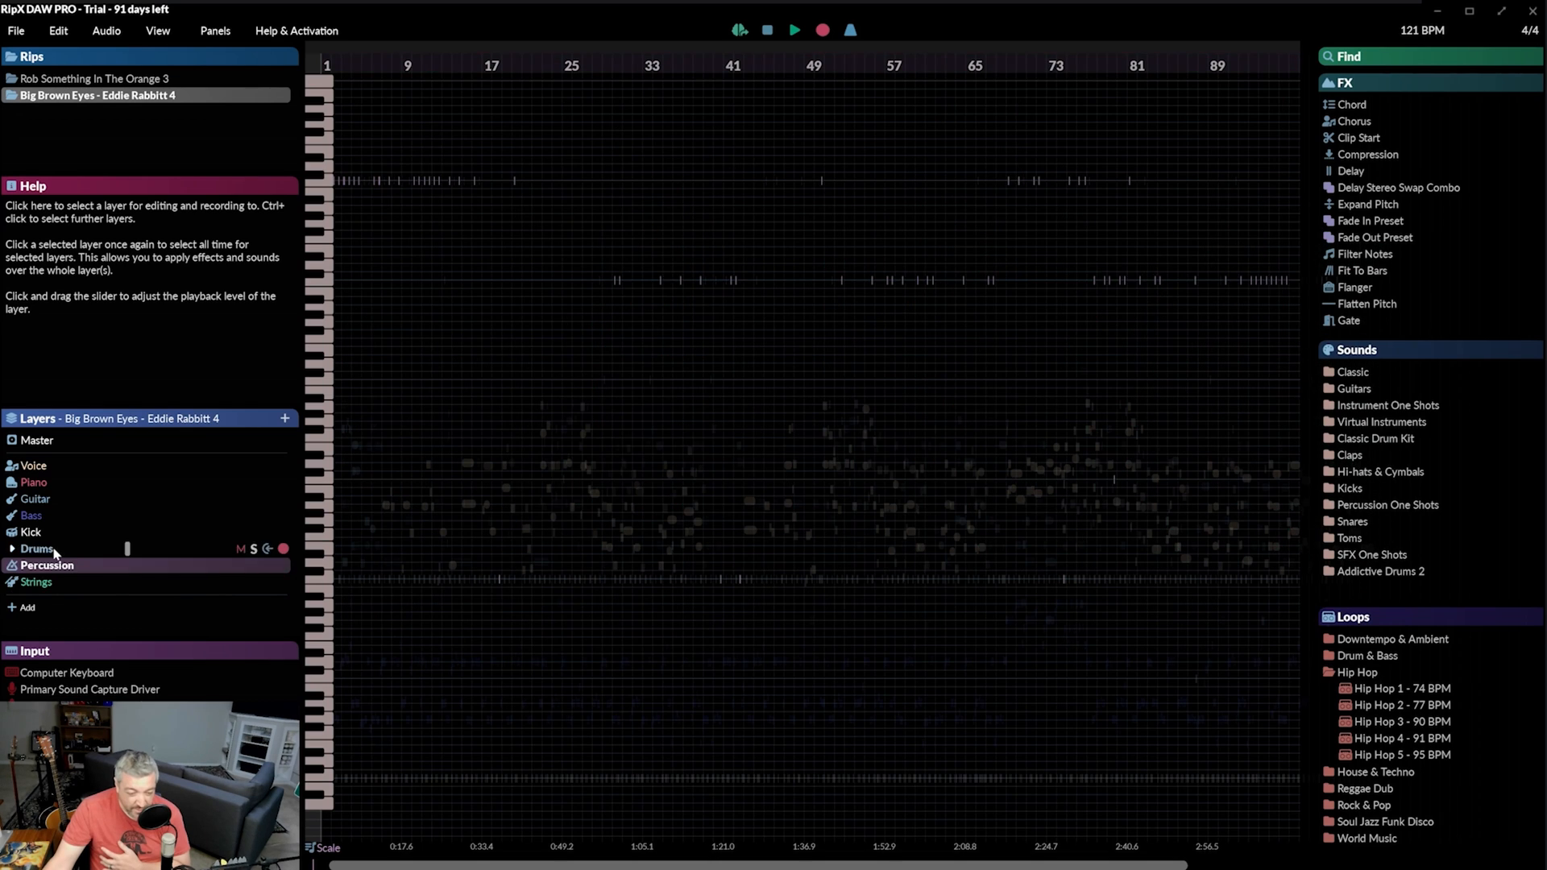
pyautogui.click(48, 564)
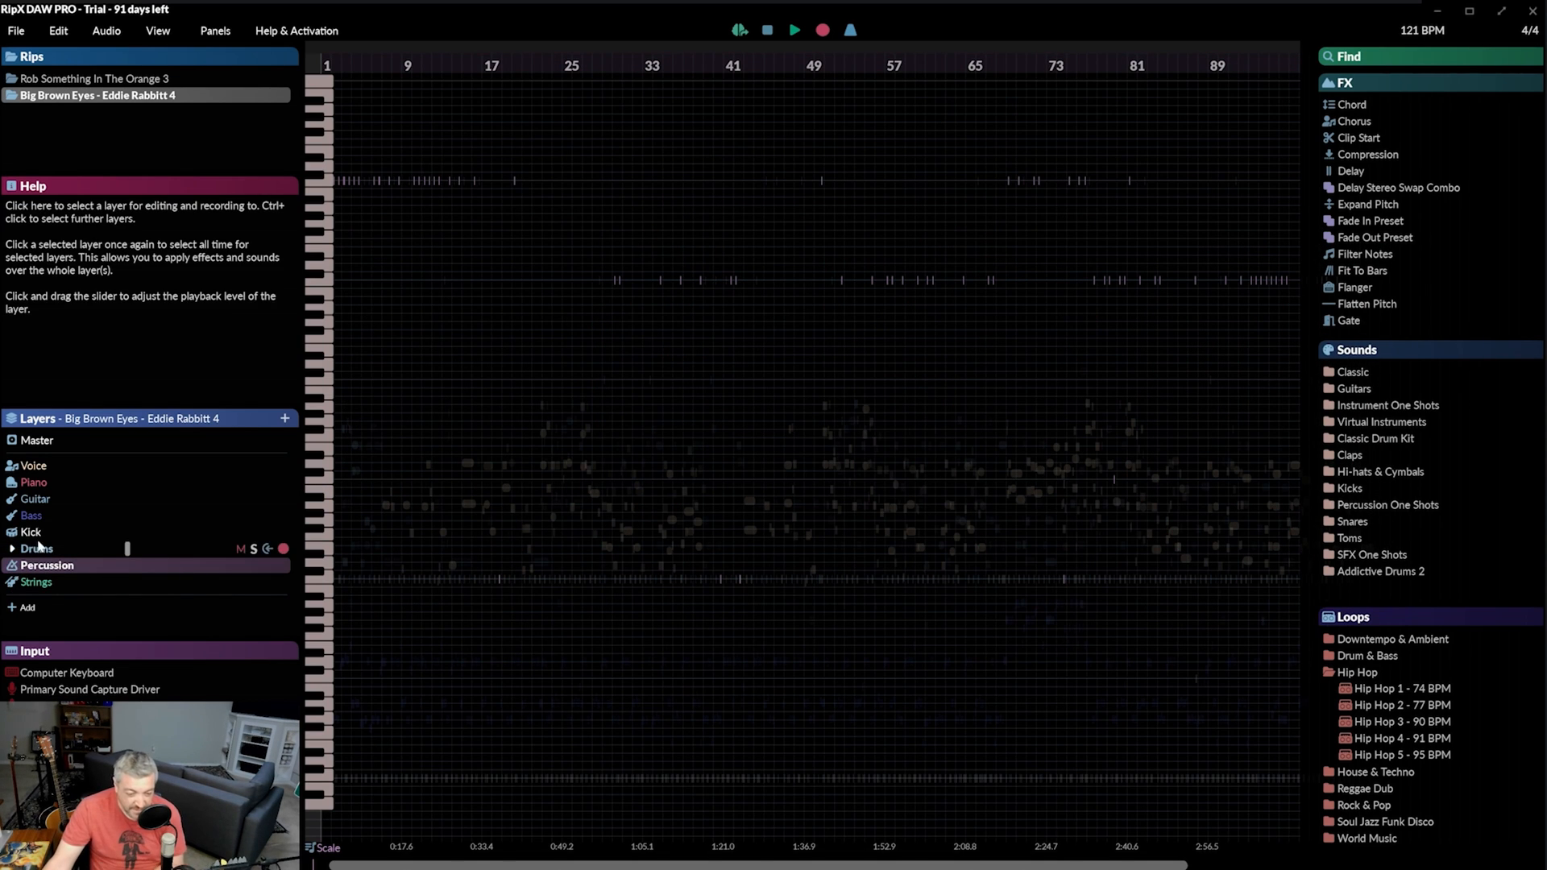
pyautogui.click(31, 531)
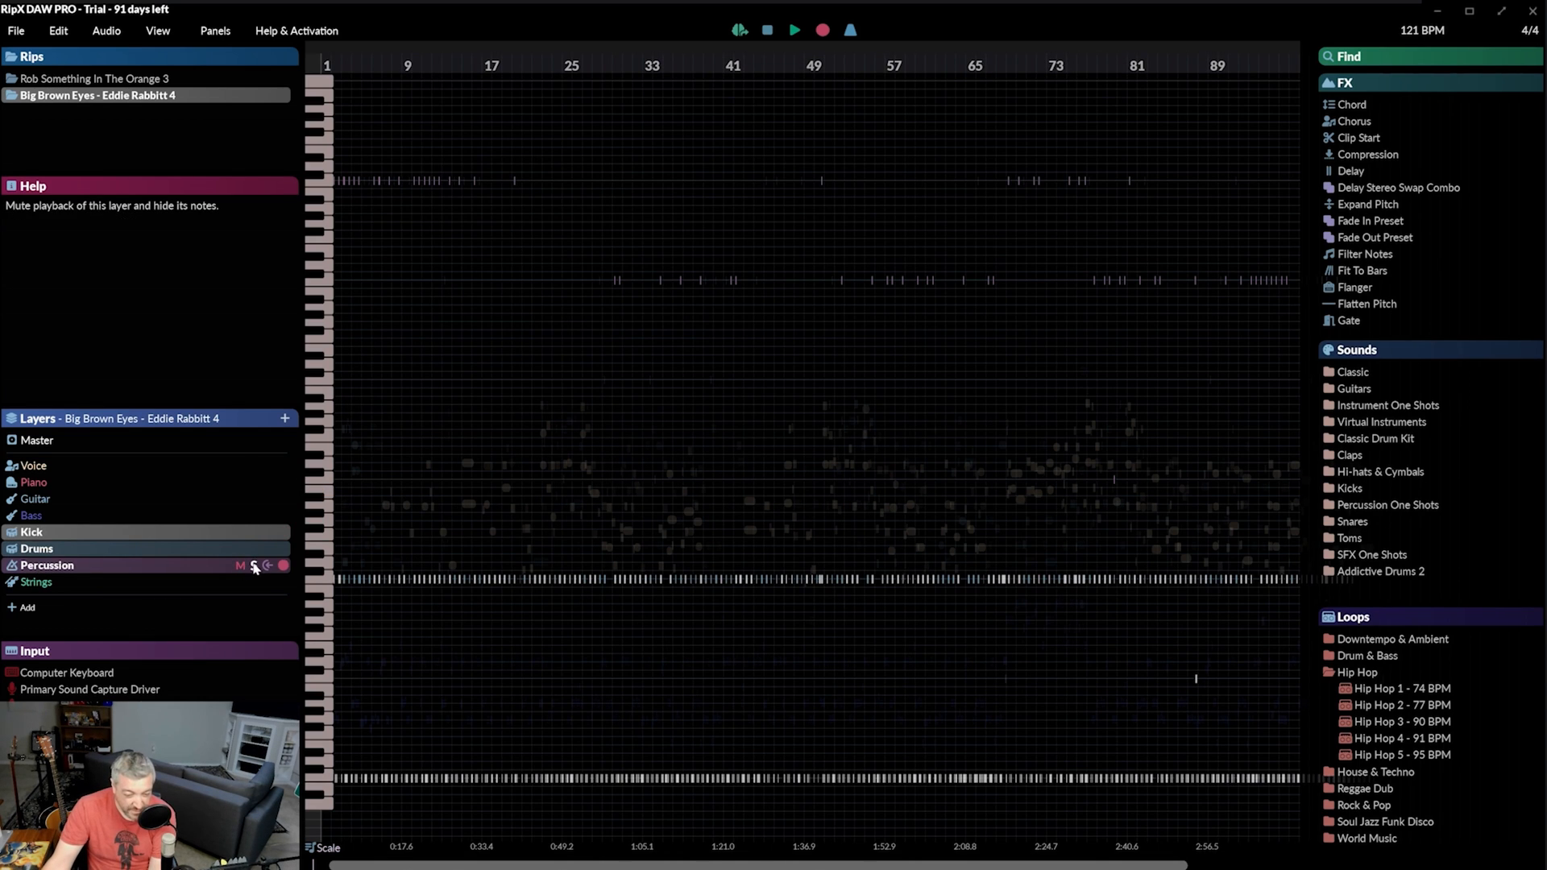
pyautogui.click(253, 565)
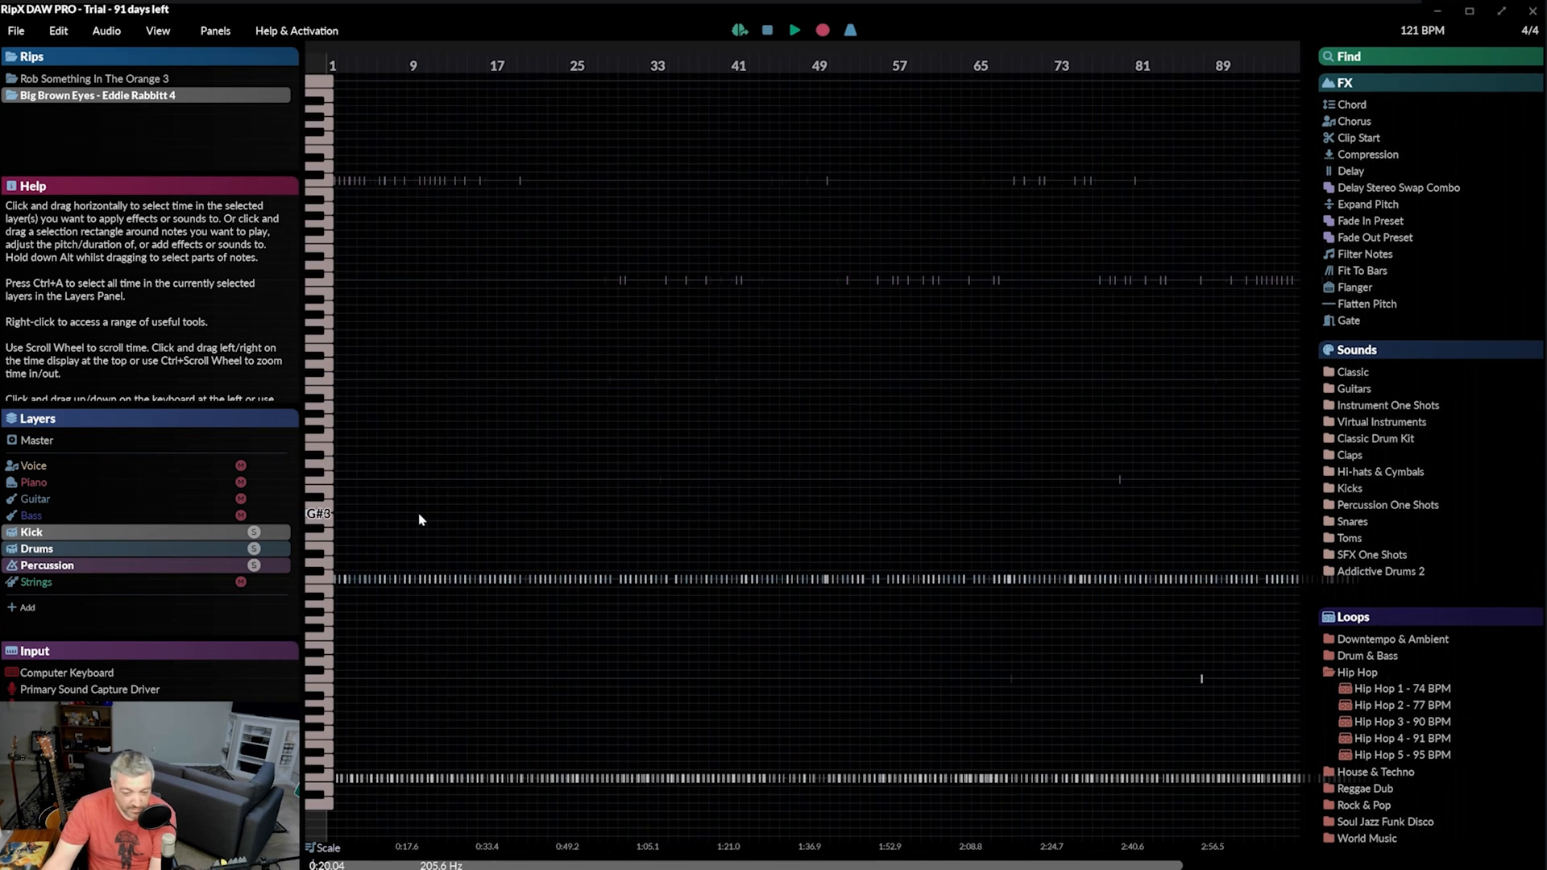
# - Play the soloed drums, then clear the drum solos so the full mix plays
pyautogui.press('Home')
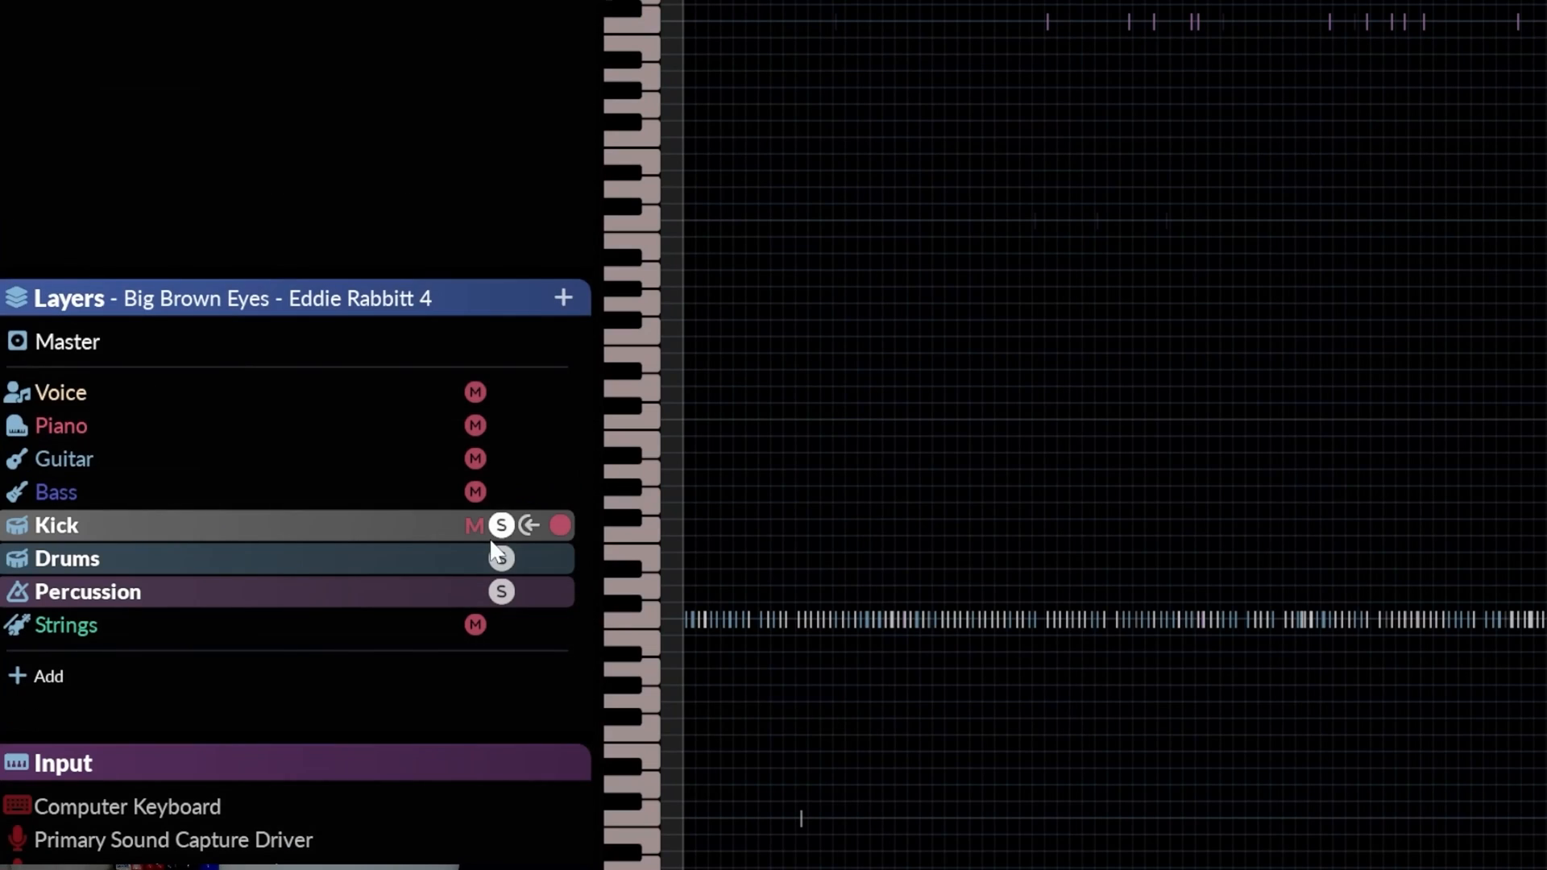
pyautogui.click(88, 590)
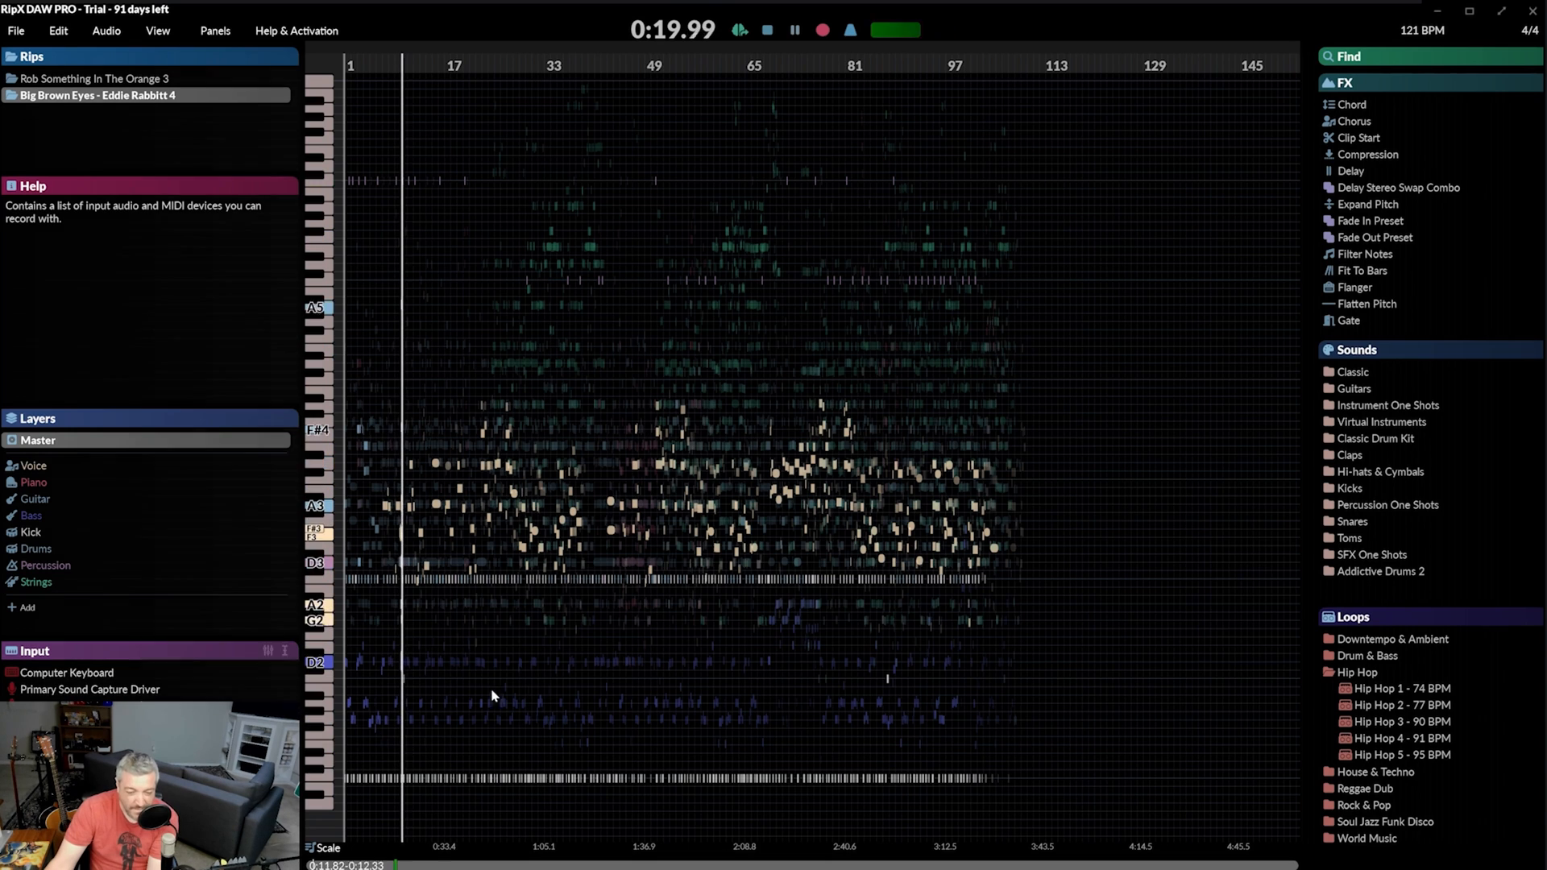
# - Audition the Piano layer solo, clear its solo, then solo the Guitar layer
pyautogui.click(35, 483)
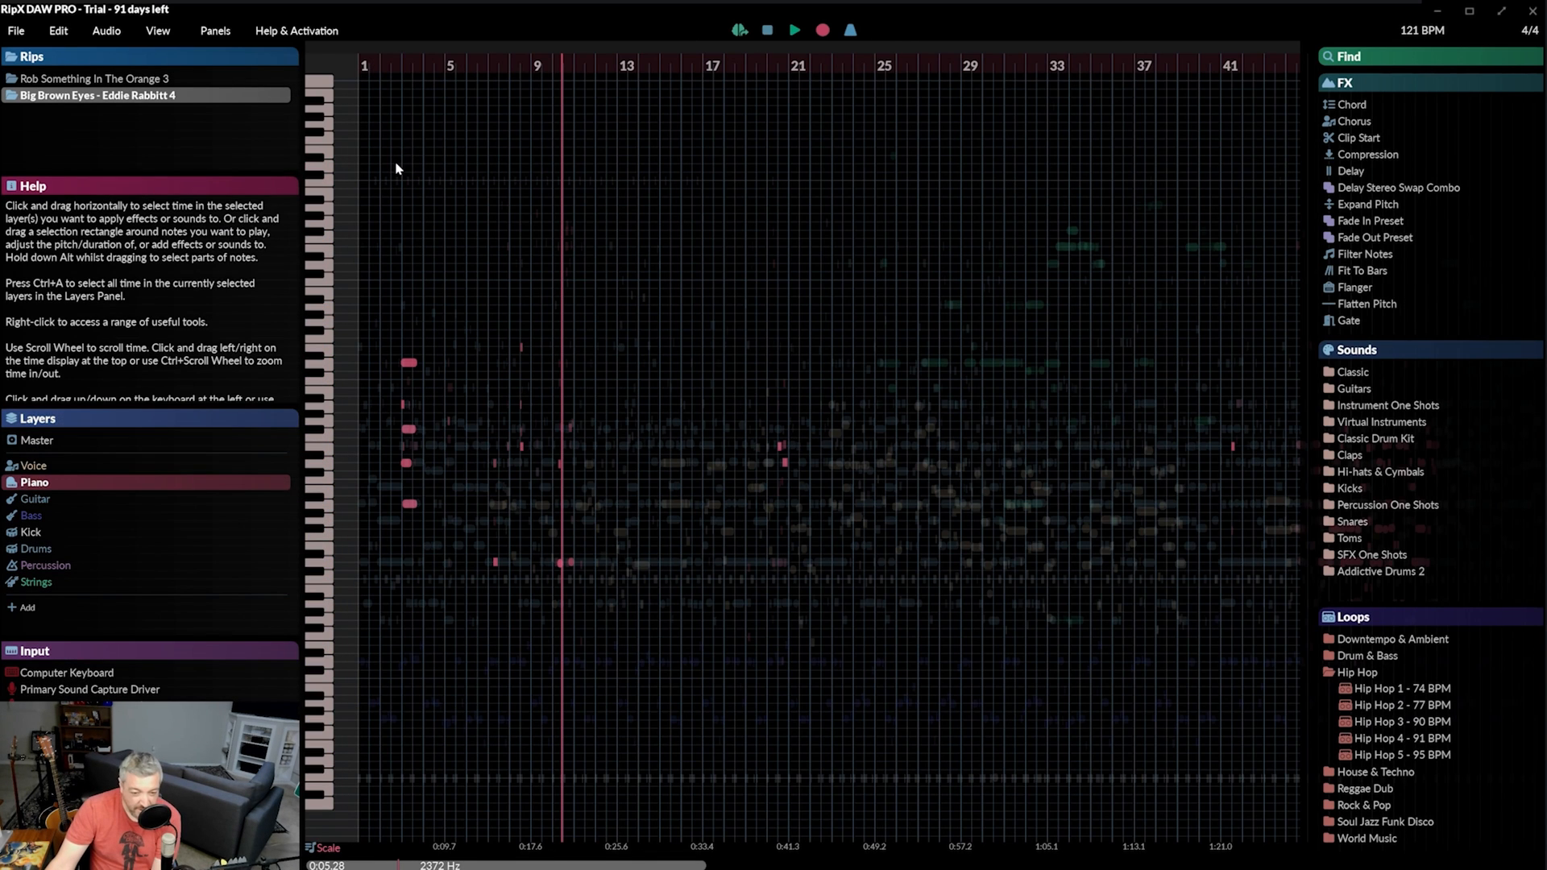
pyautogui.click(34, 482)
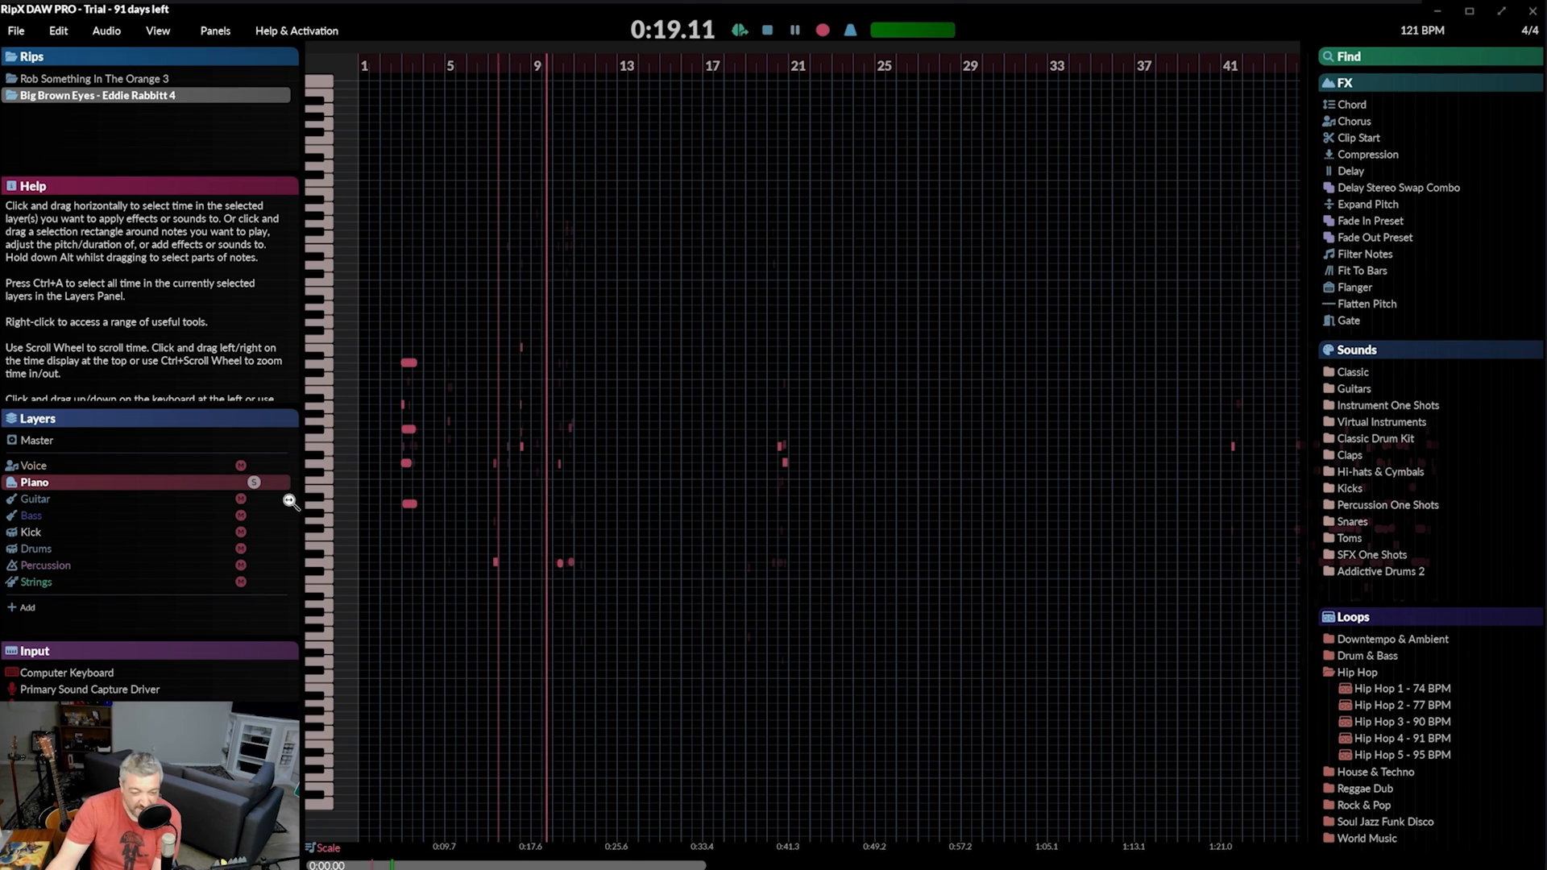
pyautogui.click(35, 482)
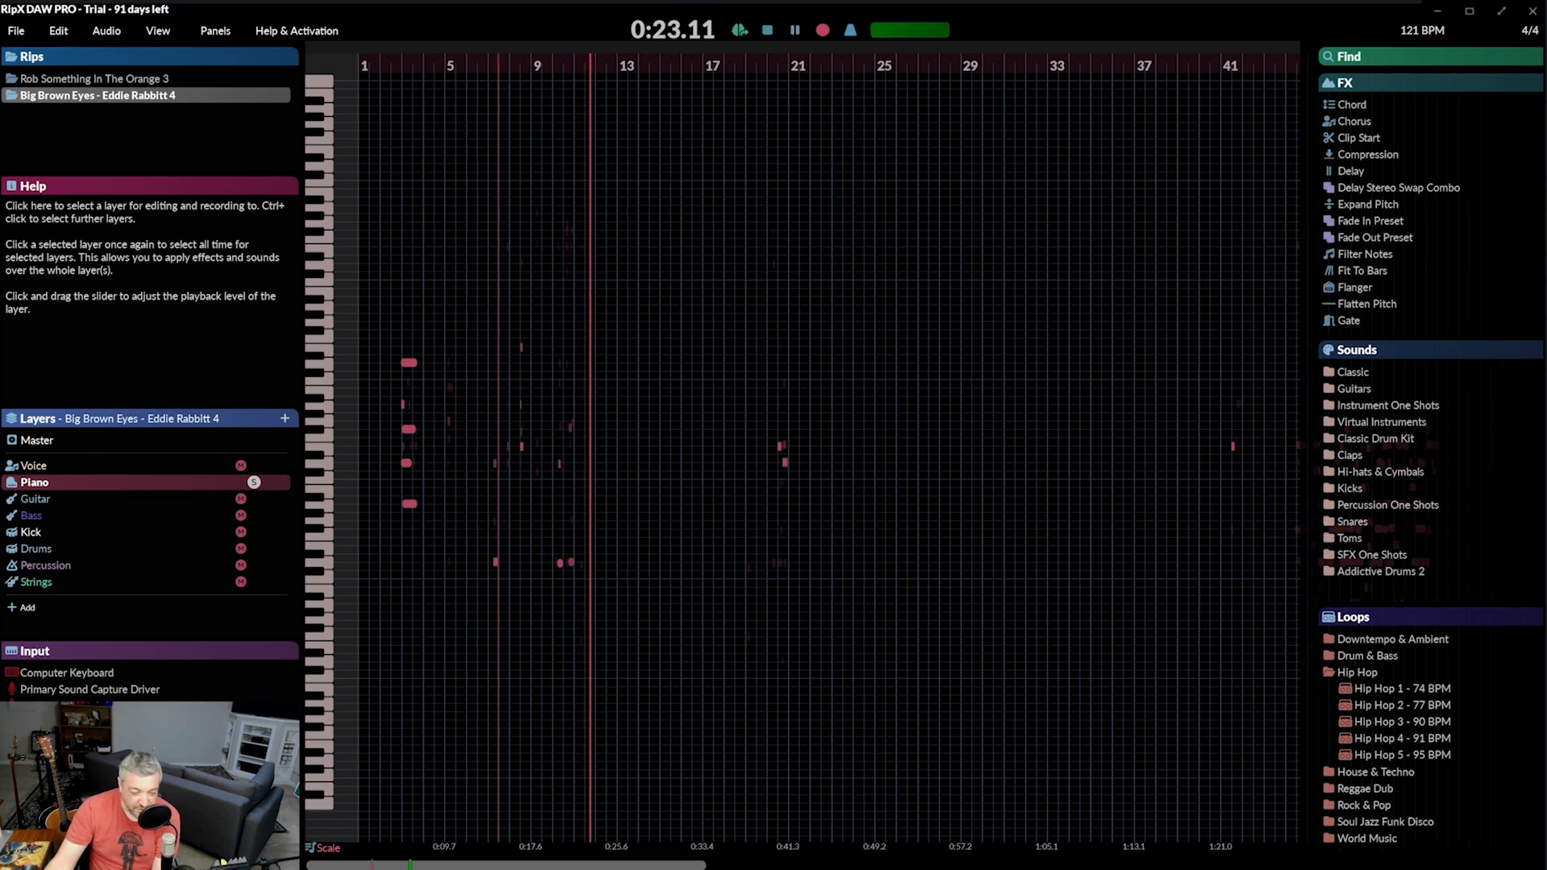
pyautogui.click(253, 483)
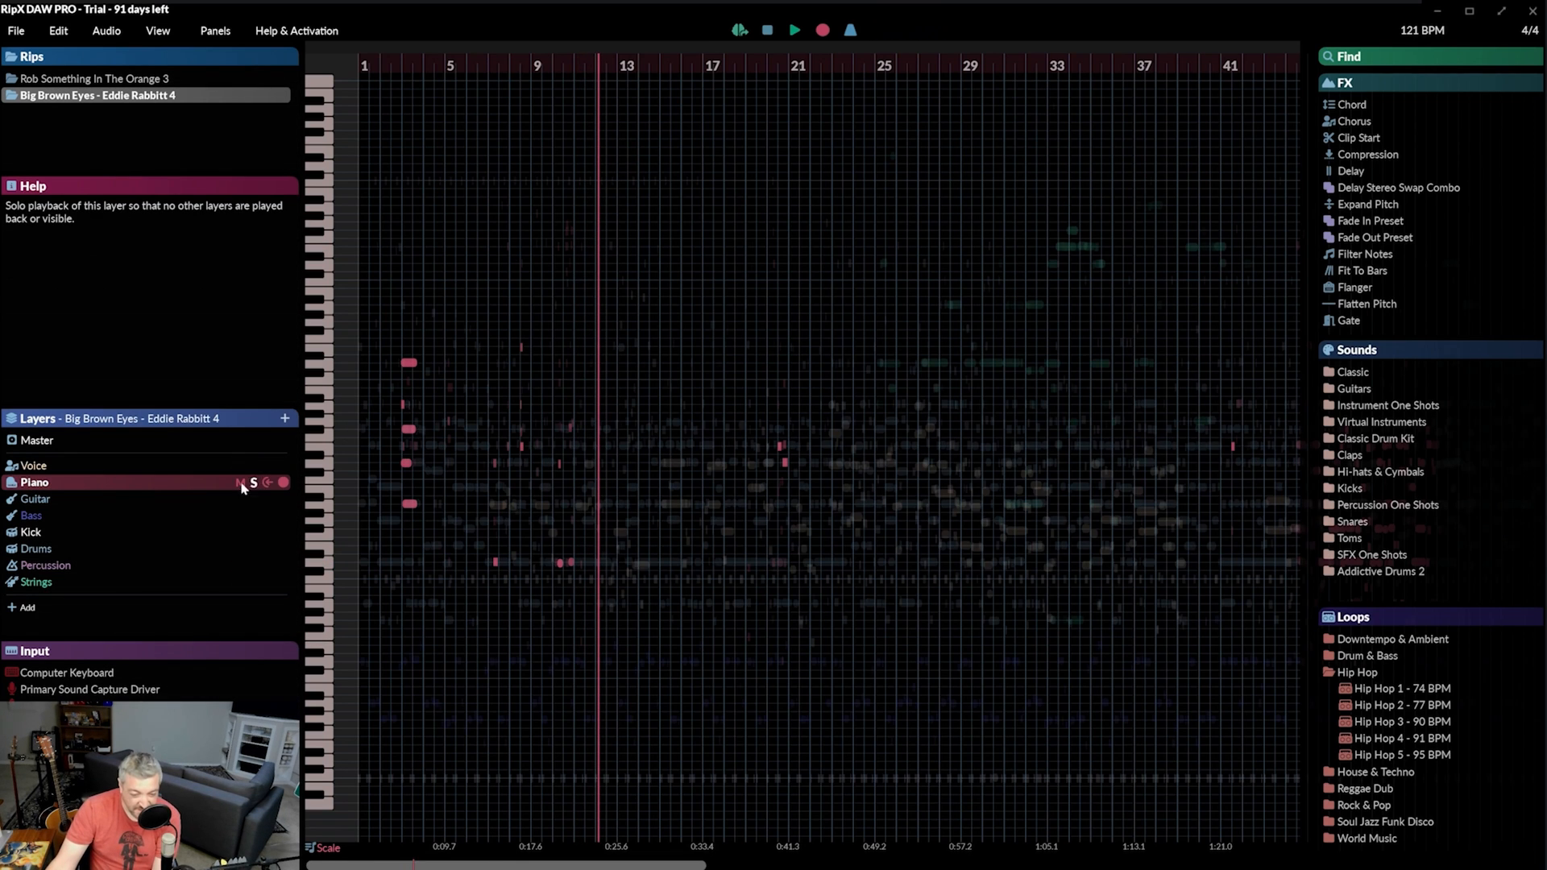
pyautogui.click(36, 498)
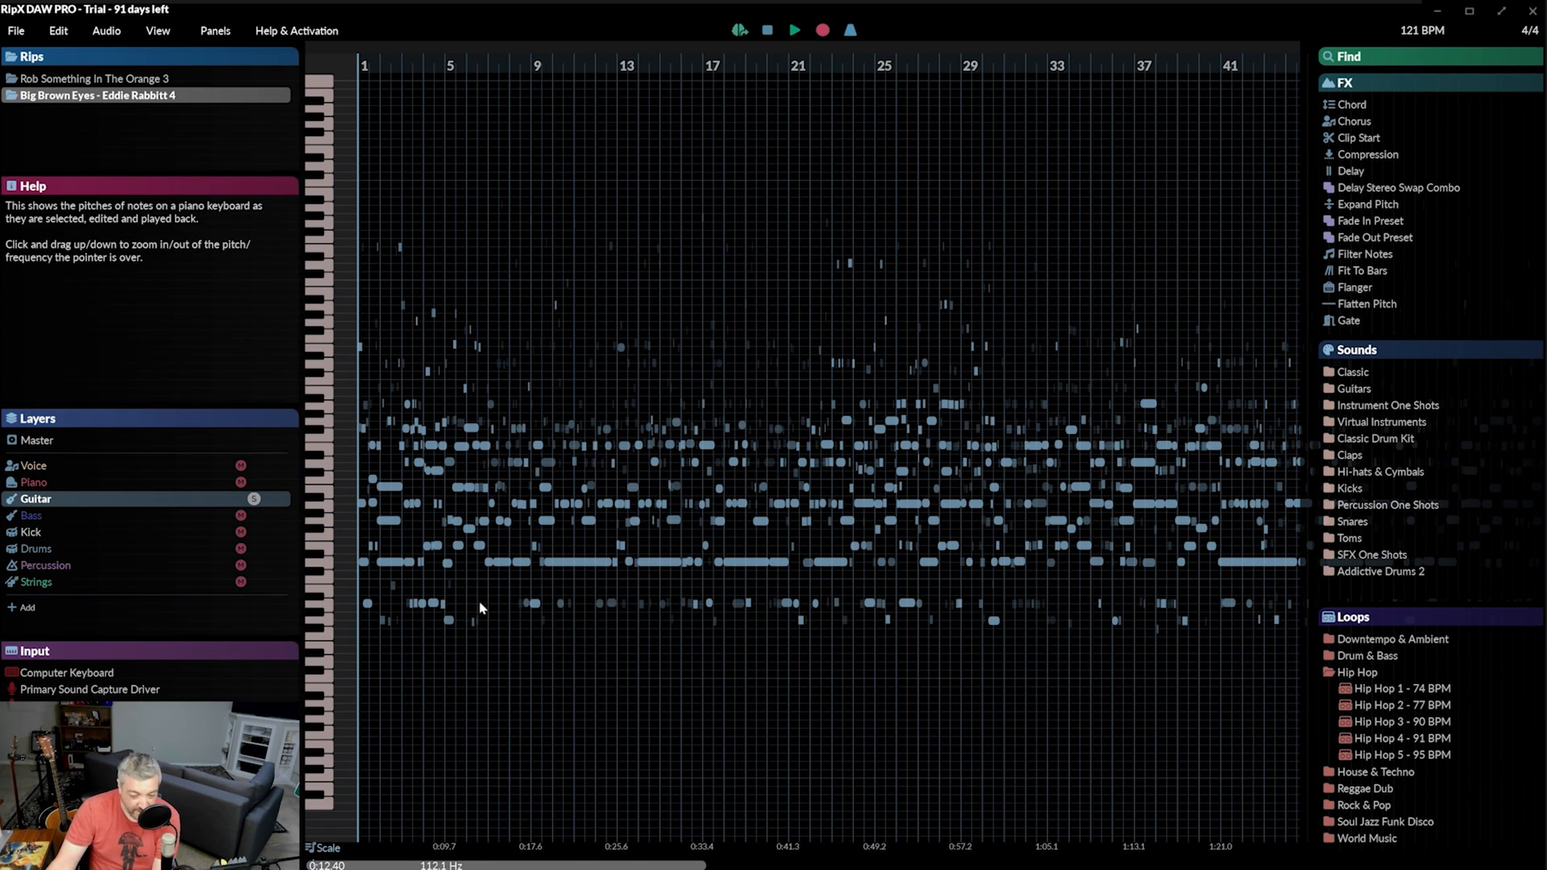
# - Play the soloed Guitar part, then switch focus to the Bass layer
pyautogui.click(795, 30)
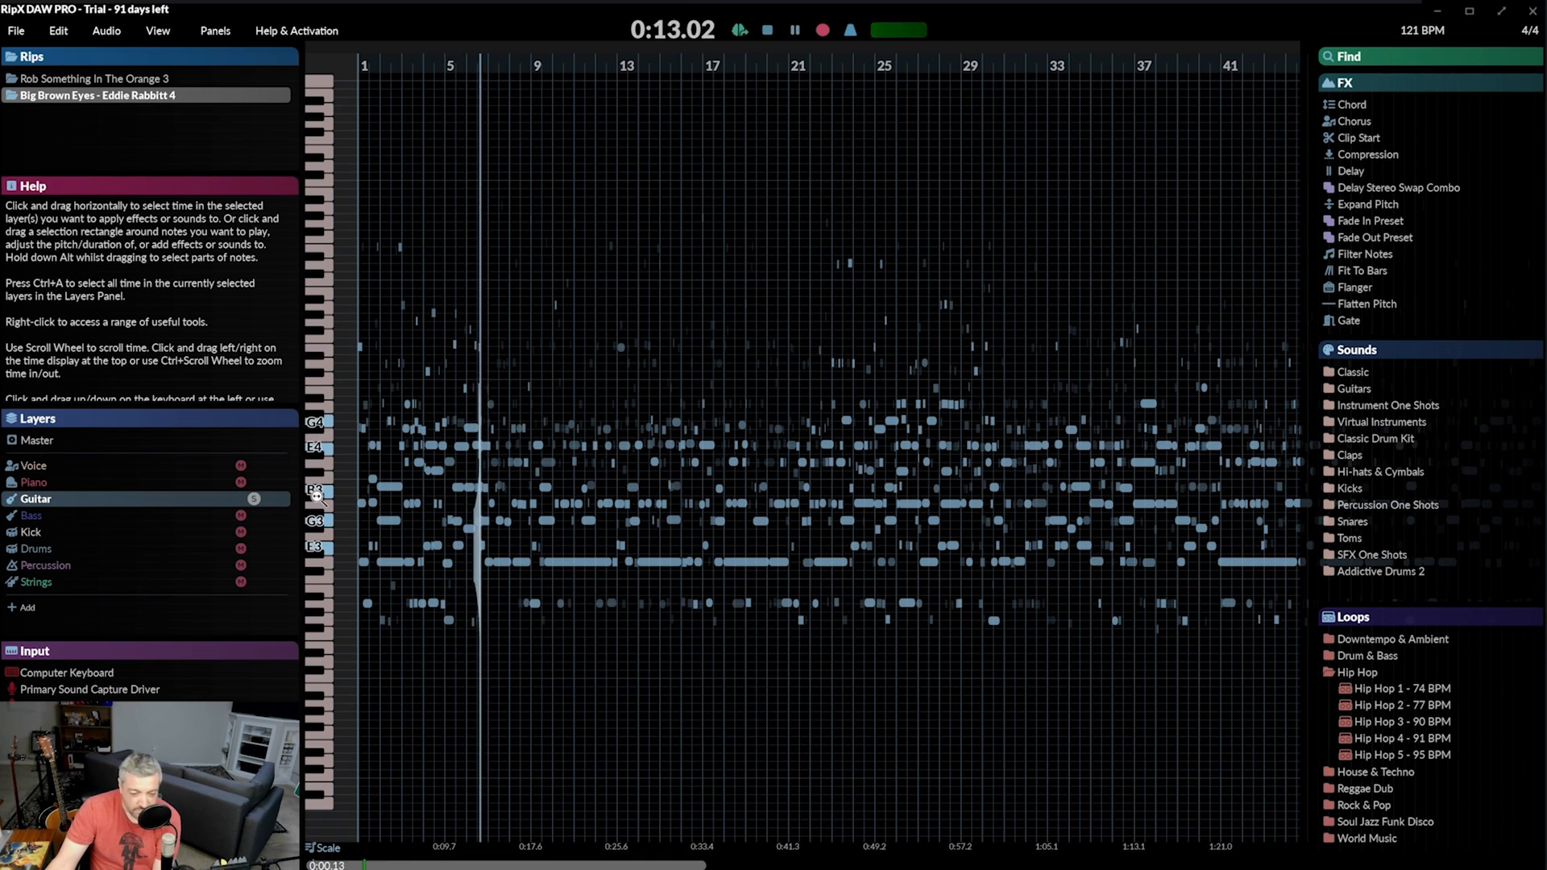
pyautogui.click(30, 515)
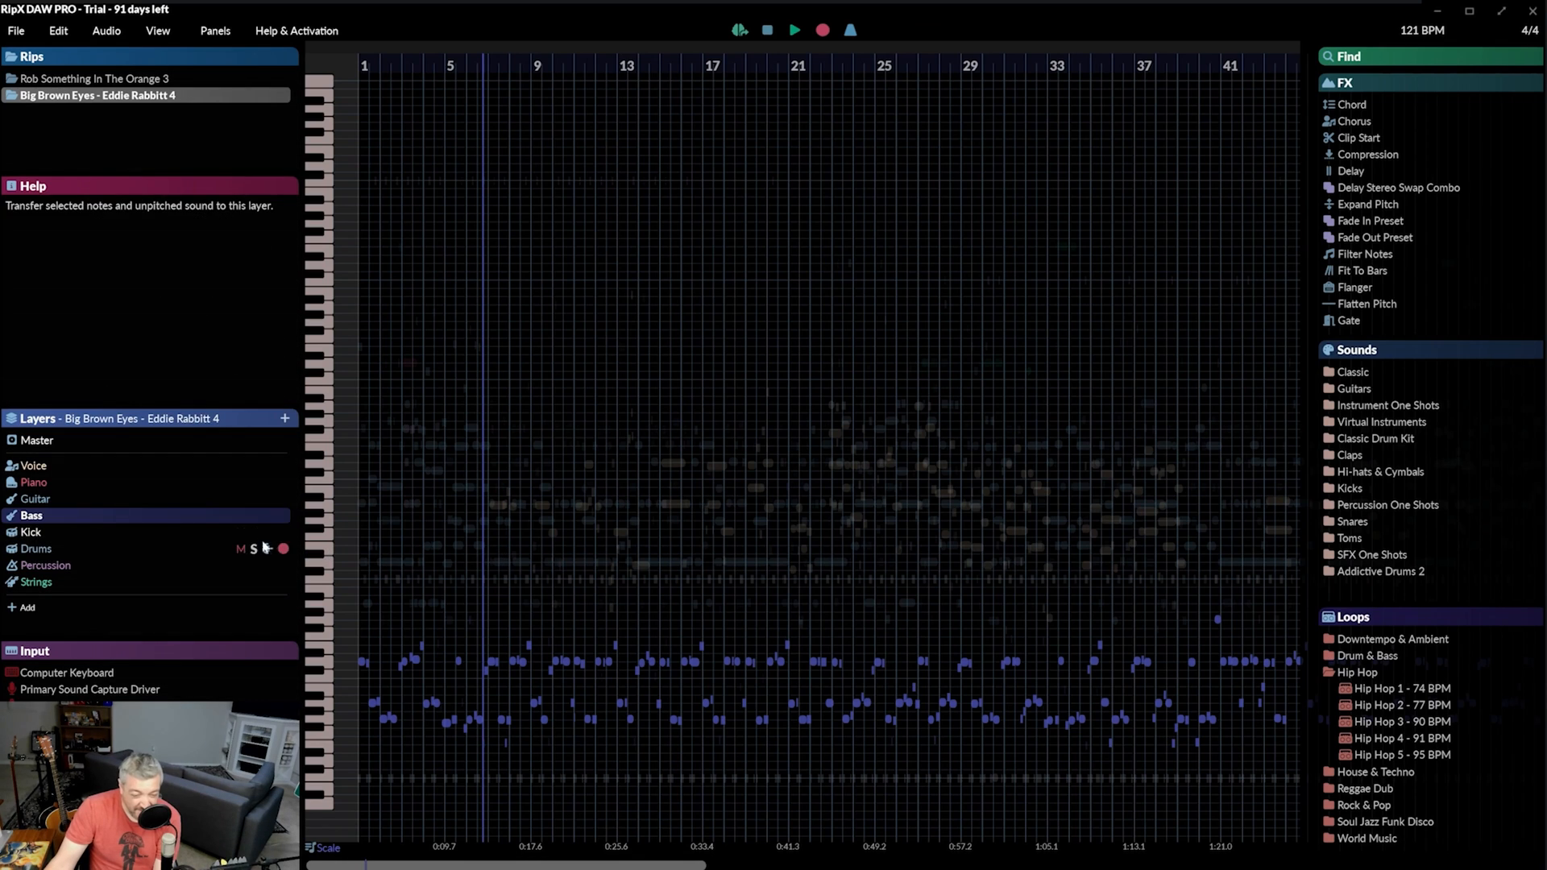
# - Solo the Bass layer, play it, and scroll the timeline to bars 65–101
pyautogui.click(254, 515)
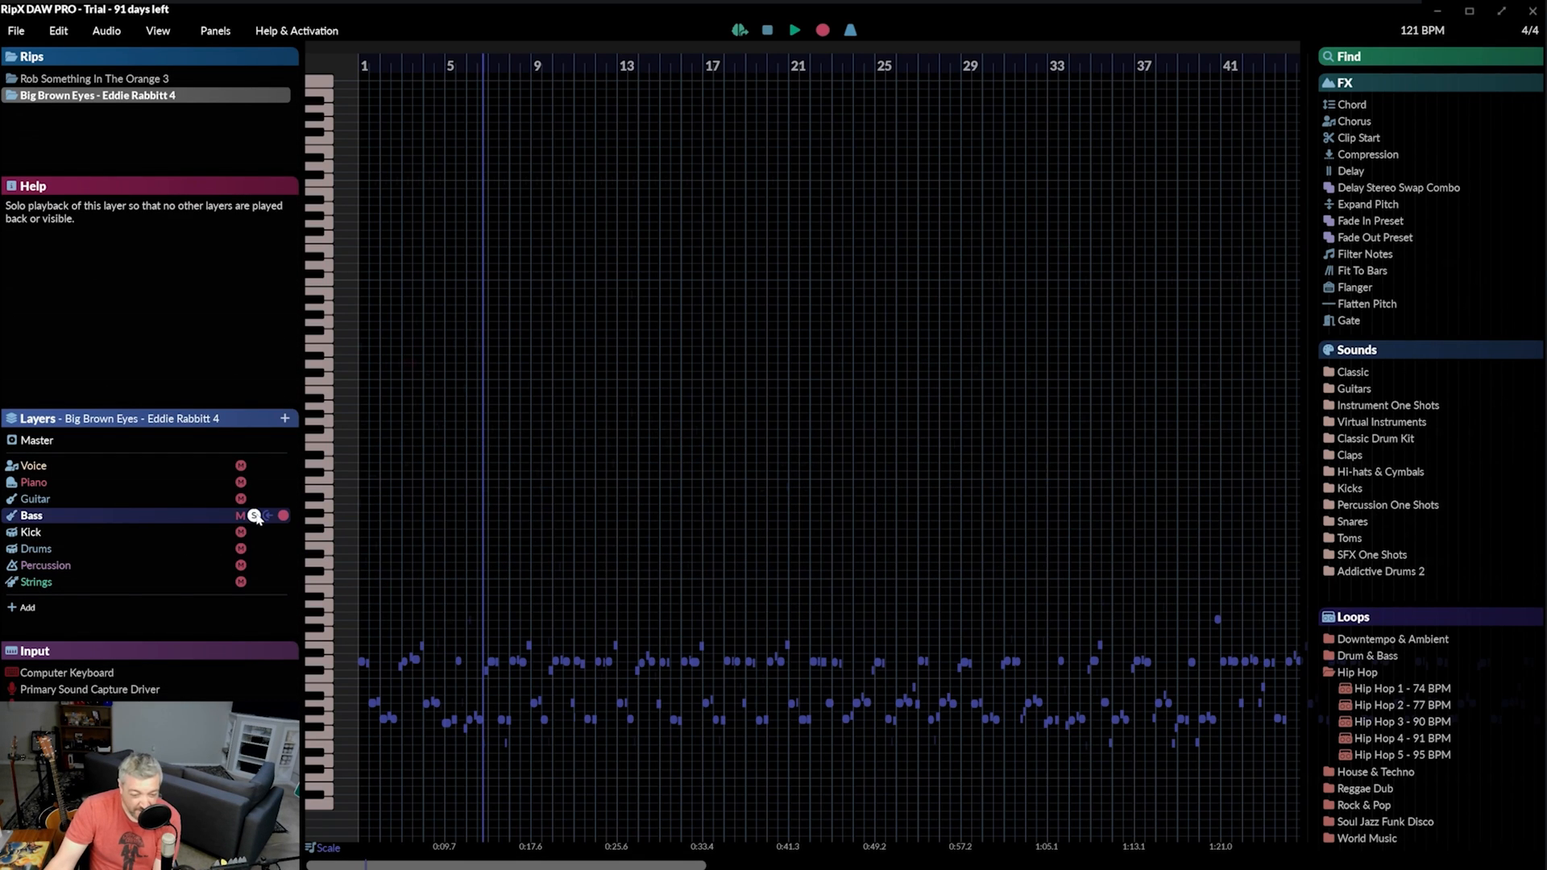
pyautogui.click(254, 515)
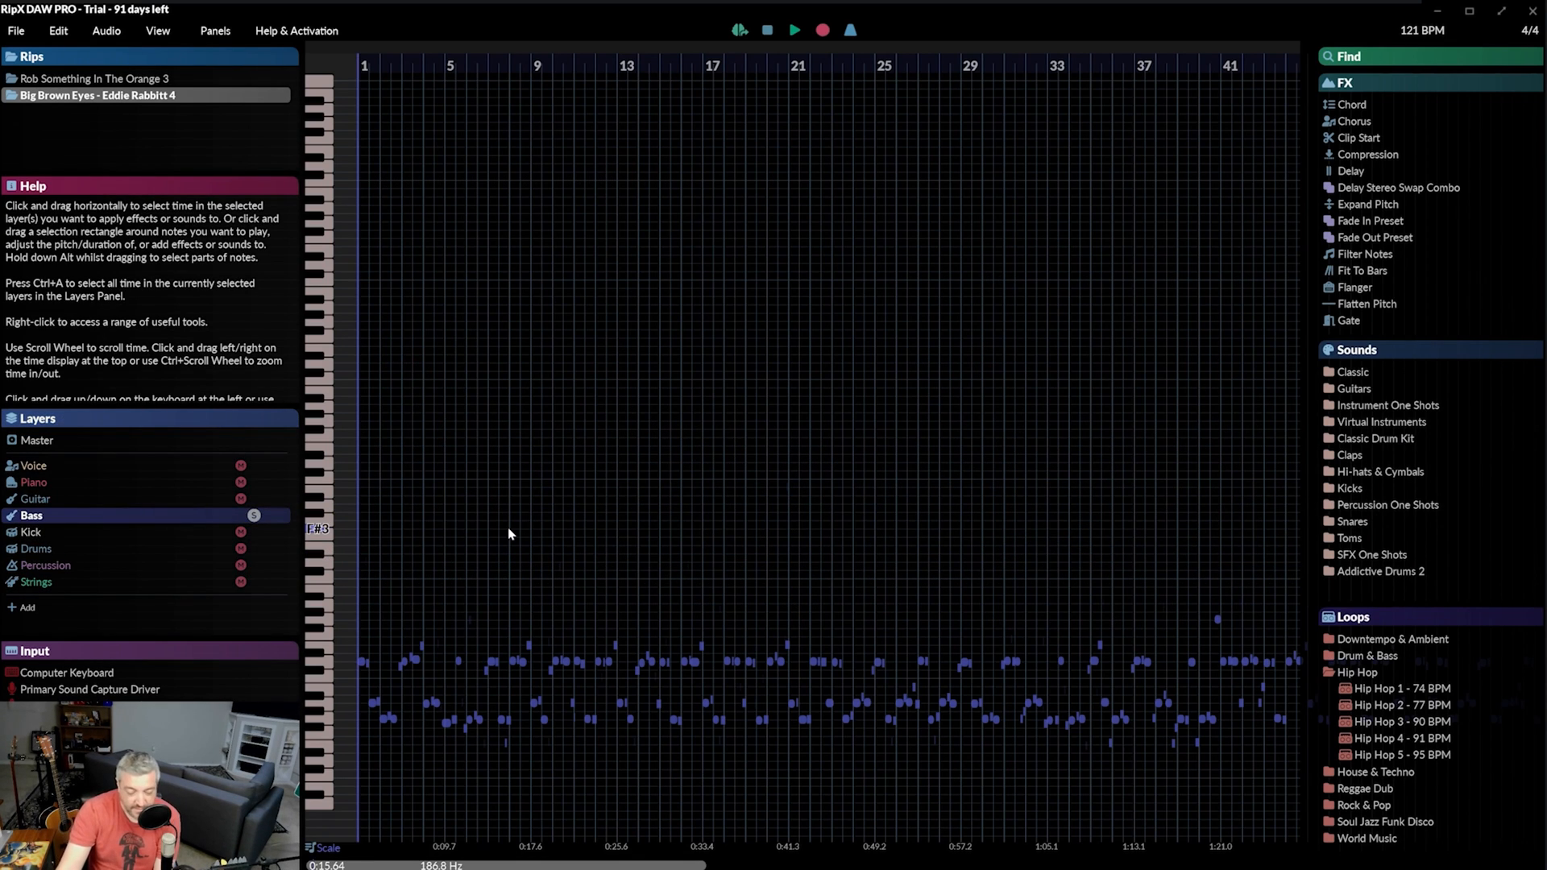
pyautogui.click(794, 30)
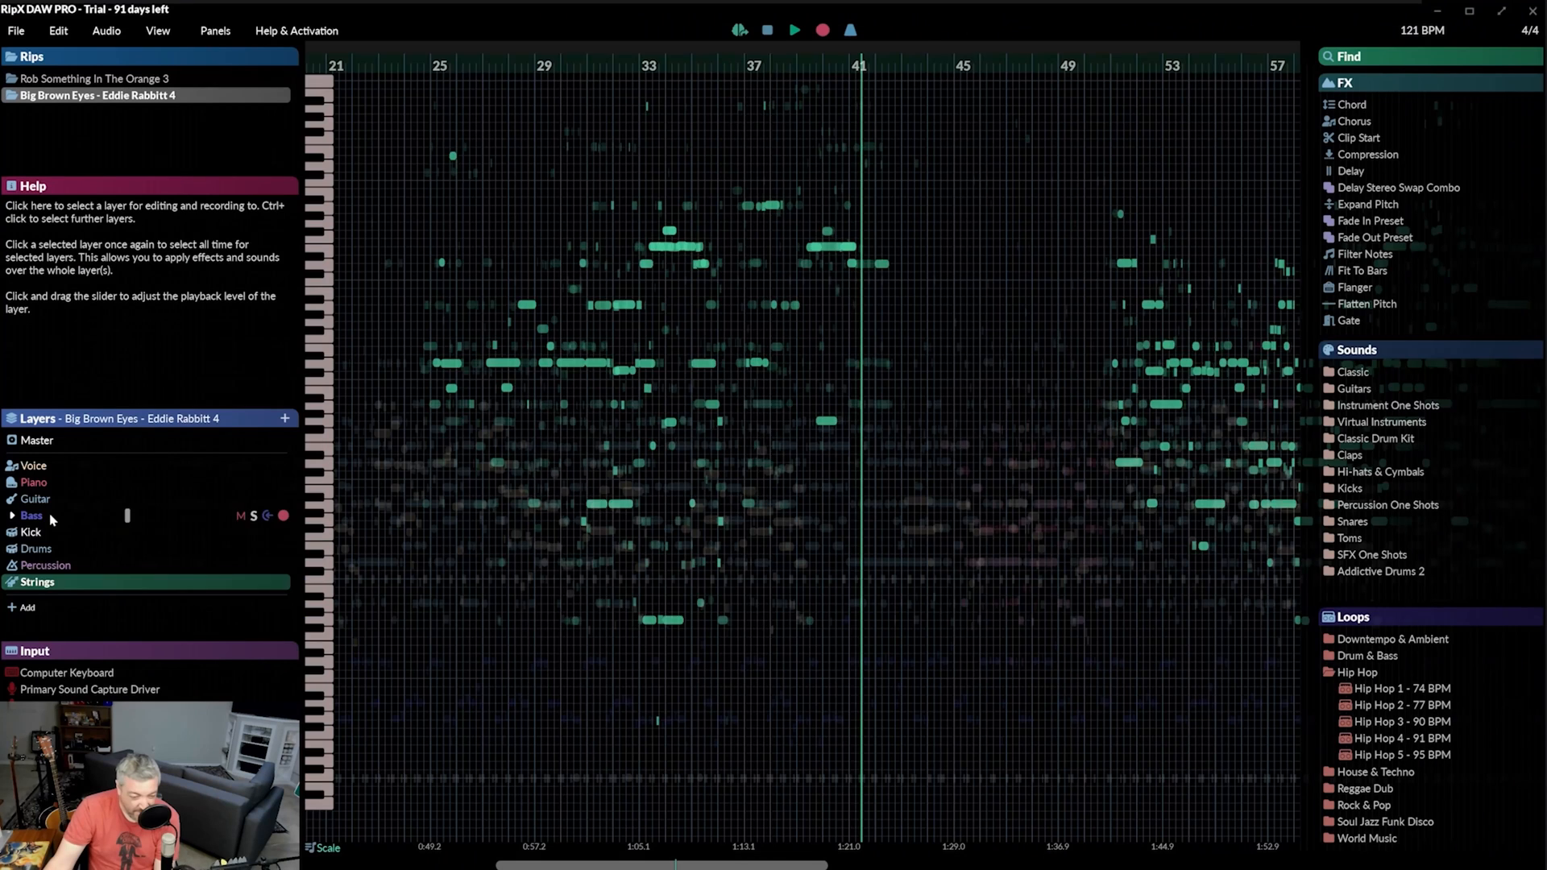
pyautogui.click(254, 515)
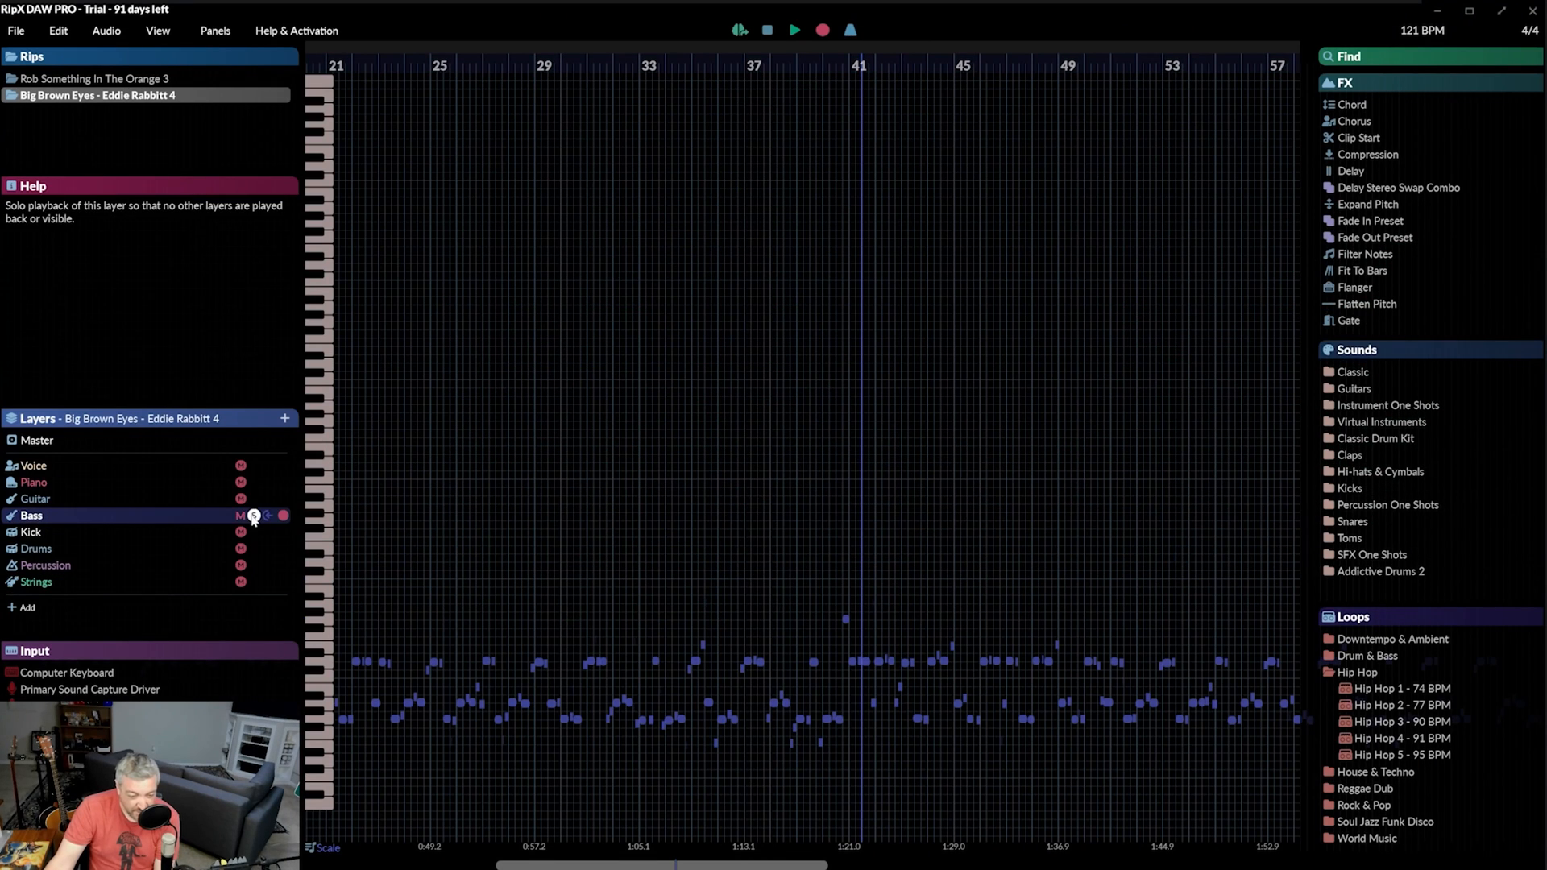
pyautogui.hscroll(3)
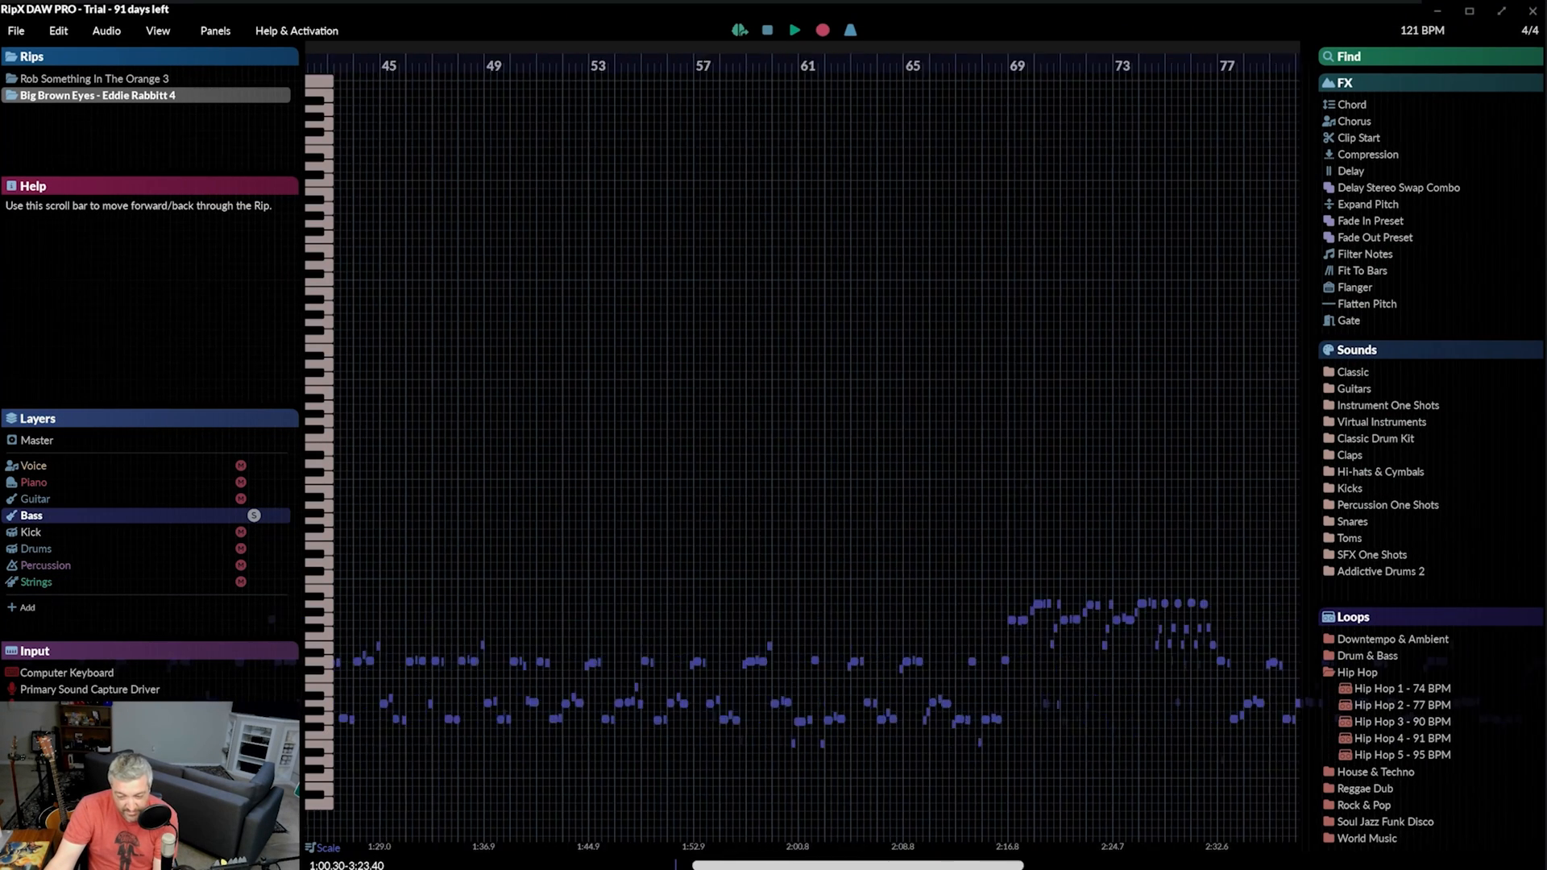
pyautogui.hscroll(3)
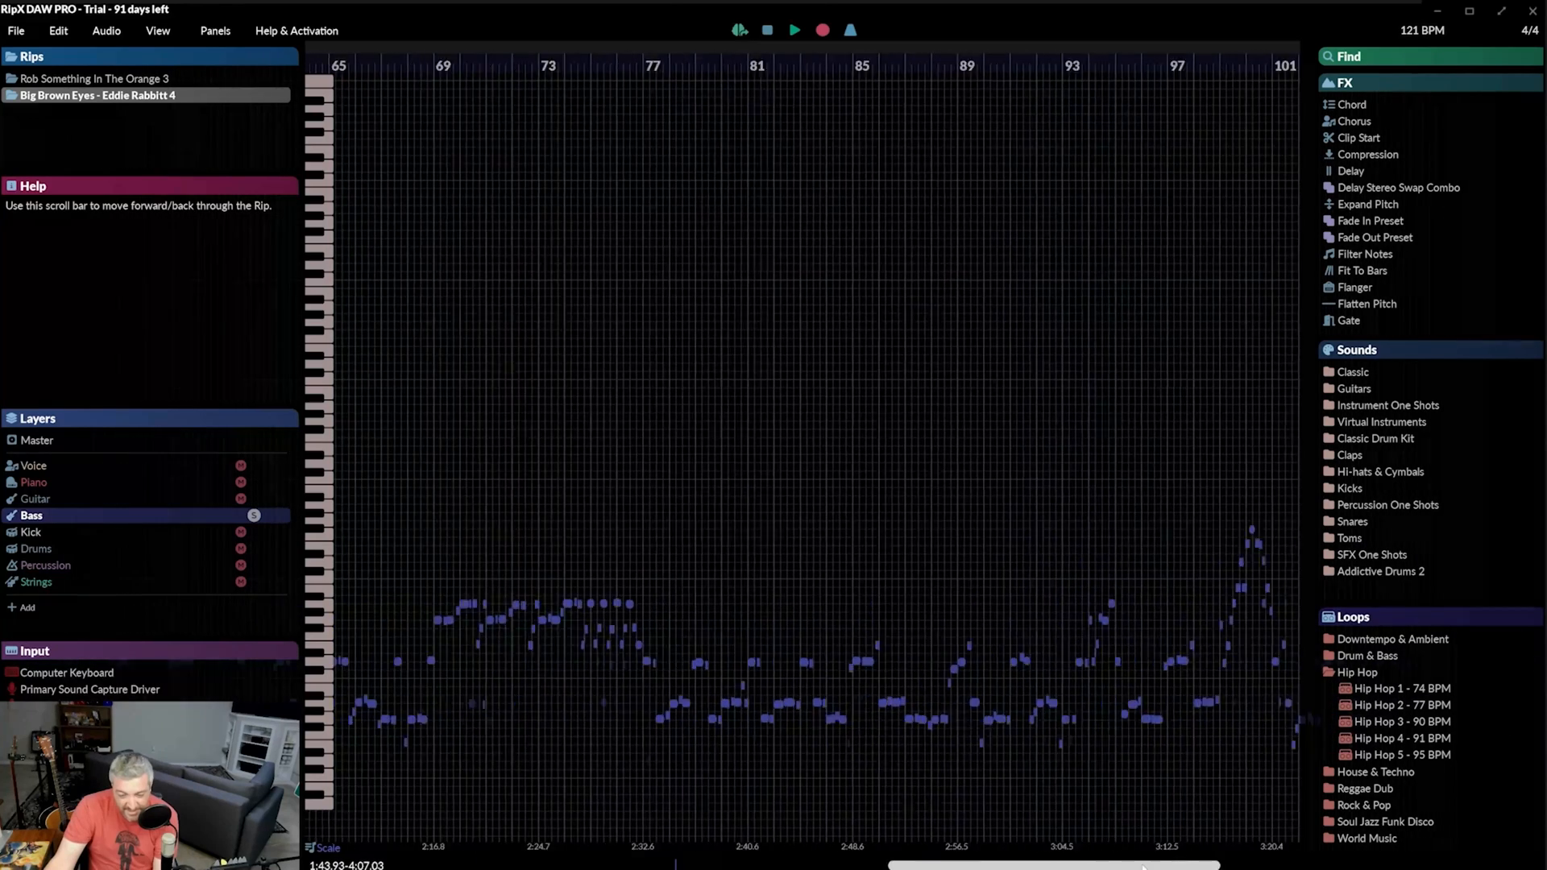
# - Play the final bars of the song, then pause playback
pyautogui.click(793, 31)
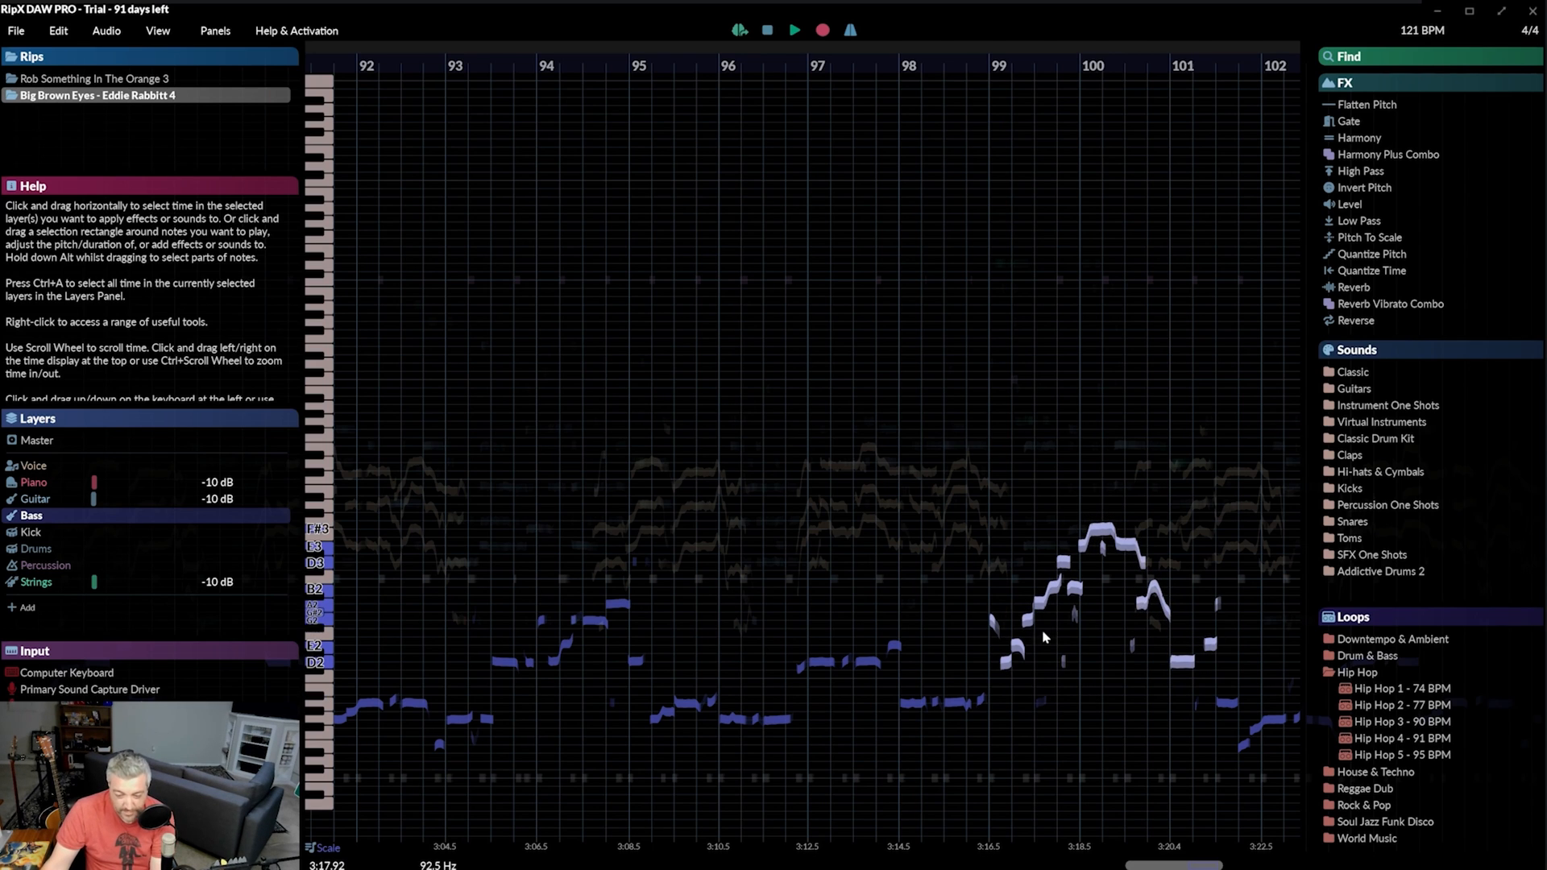
pyautogui.click(793, 31)
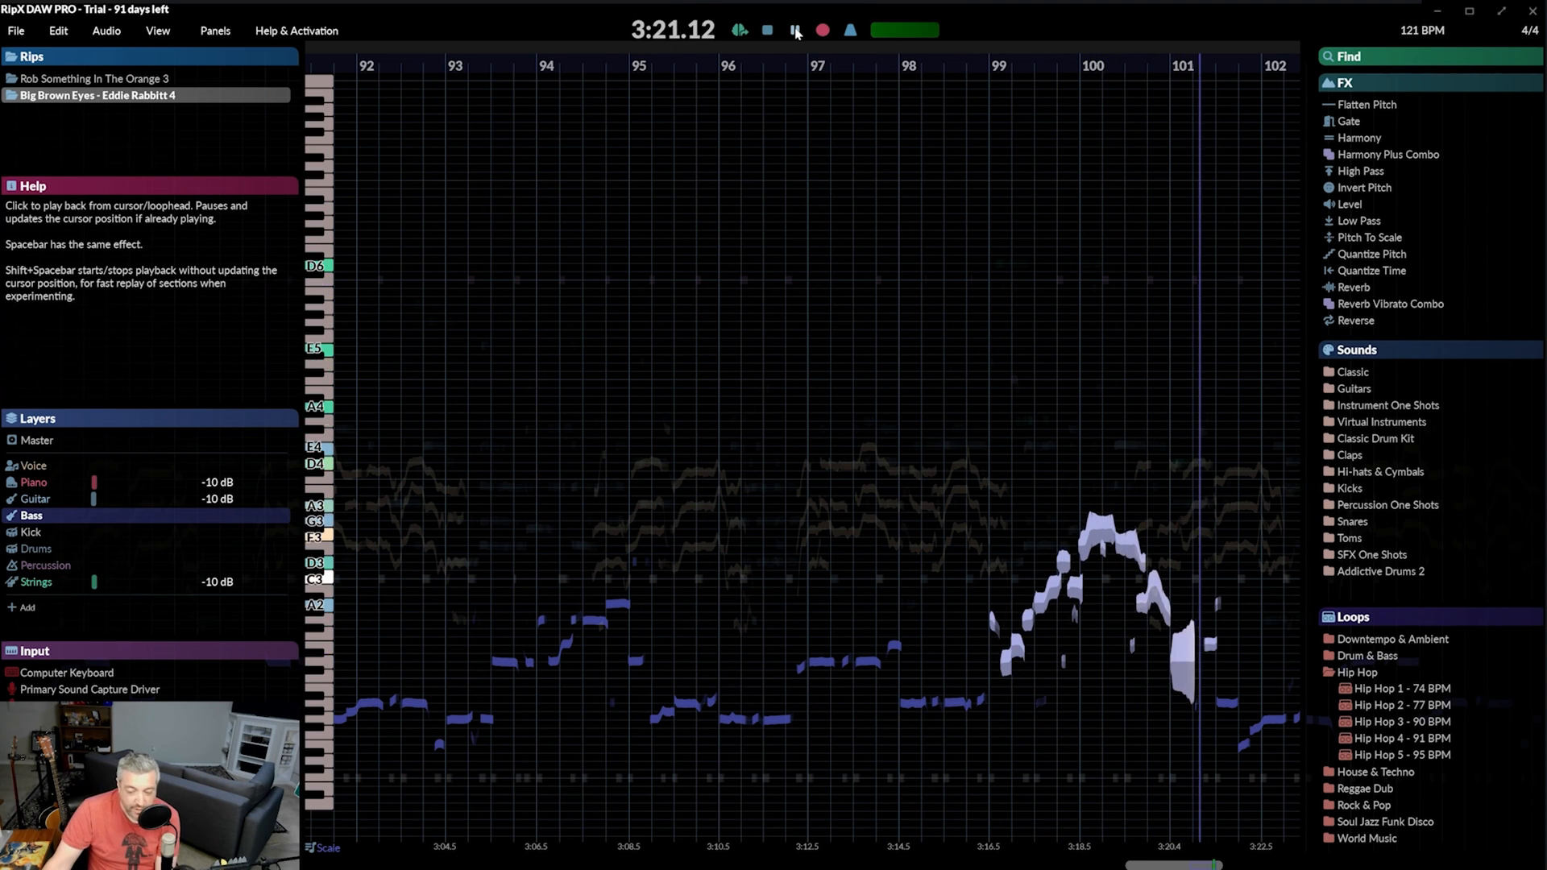
pyautogui.click(766, 31)
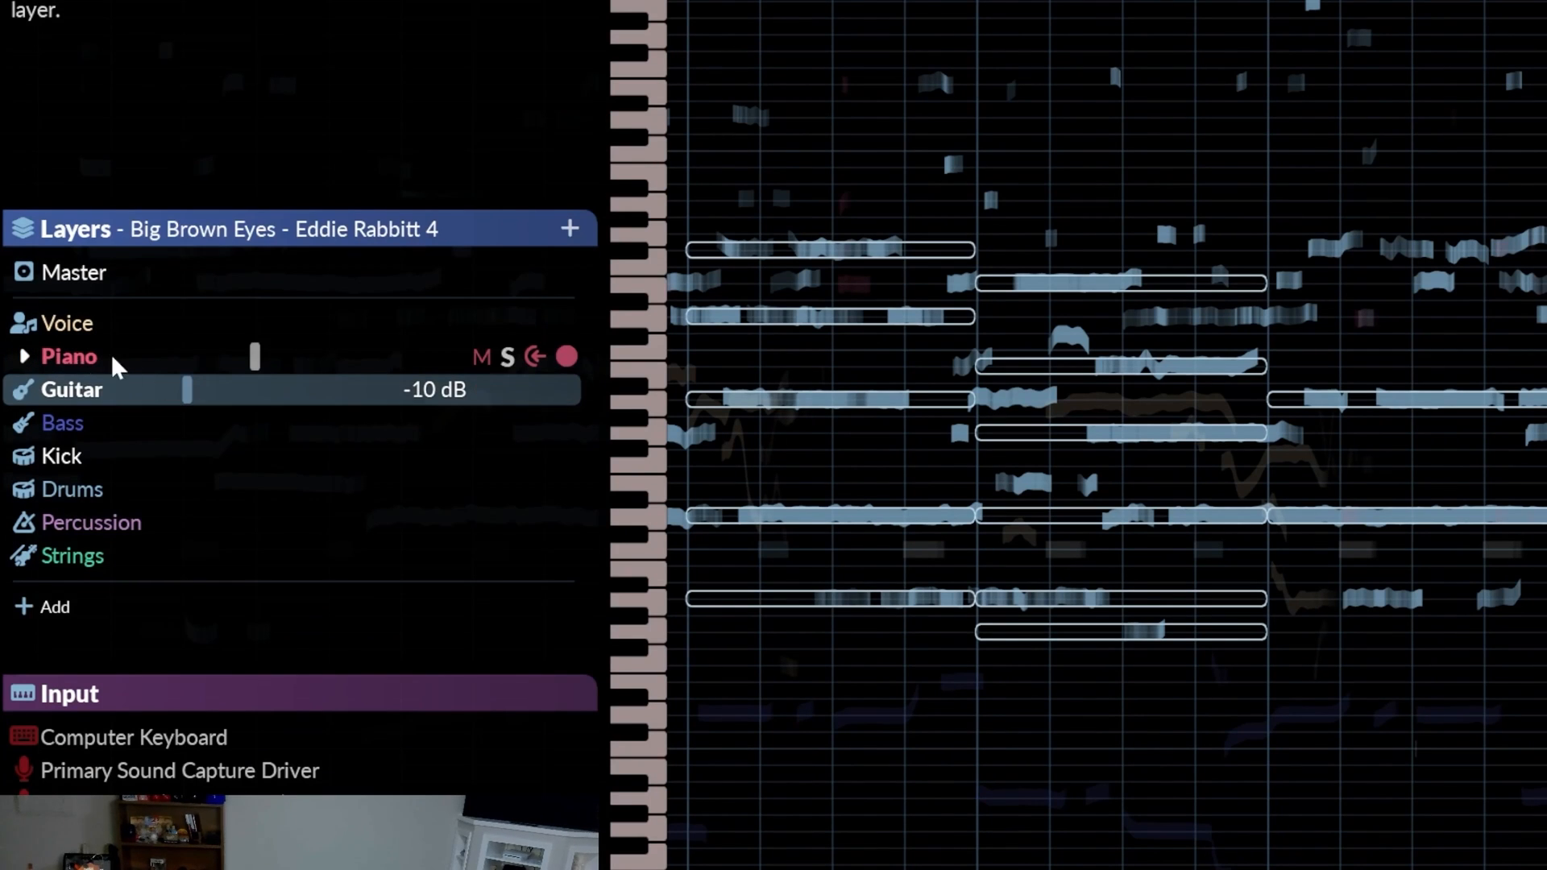
# - Turn the Piano layer down to −10 dB and select the Bass layer
pyautogui.moveTo(255, 356); pyautogui.dragTo(188, 356)
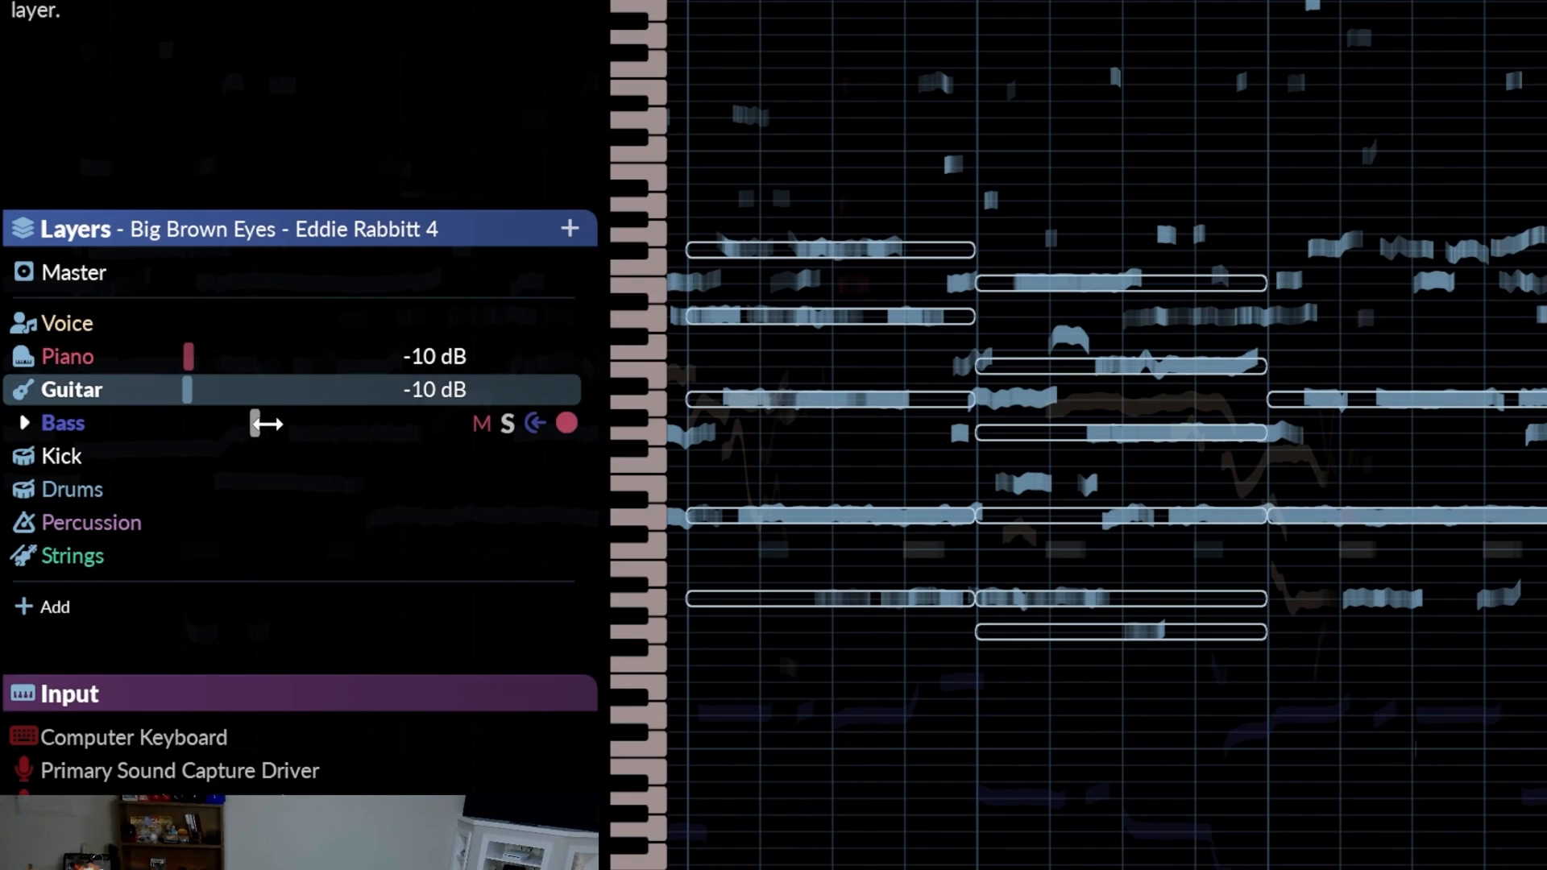
pyautogui.click(71, 554)
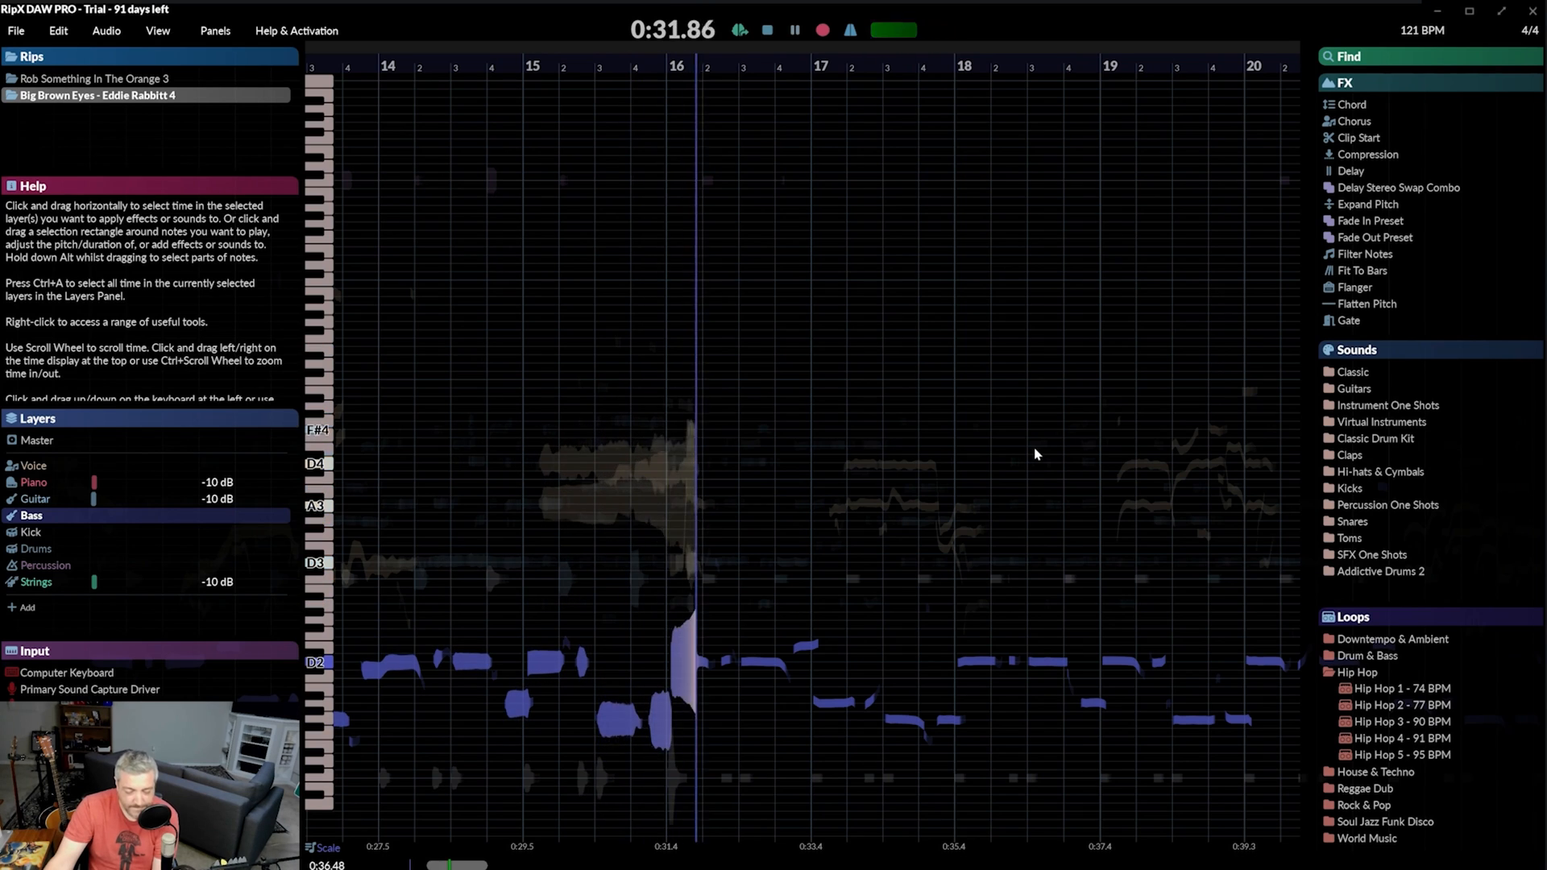
pyautogui.click(794, 30)
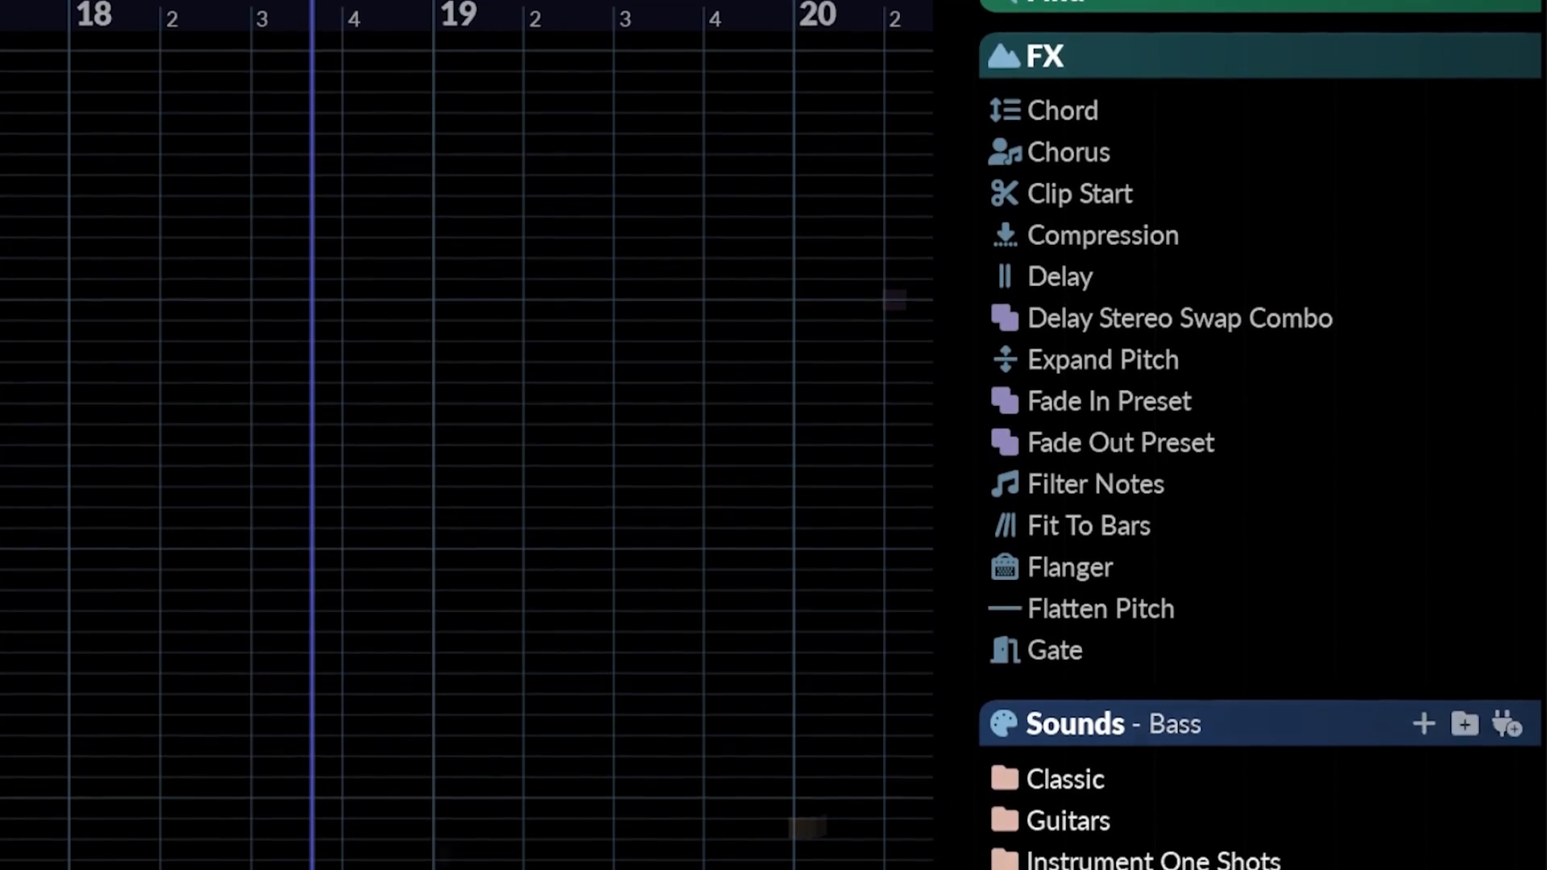
pyautogui.scroll(-3)
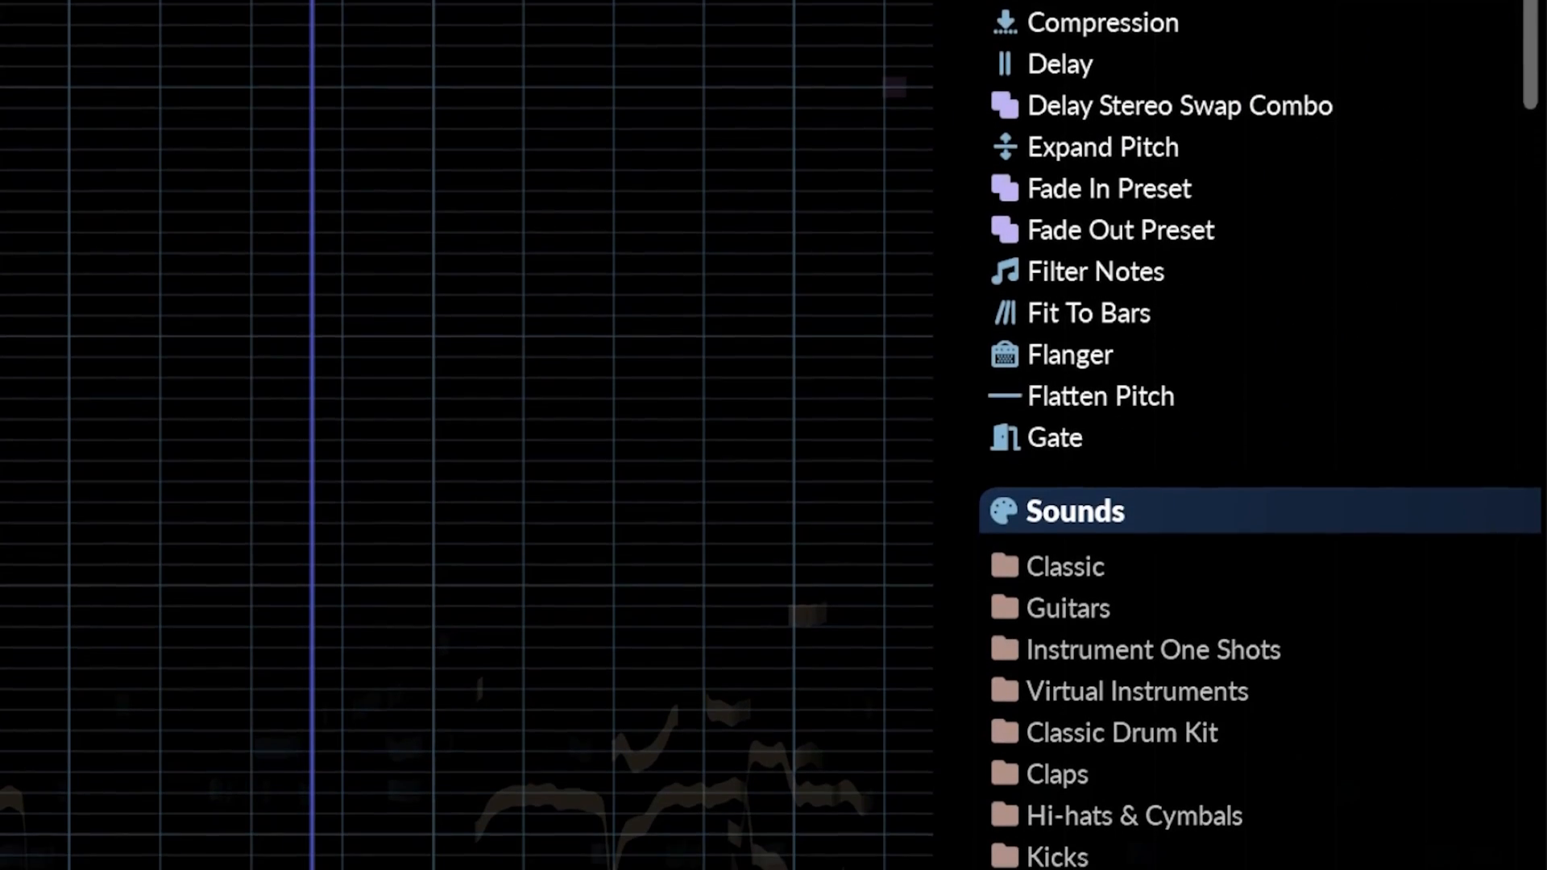